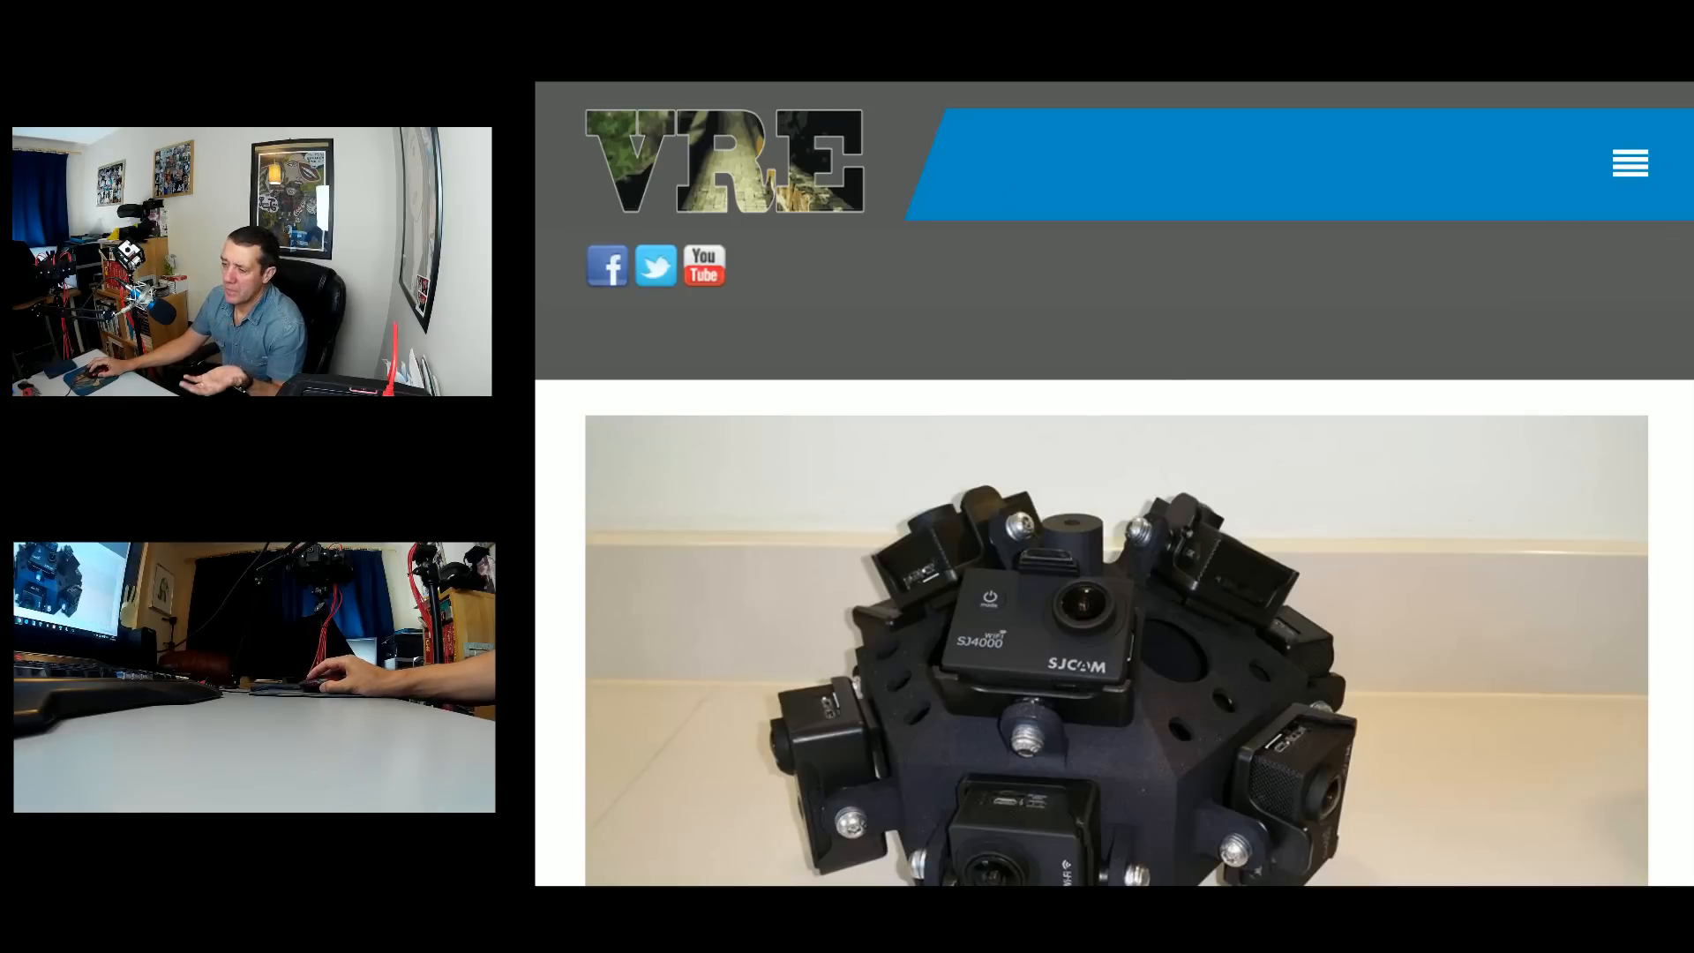
Scroll the 360 rig post past the header image and SJ4000 videos to the 'Parts so far' list
scroll("down", 3)
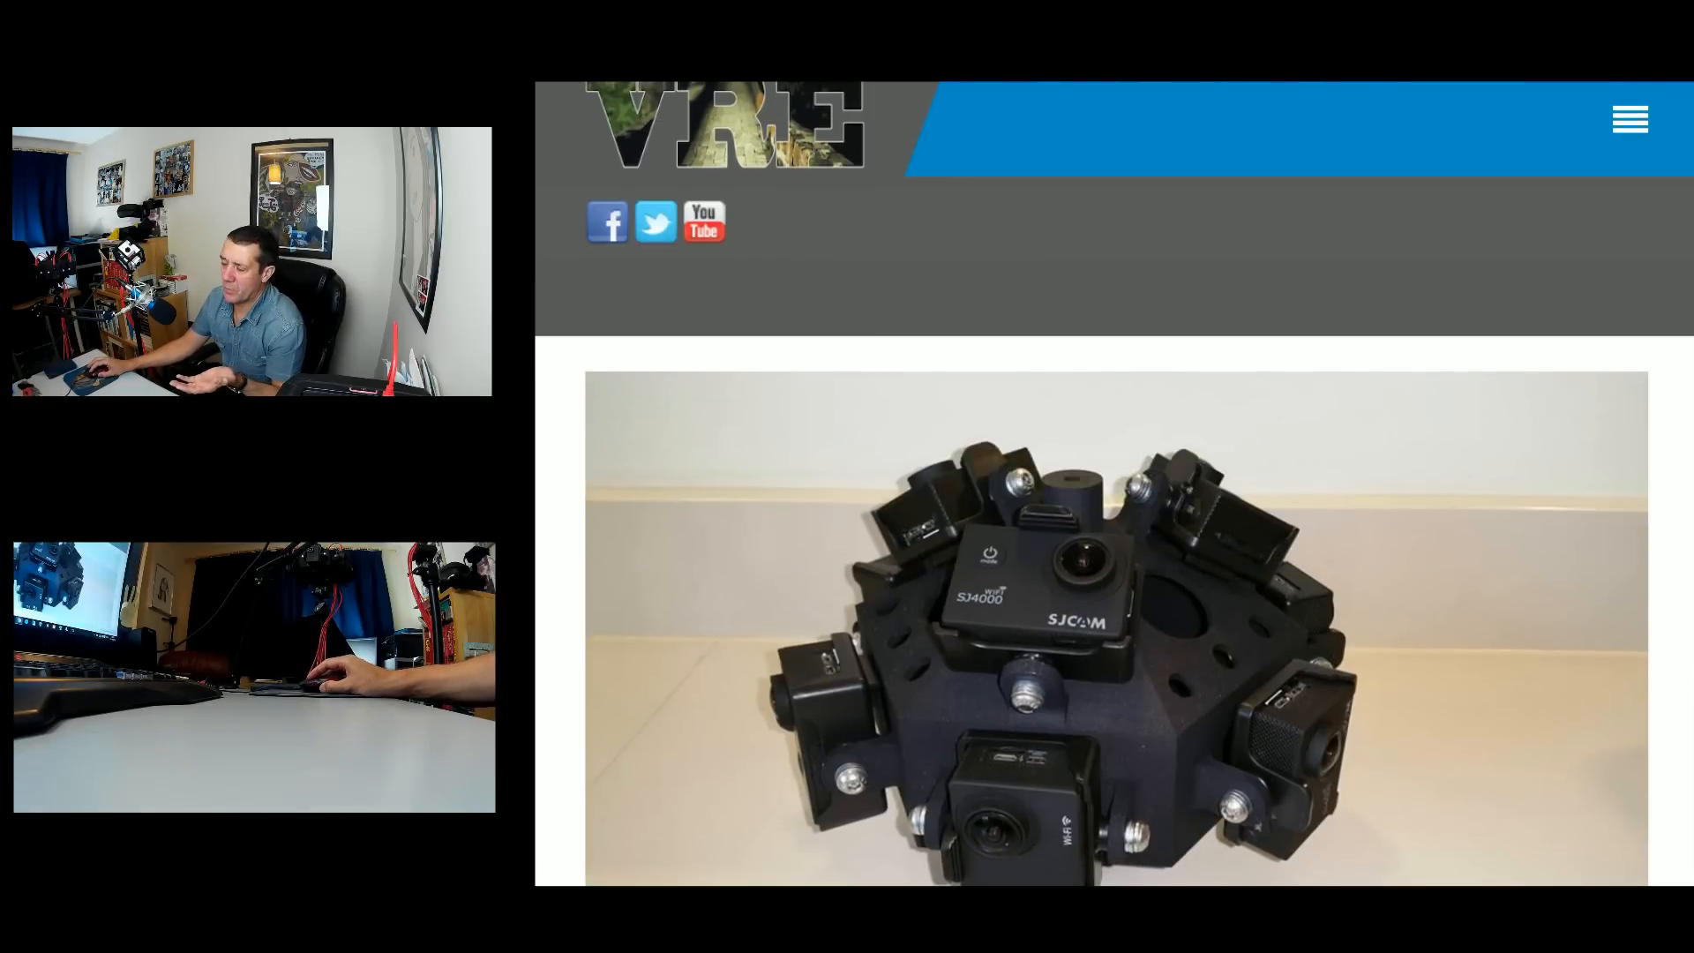
mouse_move(1654, 305)
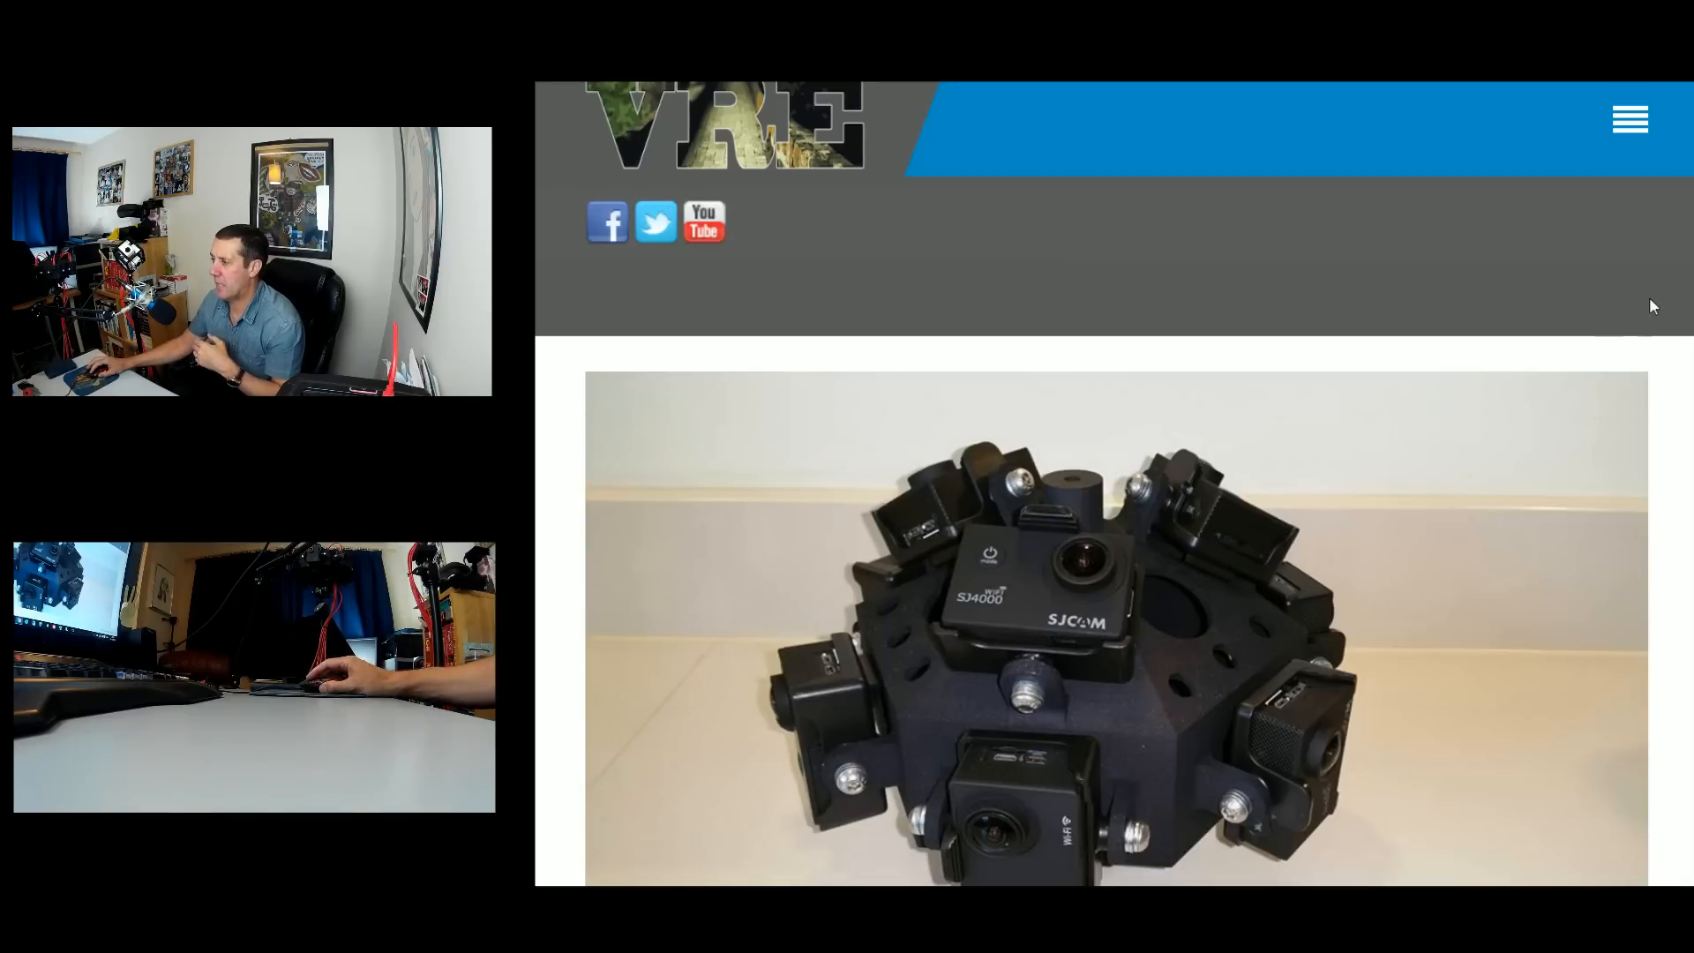
scroll("down", 3)
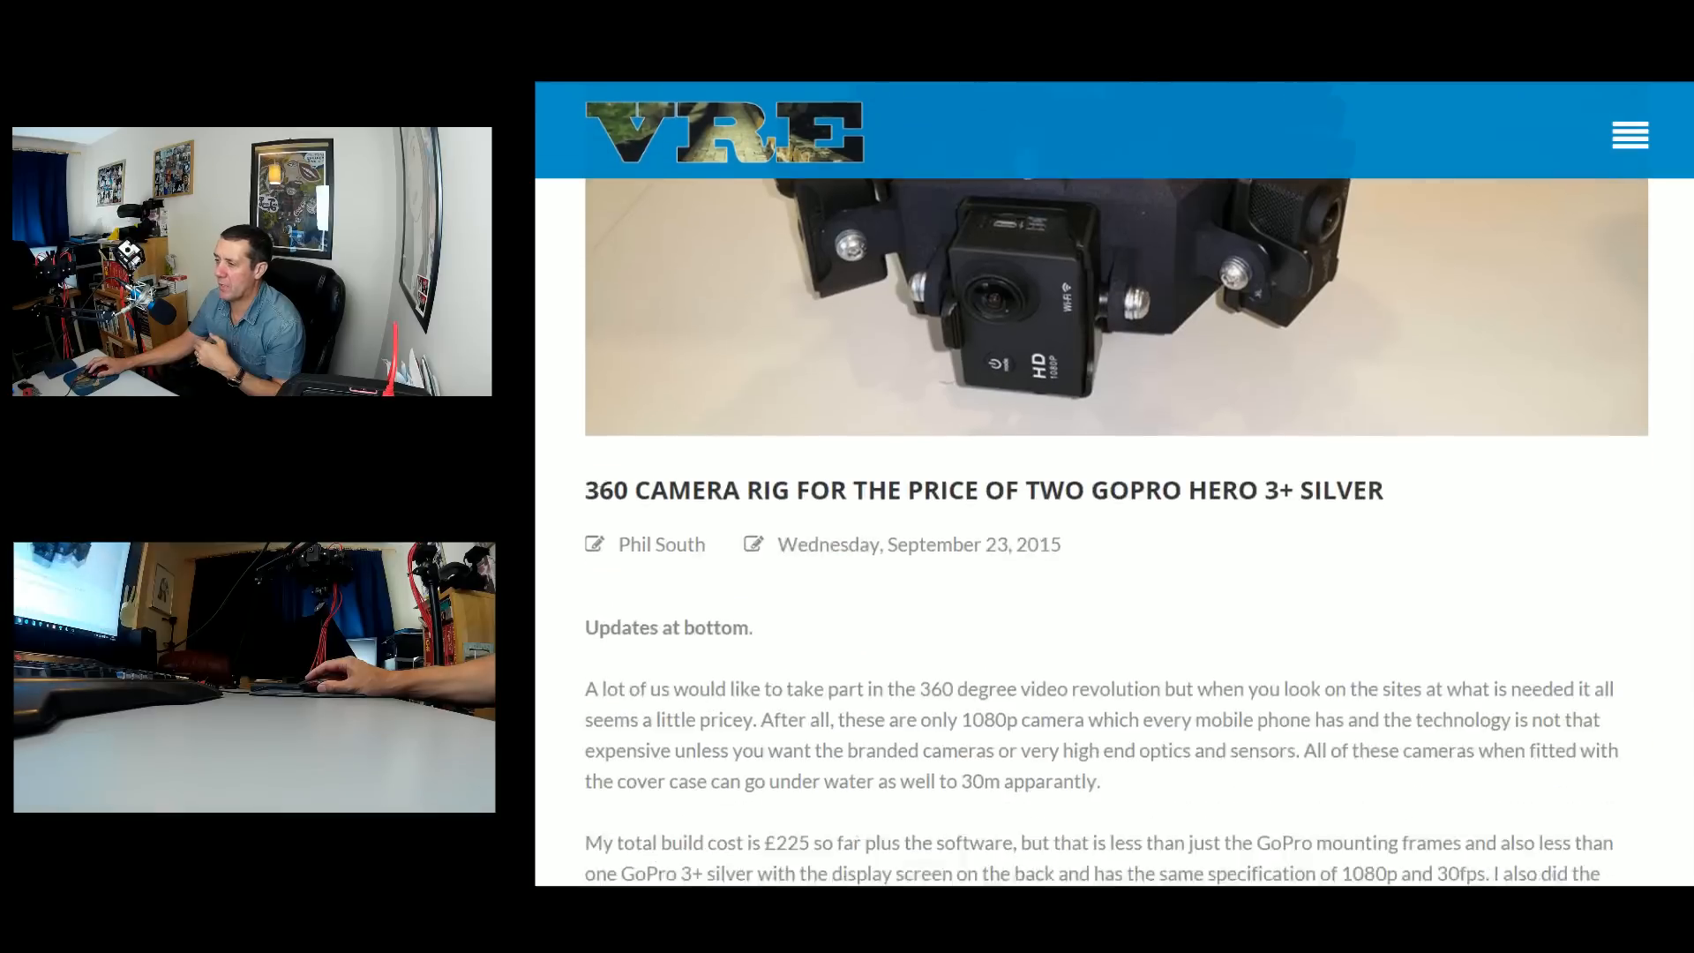
scroll("down", 3)
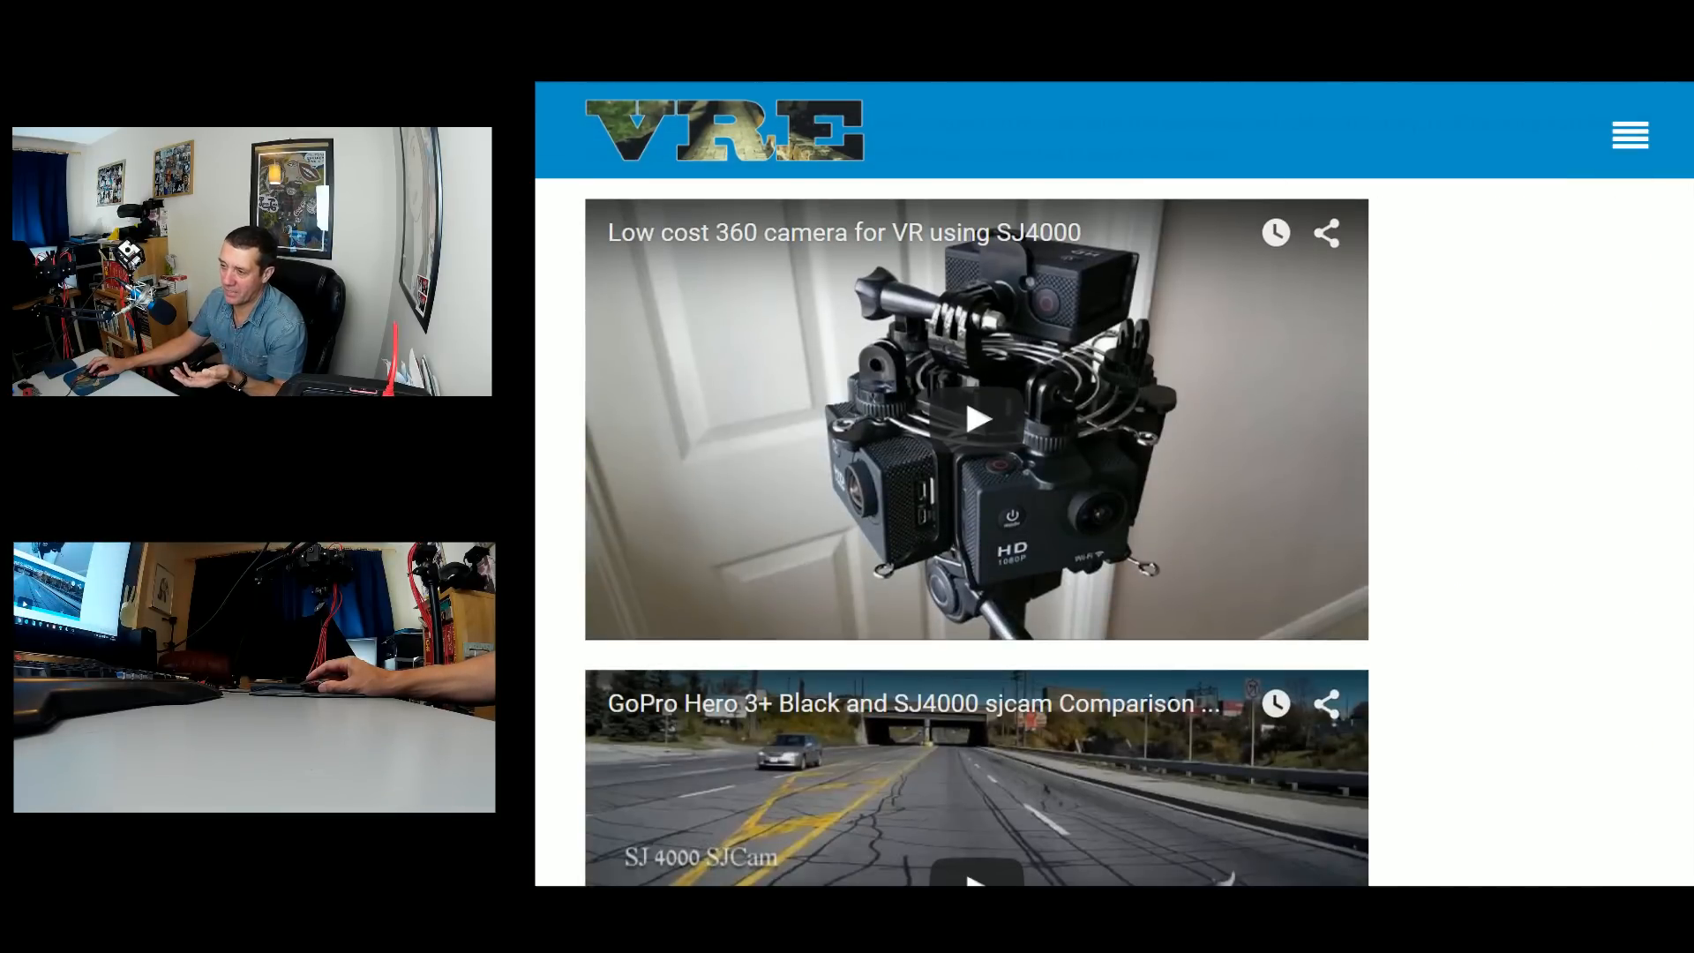
mouse_move(1639, 362)
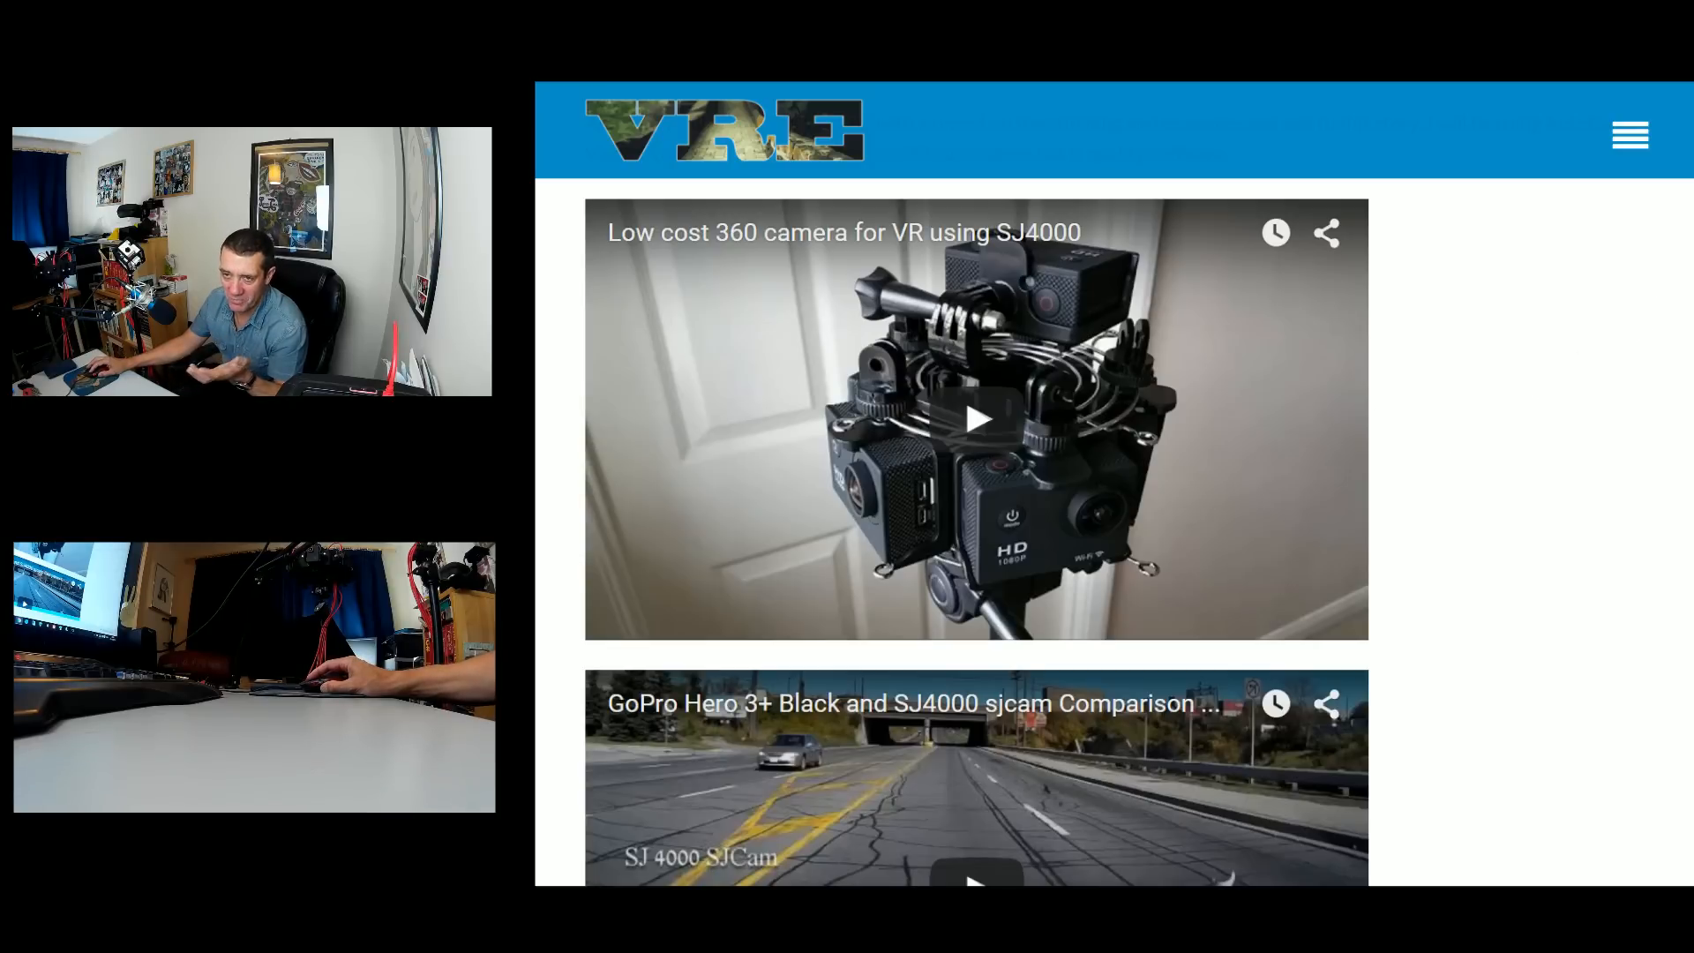
scroll("down", 3)
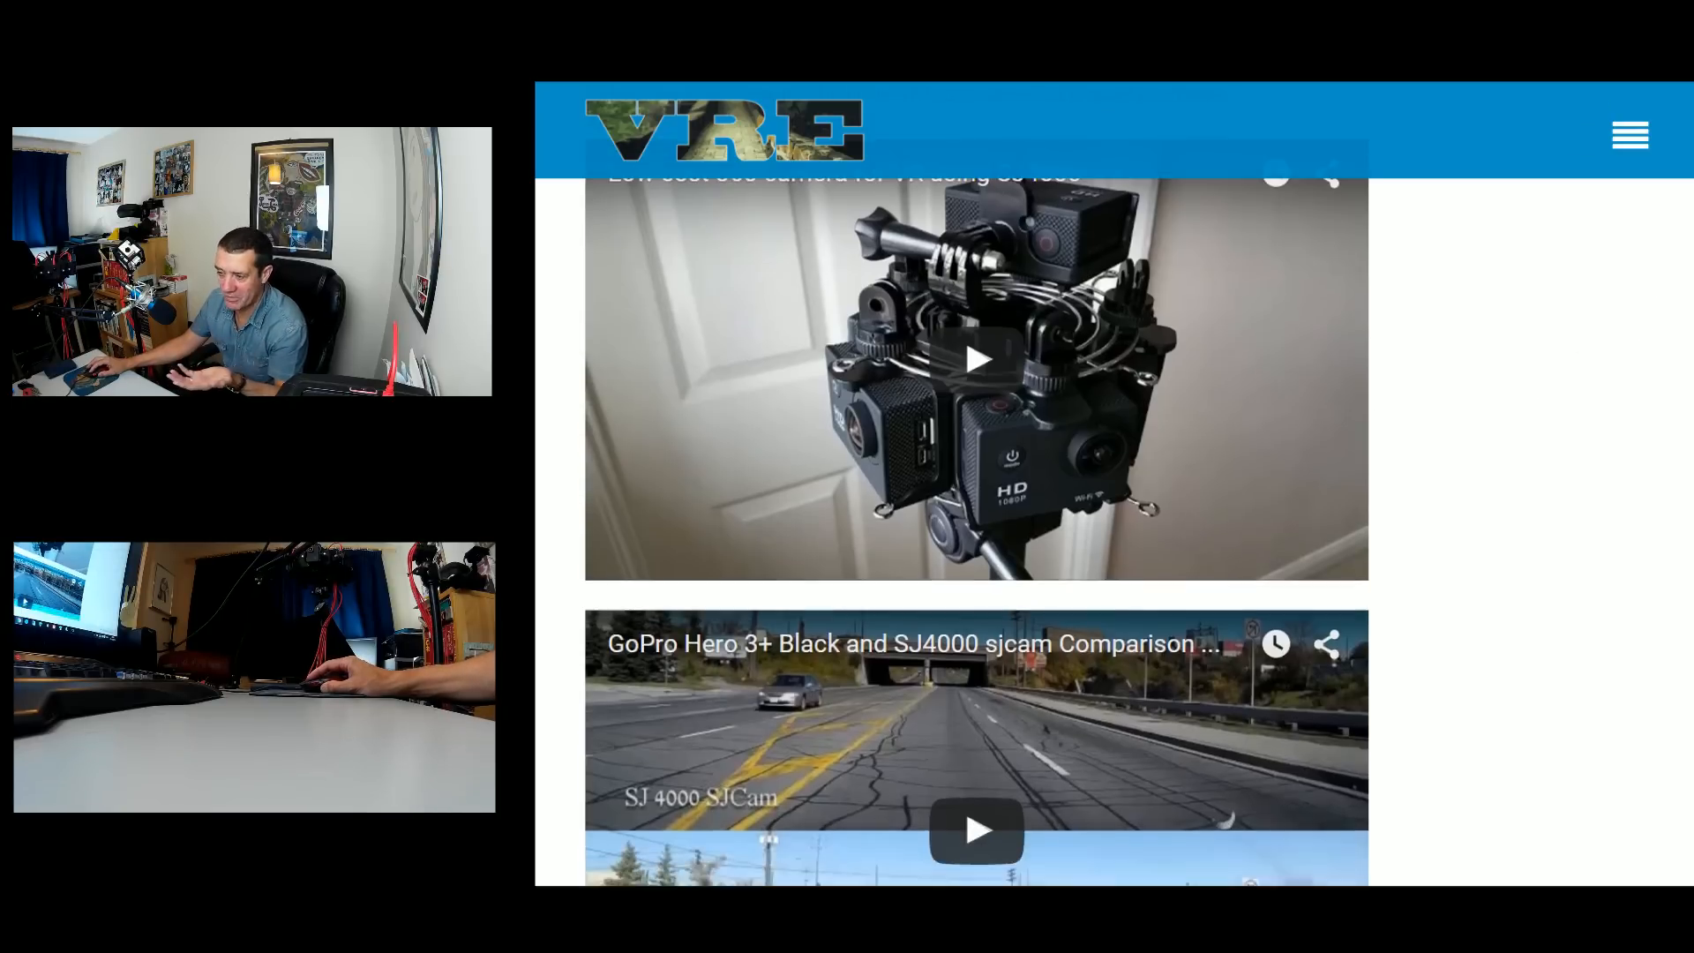
scroll("down", 3)
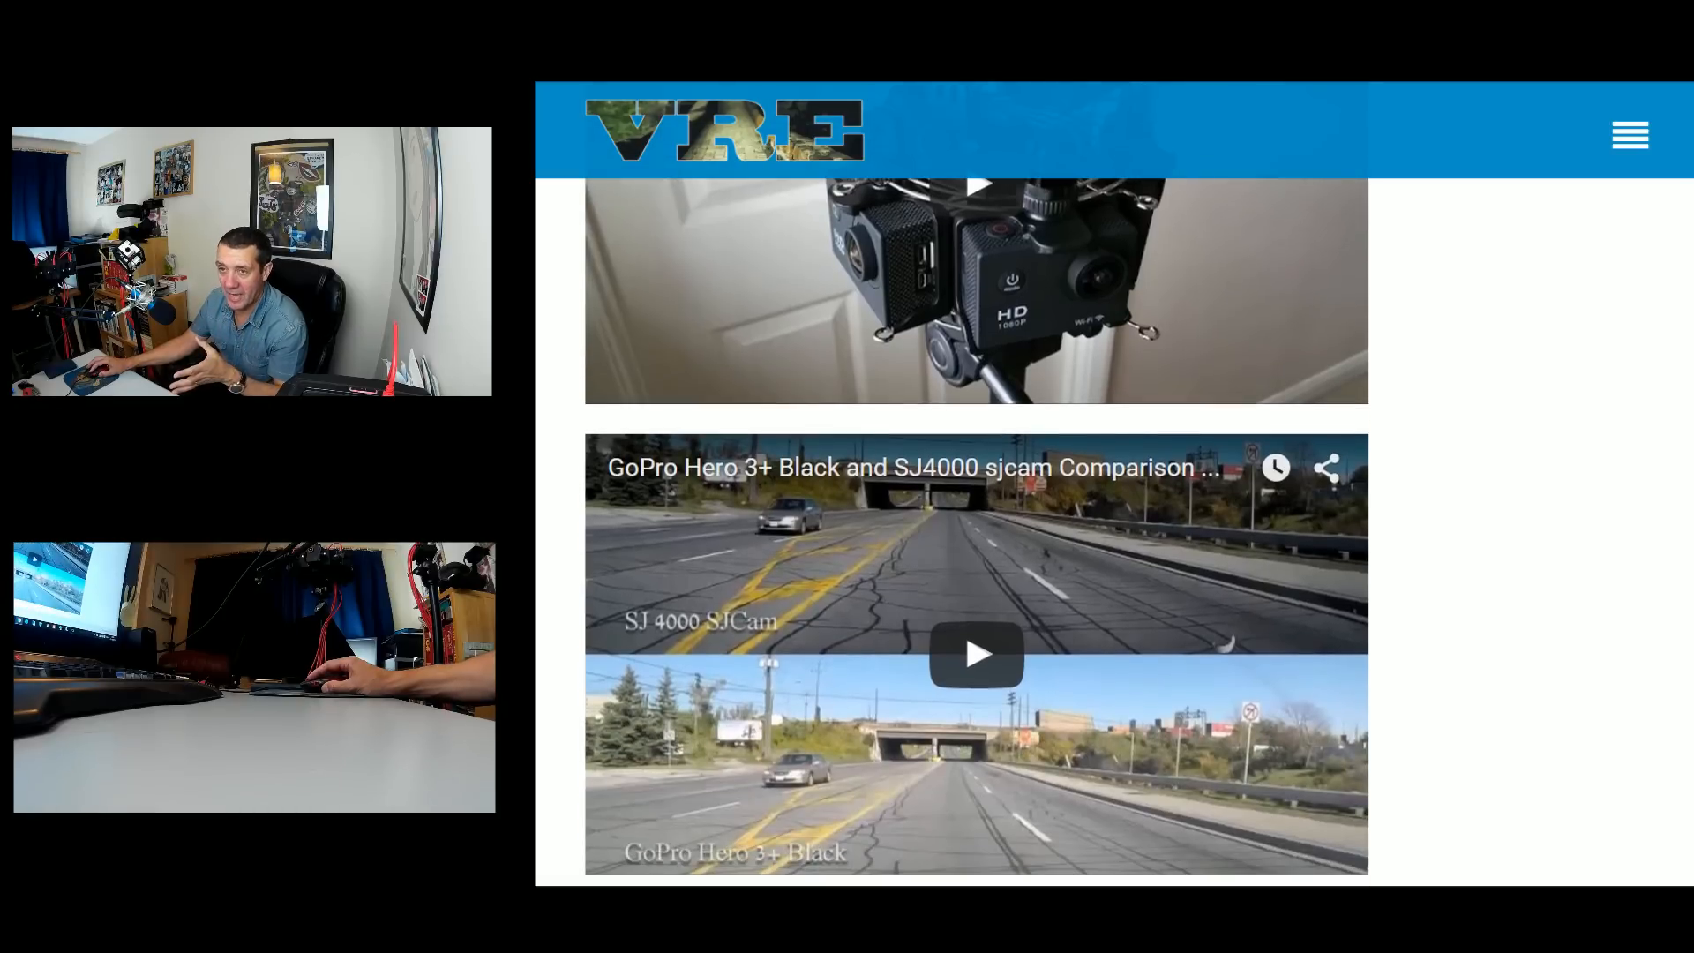
scroll("down", 3)
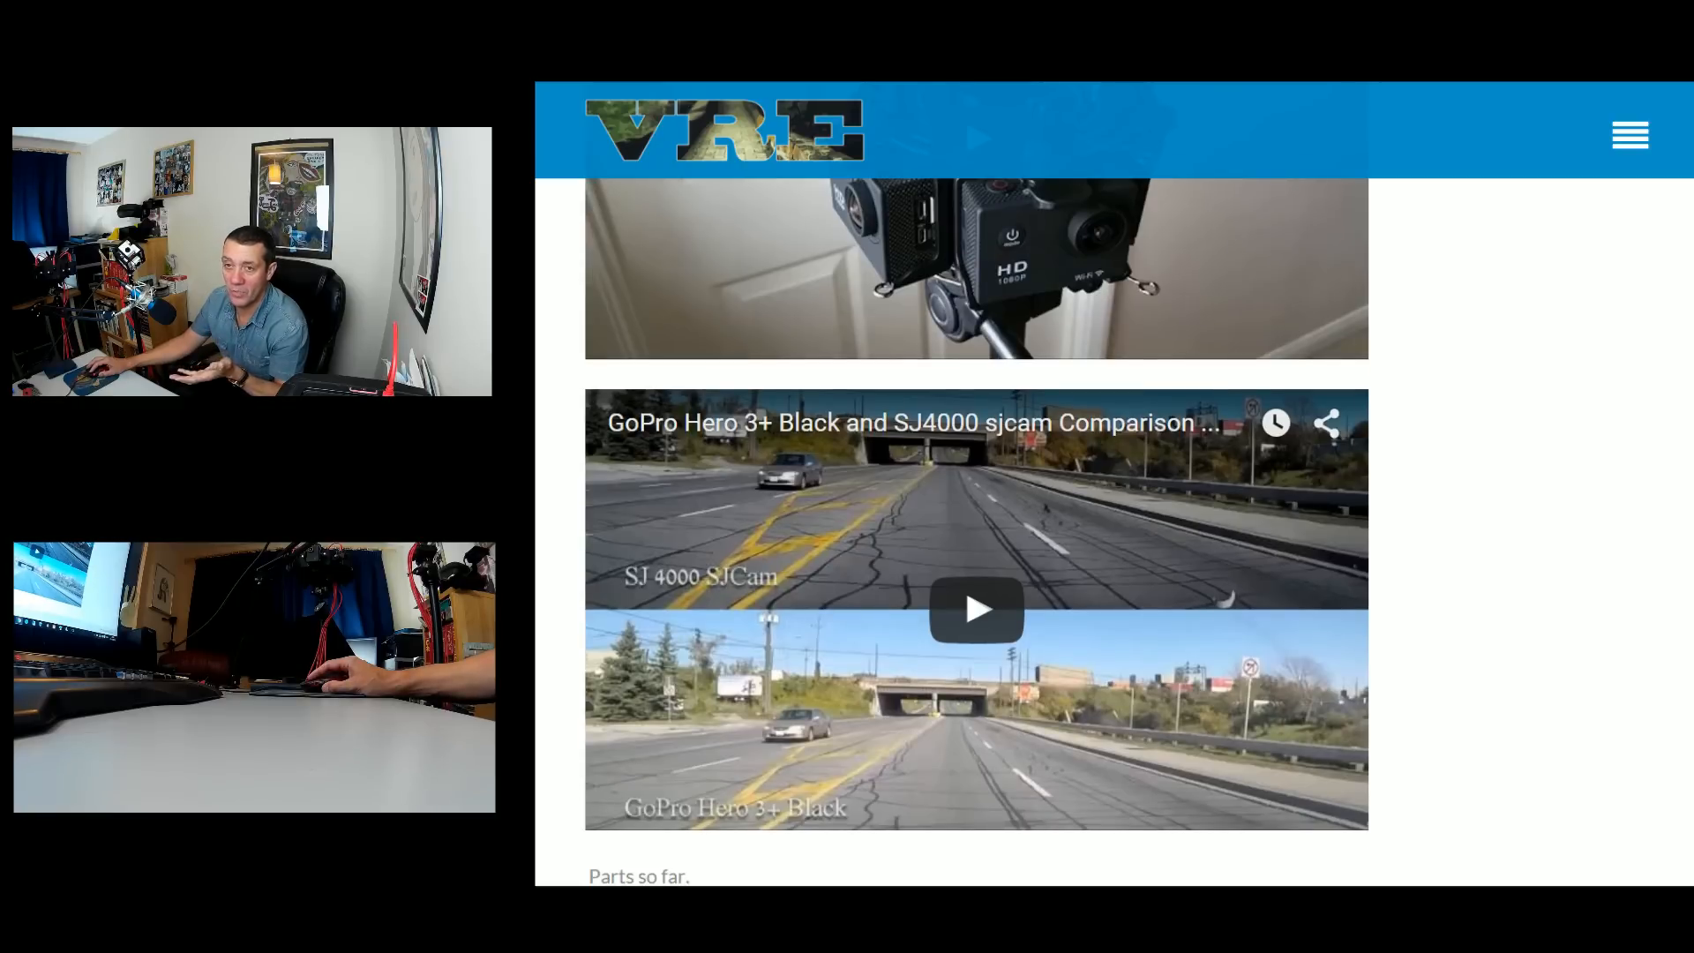
scroll("down", 3)
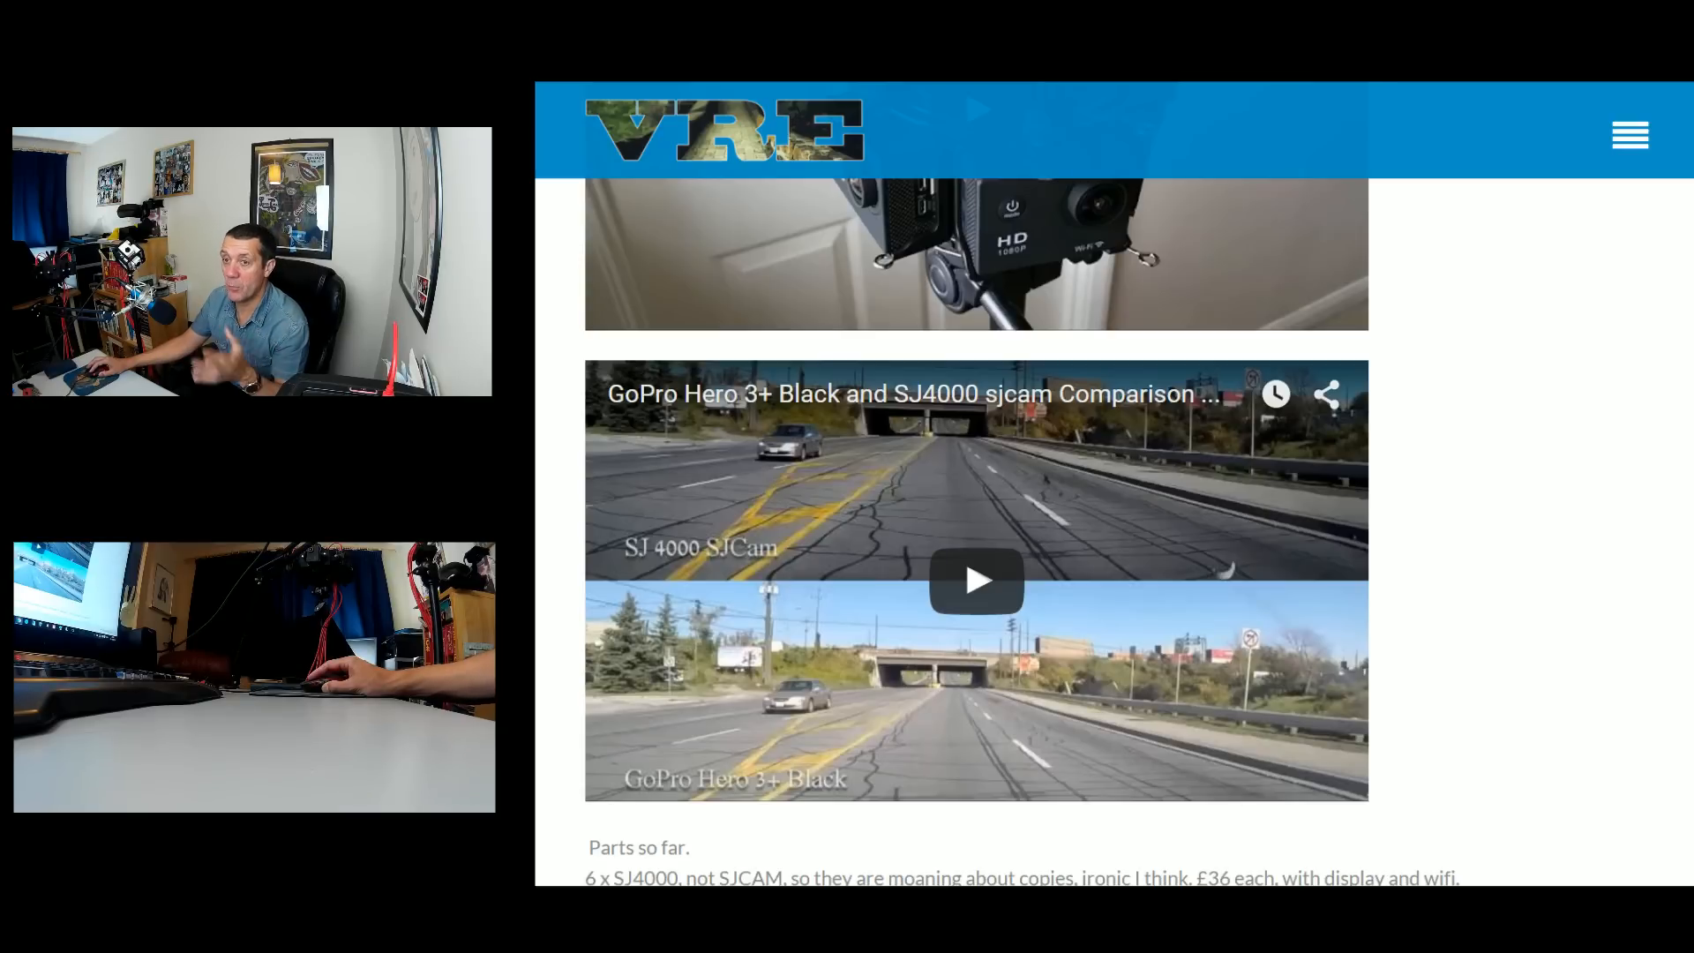
scroll("down", 3)
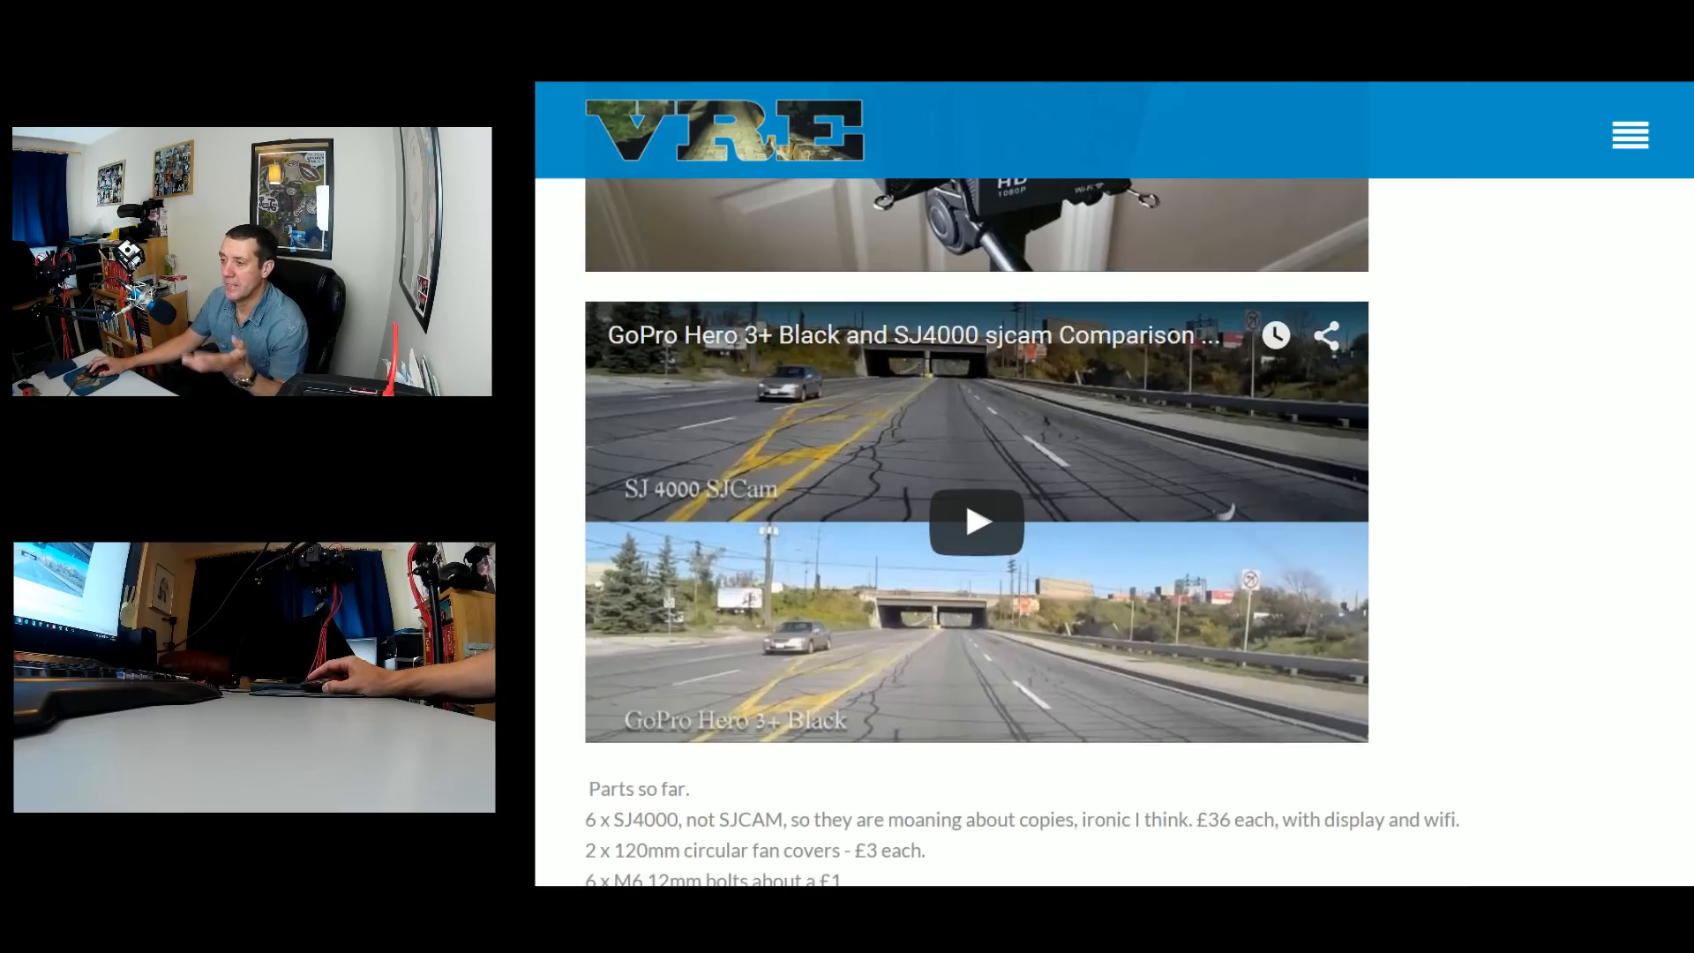
Scroll past the Hiccups section, test footage and 11 August panorama to the 10-camera rig photo
scroll("down", 3)
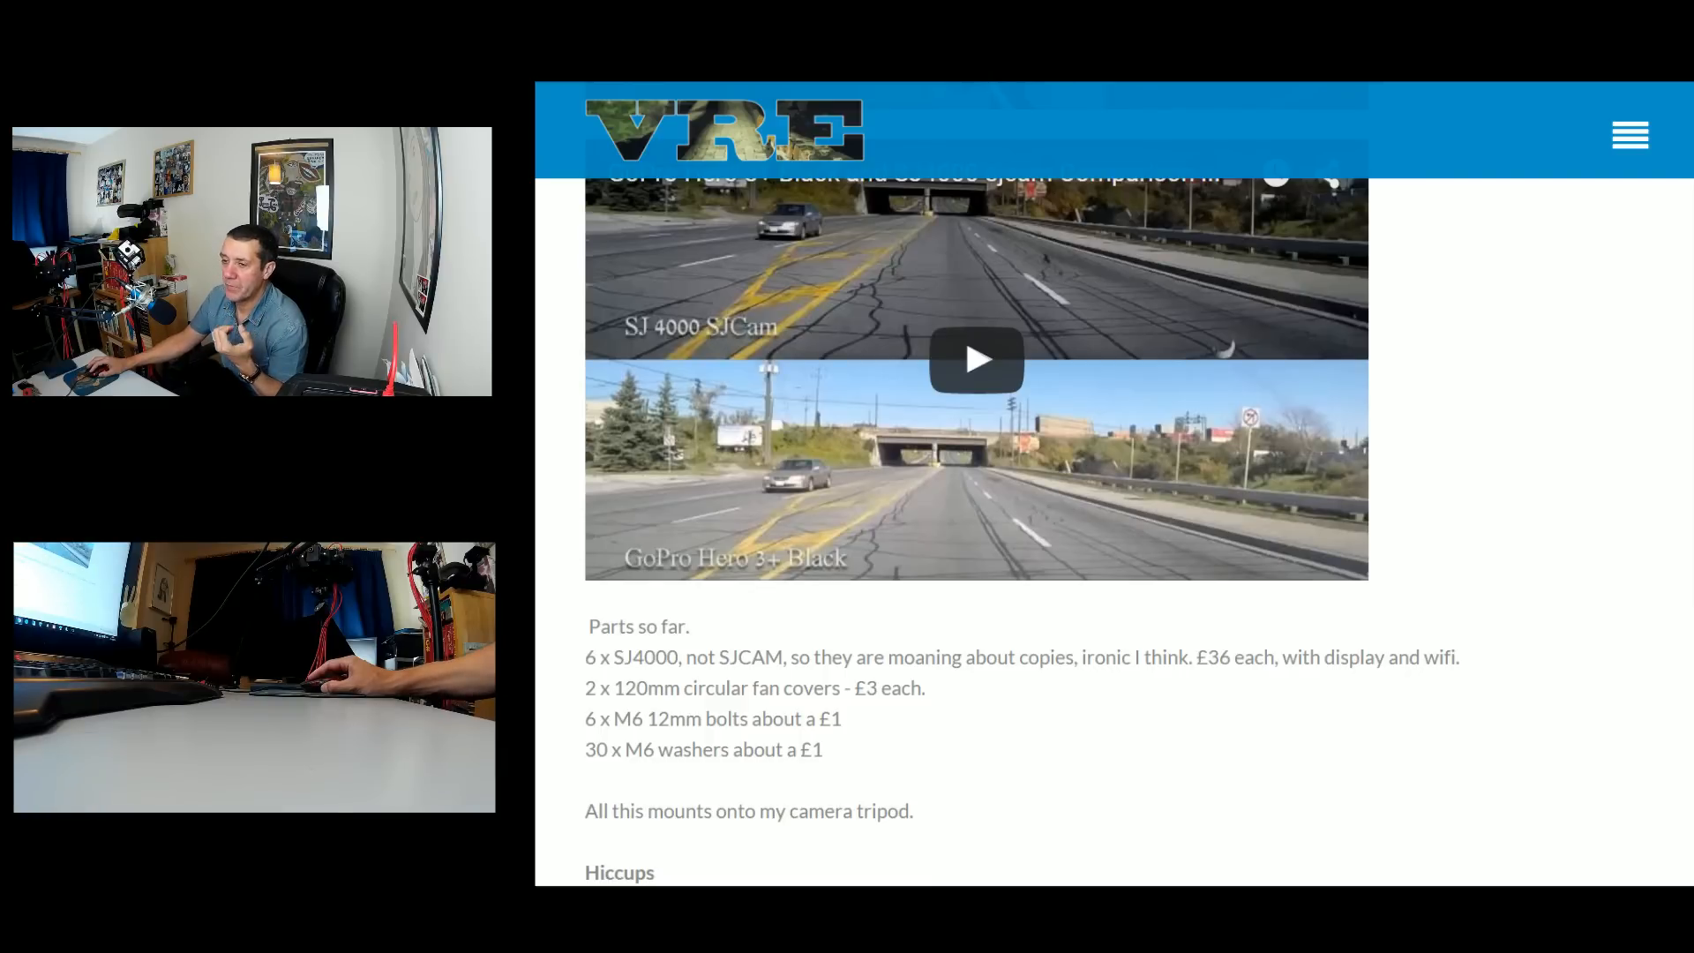
scroll("down", 3)
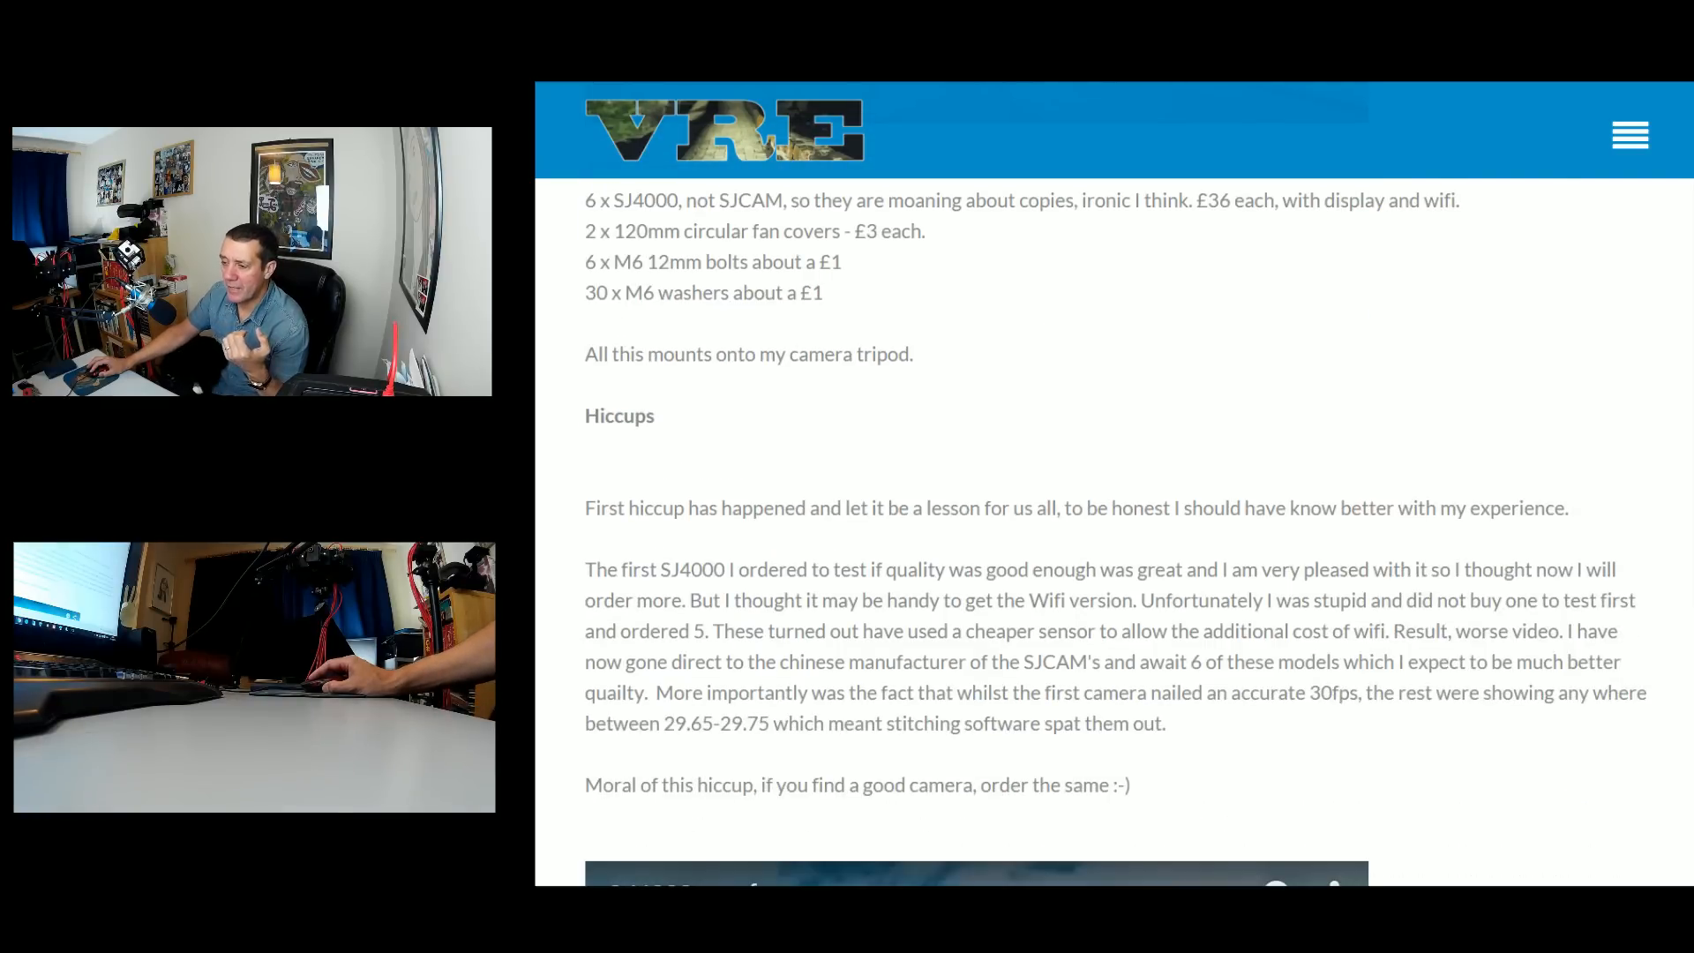
scroll("down", 3)
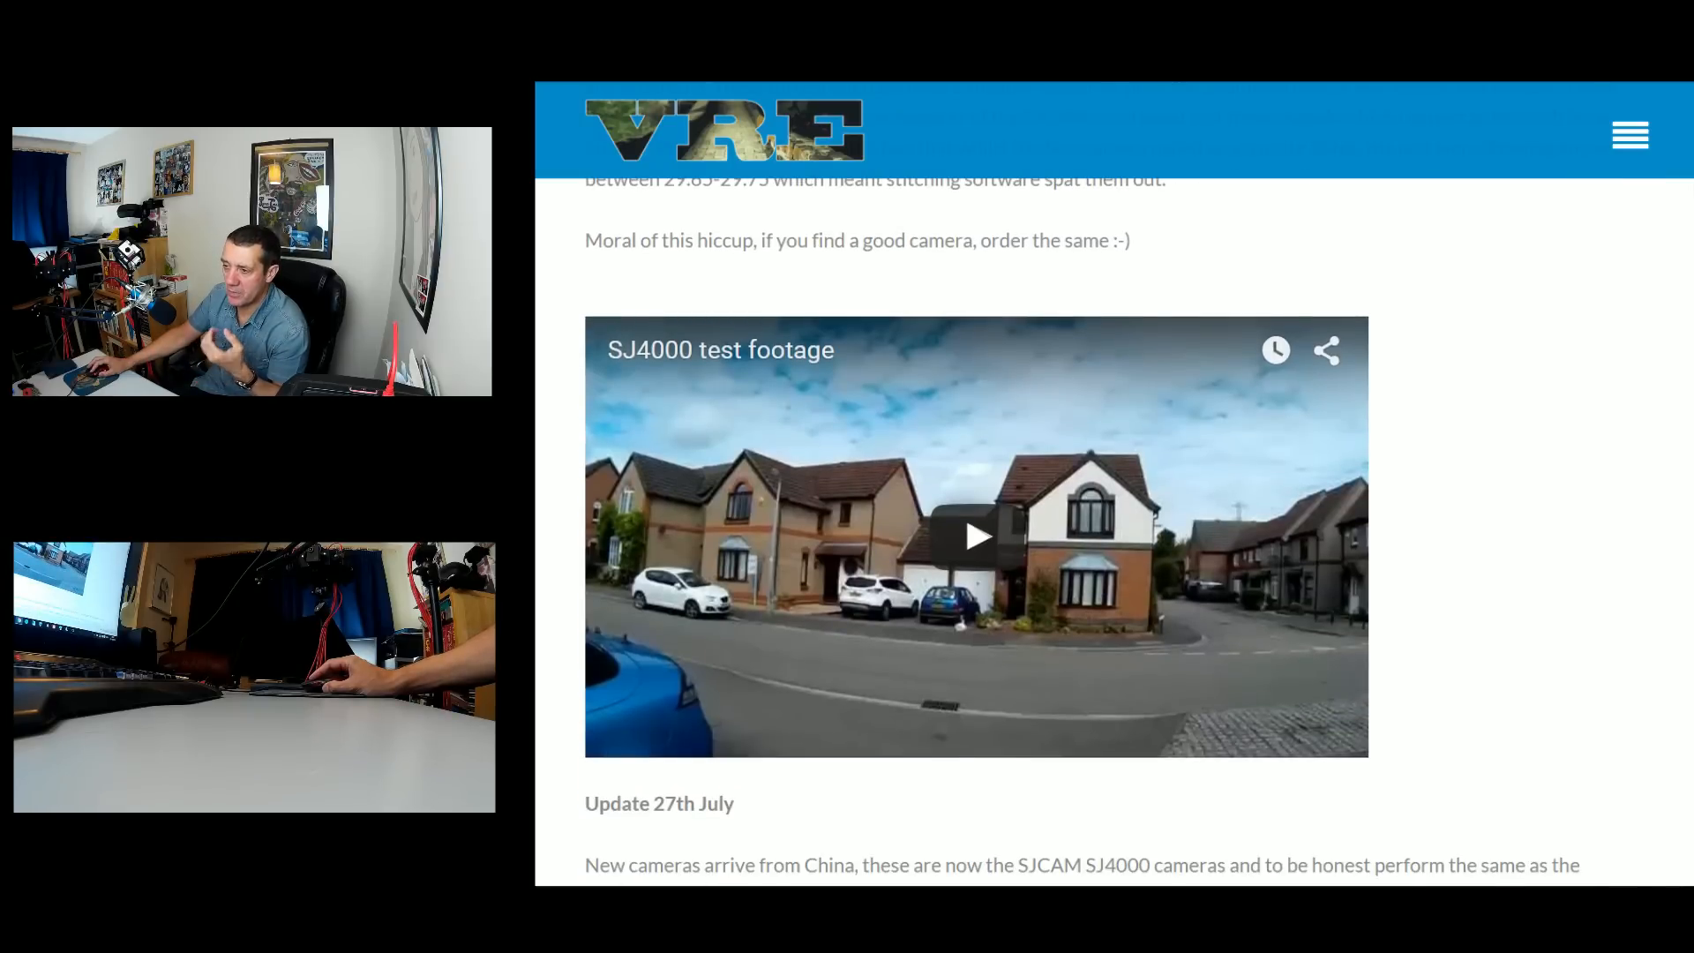
scroll("down", 3)
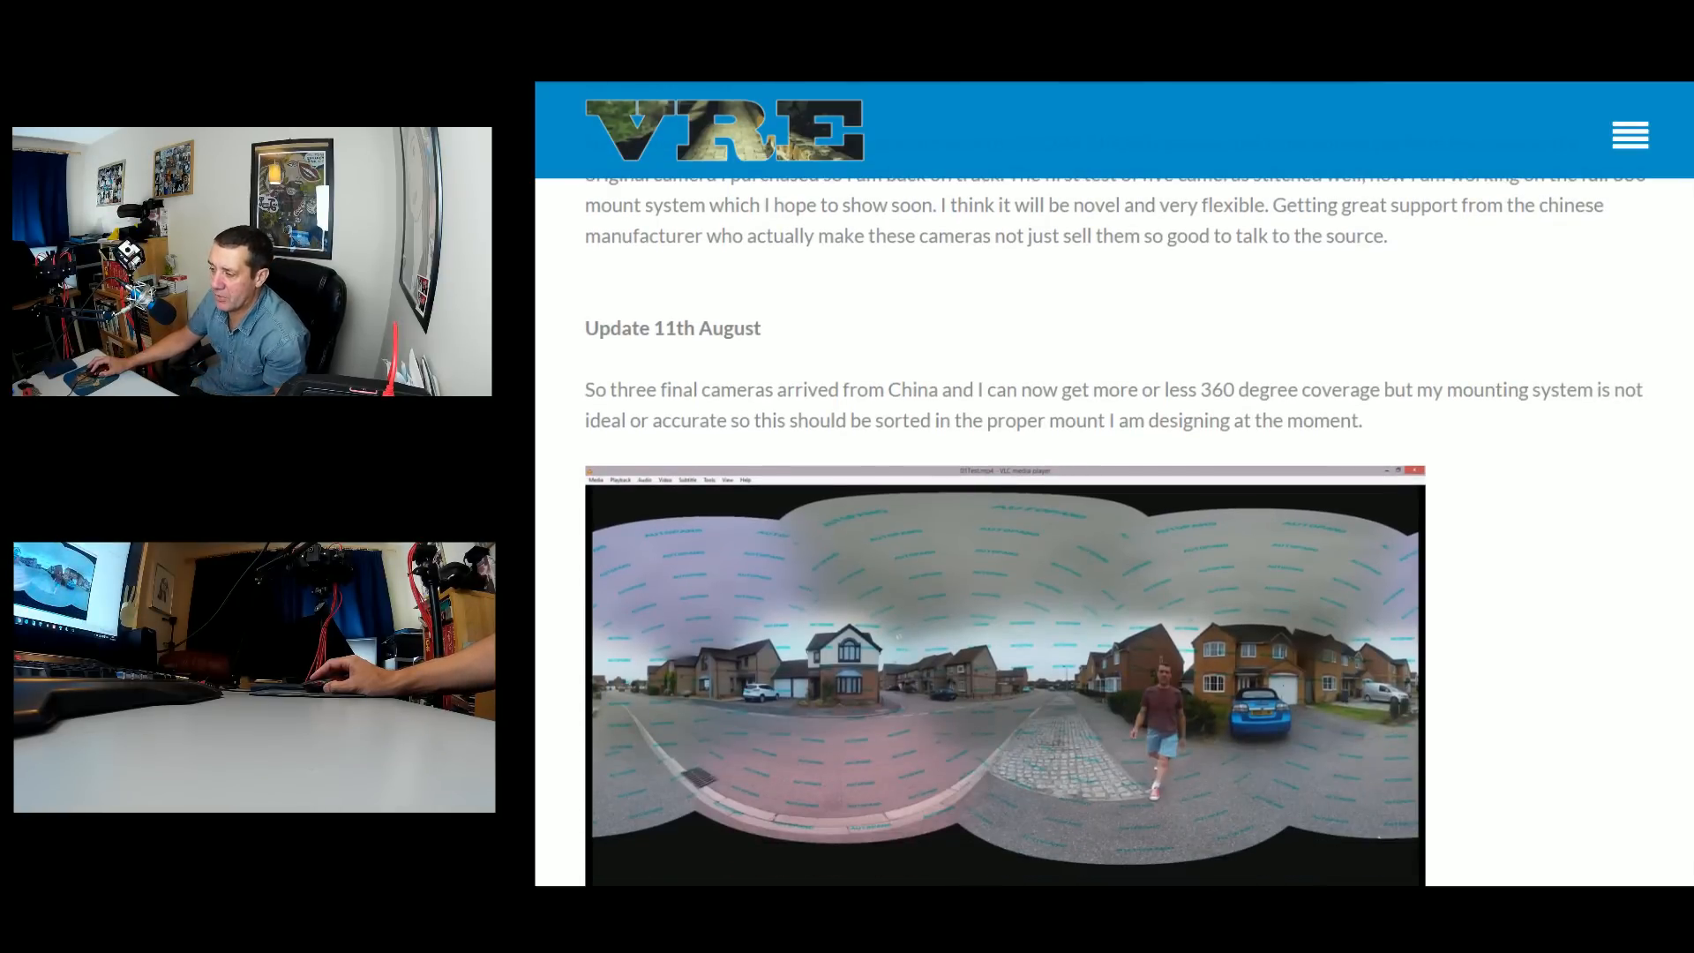
scroll("down", 3)
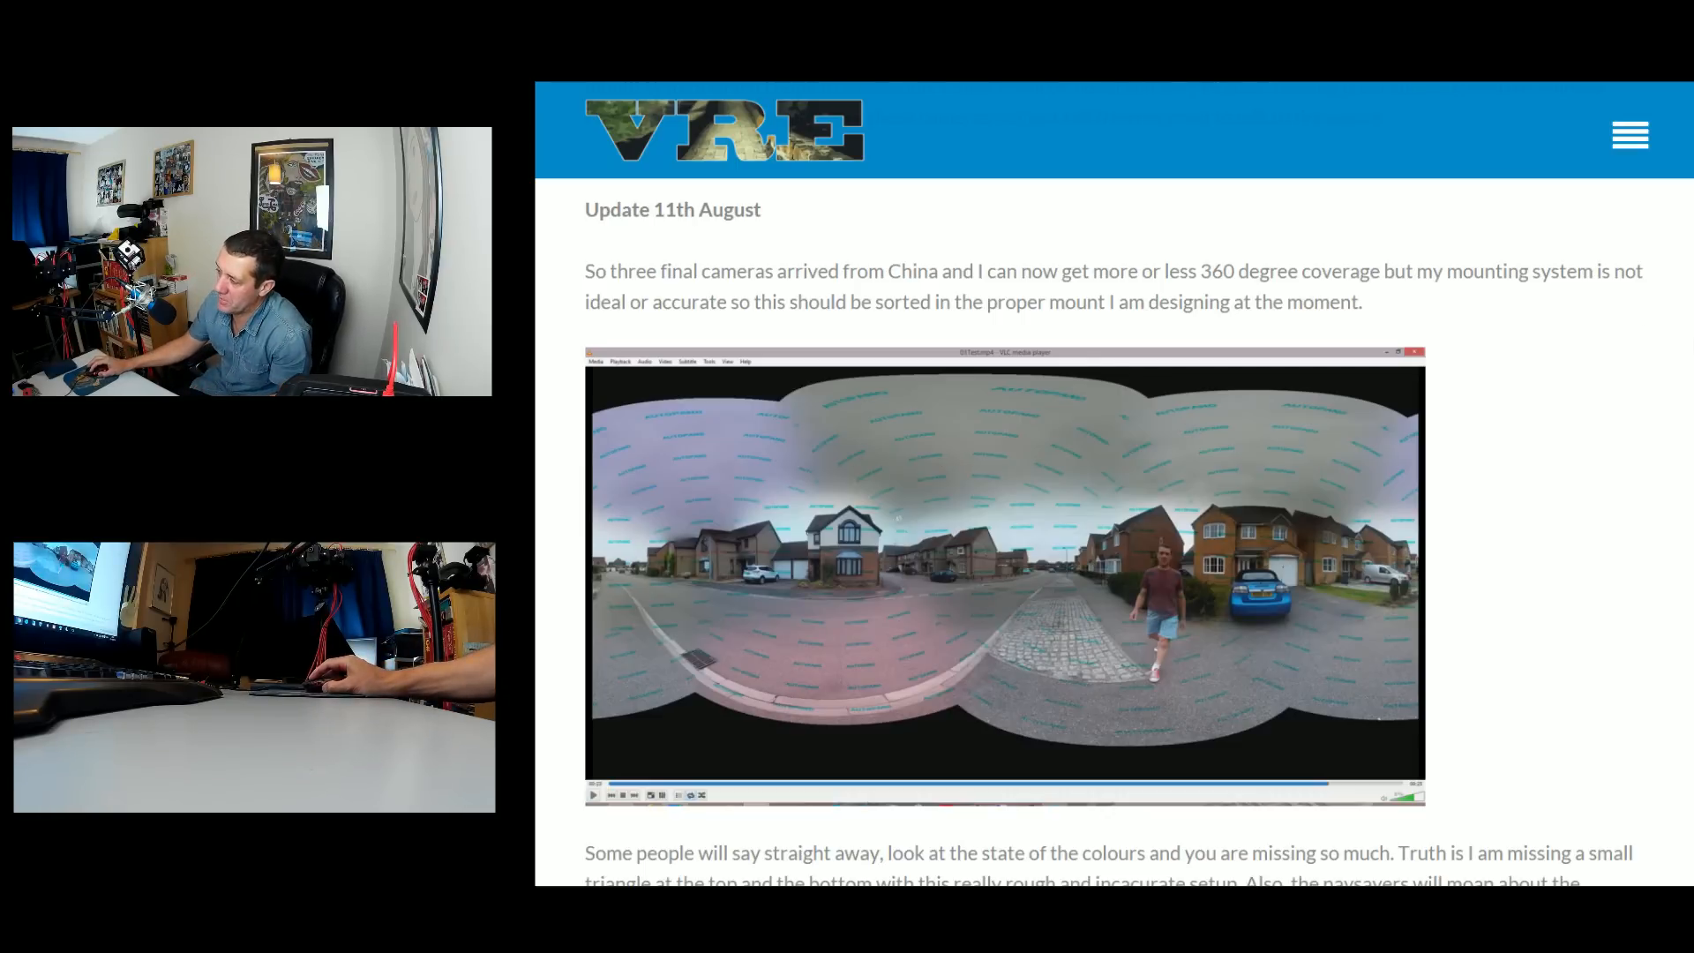
scroll("down", 3)
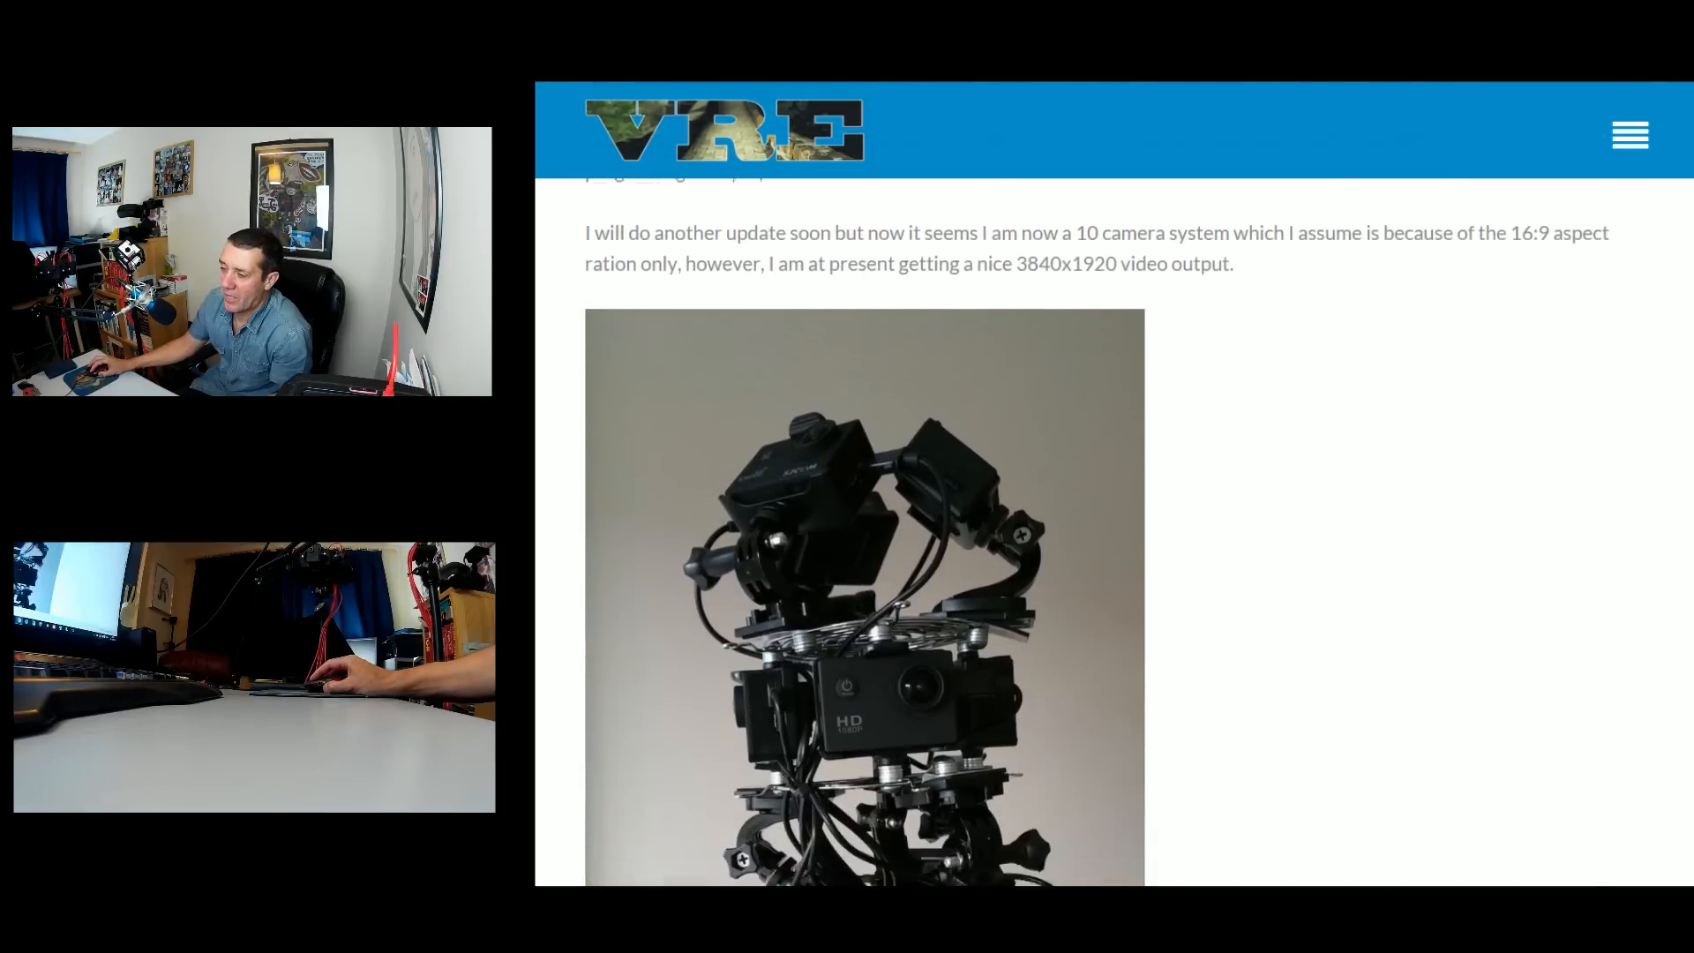
scroll("down", 3)
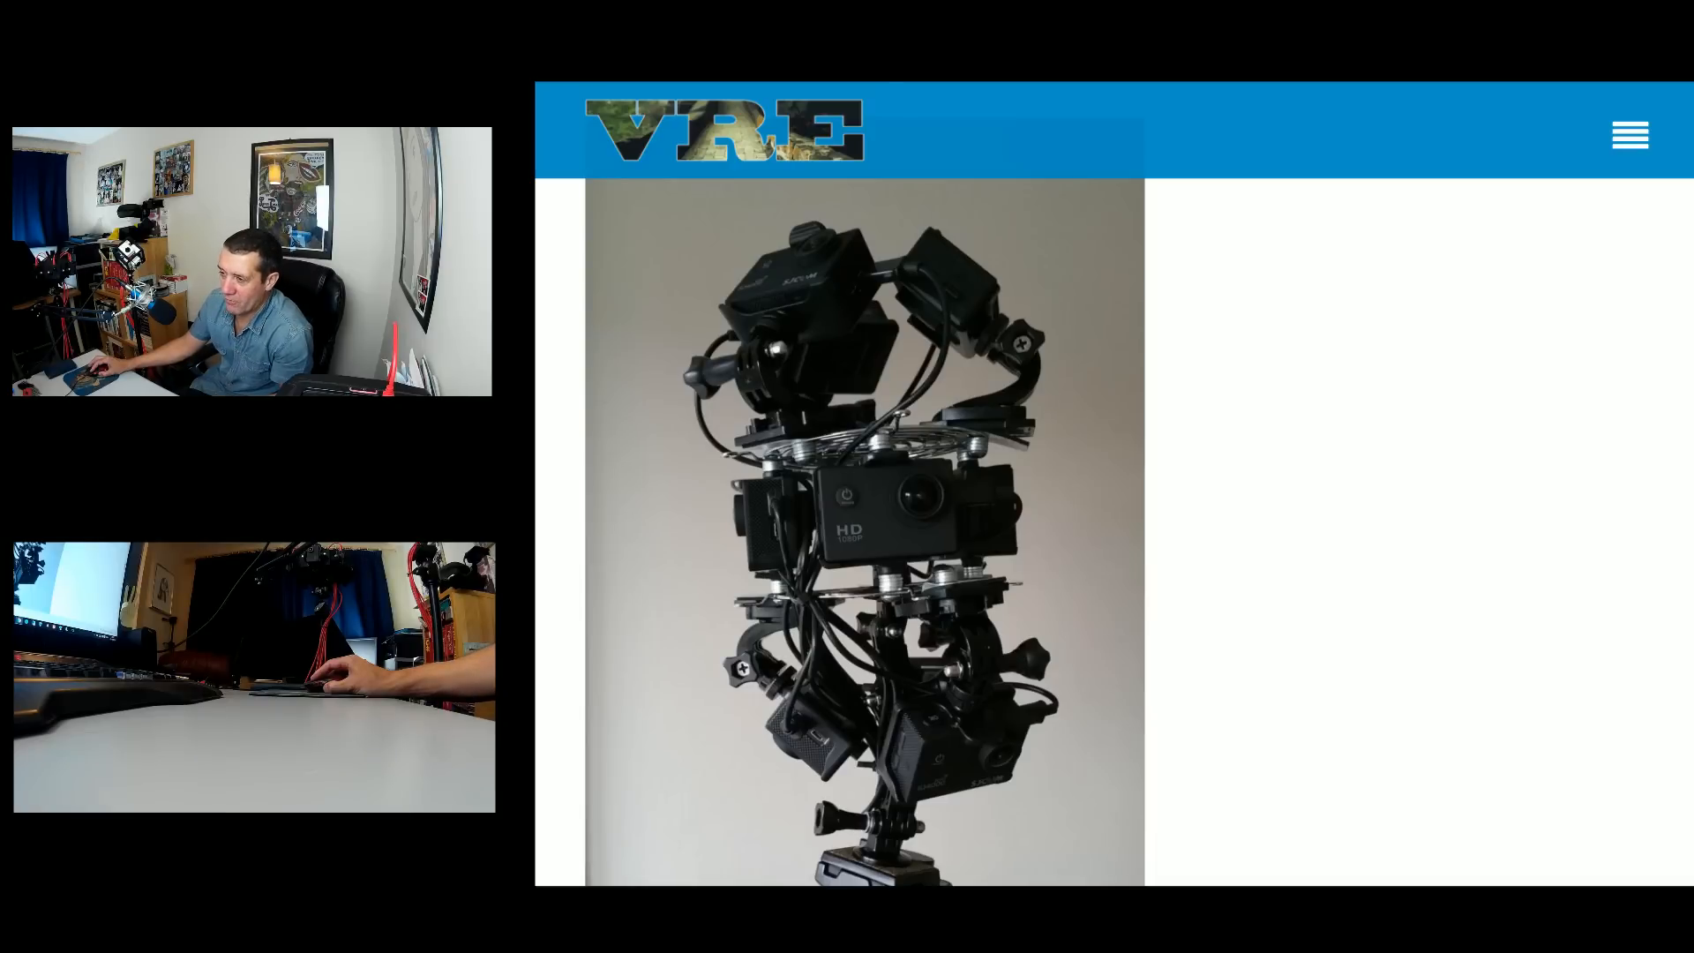
scroll("down", 3)
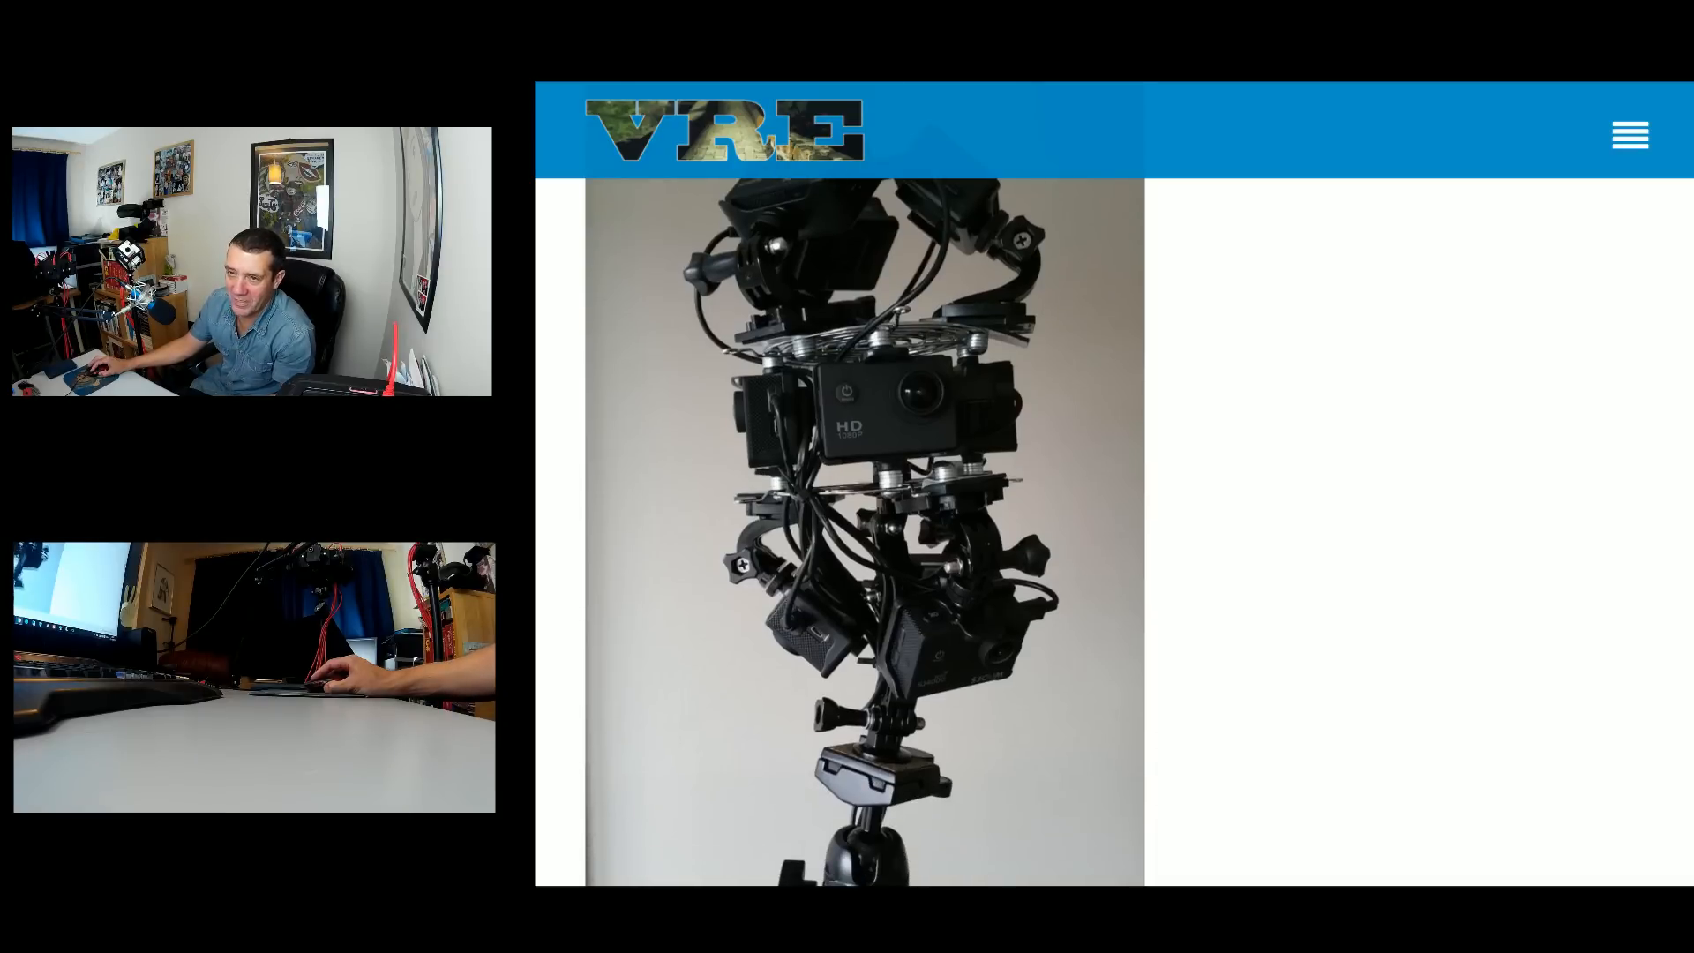
Scroll down to the 'Update 13 September 2015' text and the 3D printed mount photos
scroll("down", 3)
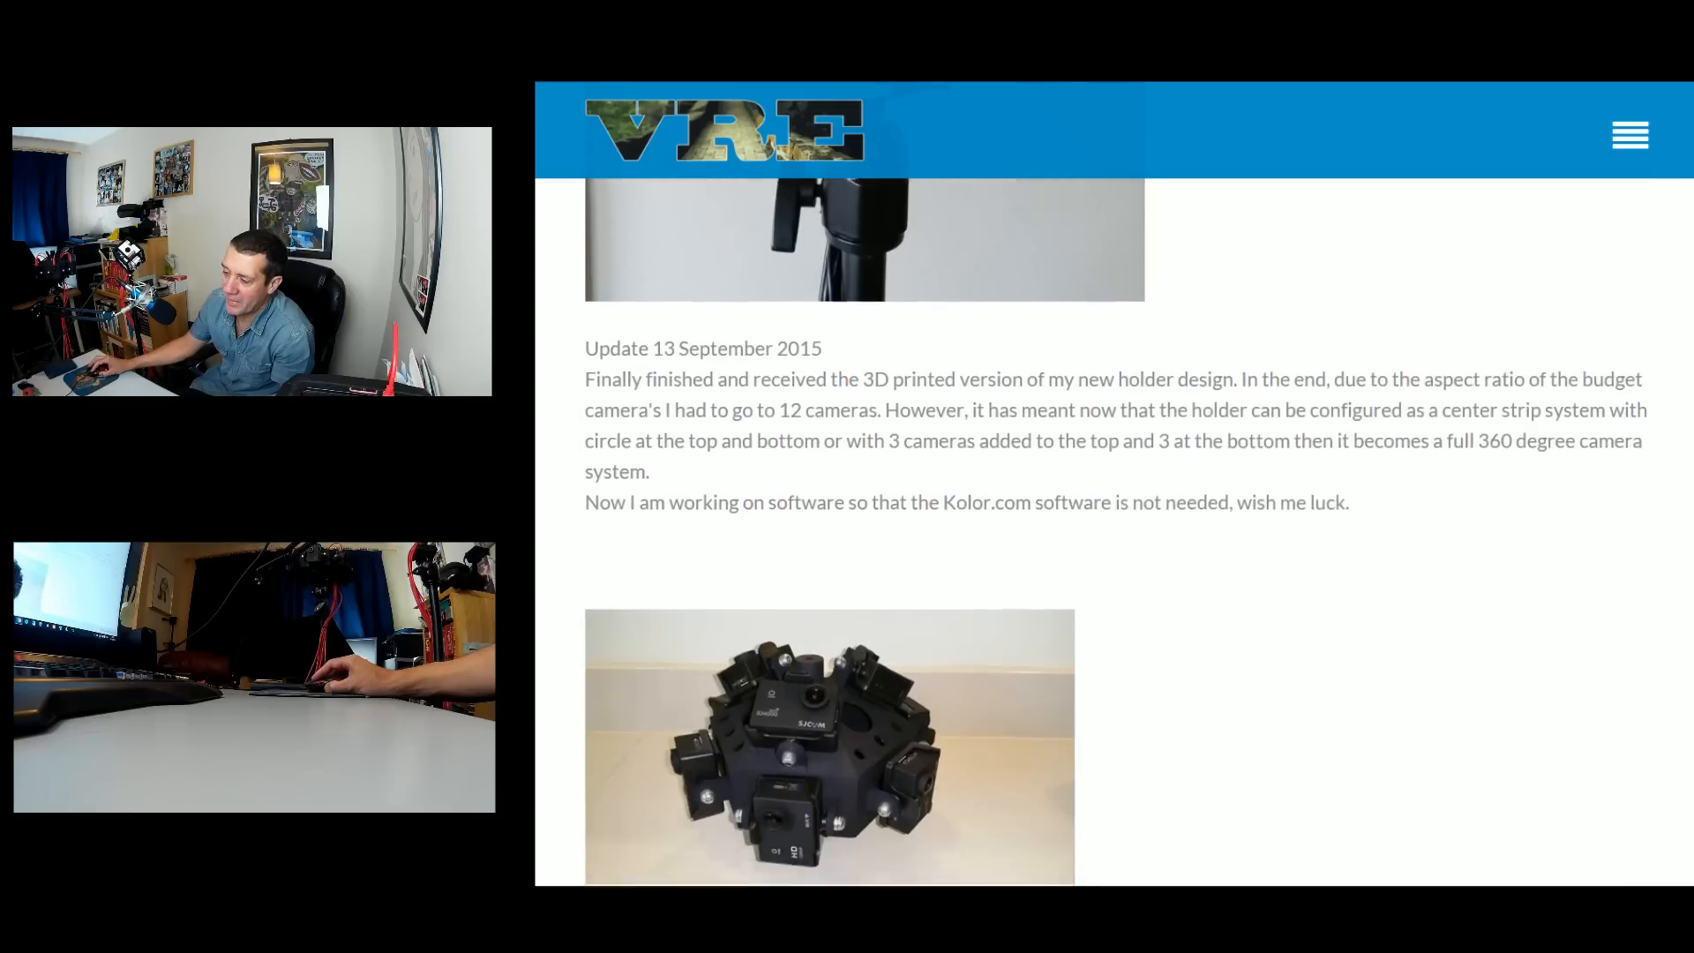
scroll("down", 3)
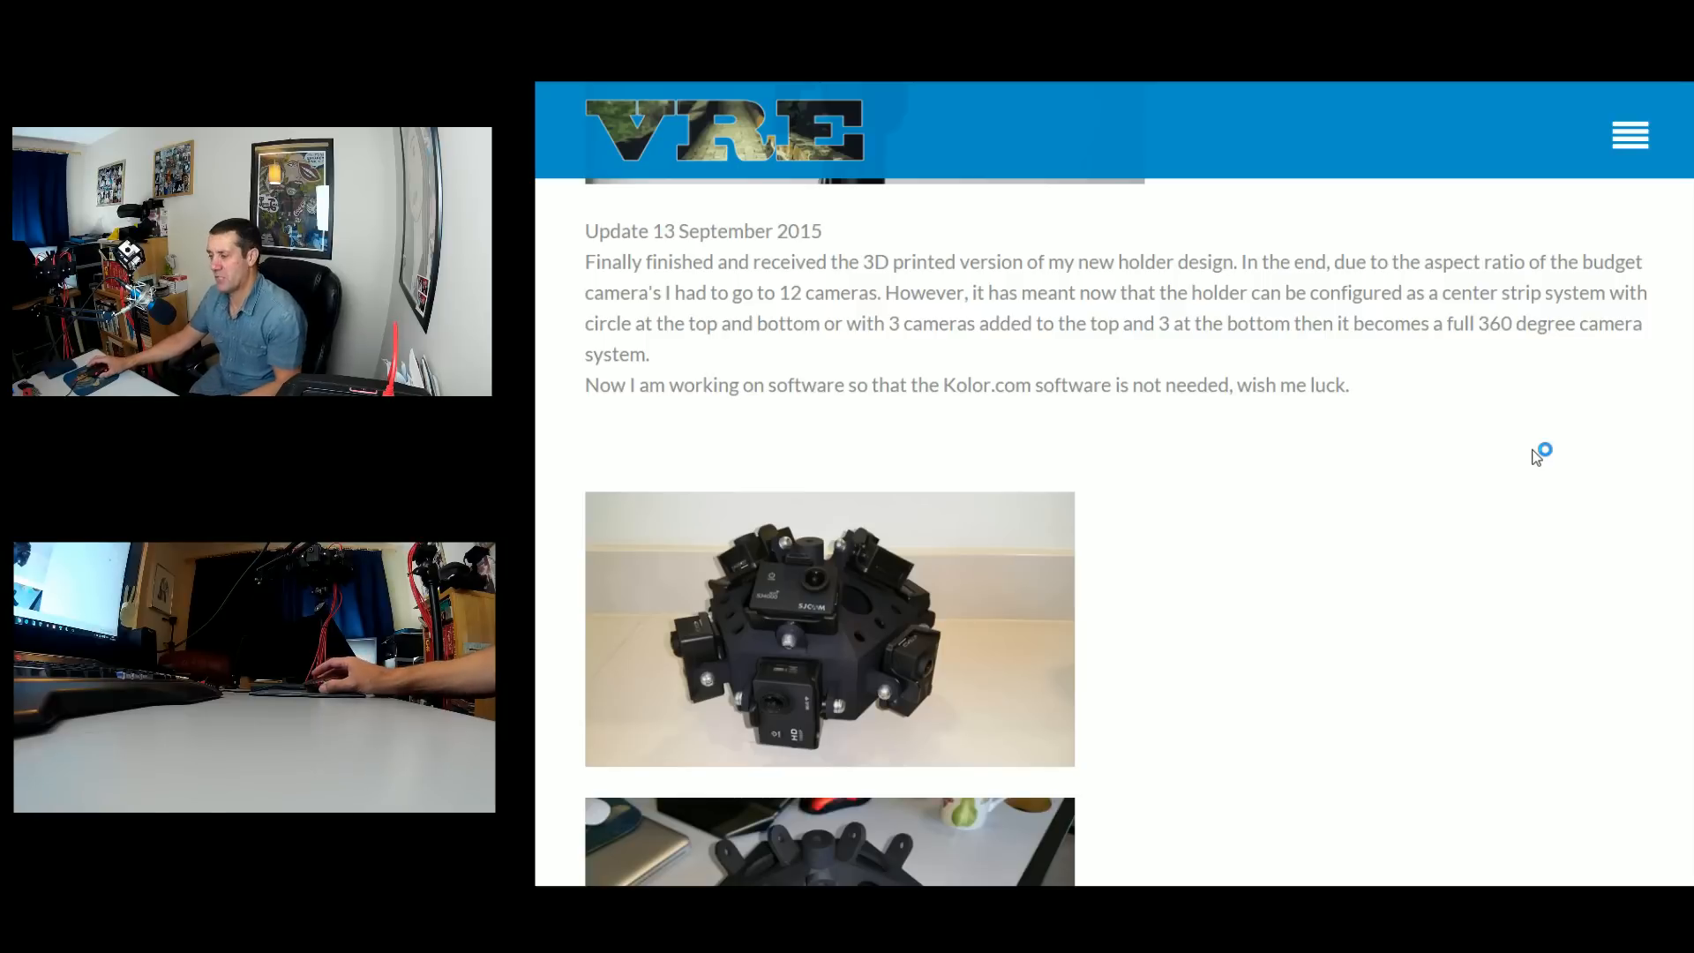
mouse_move(1585, 423)
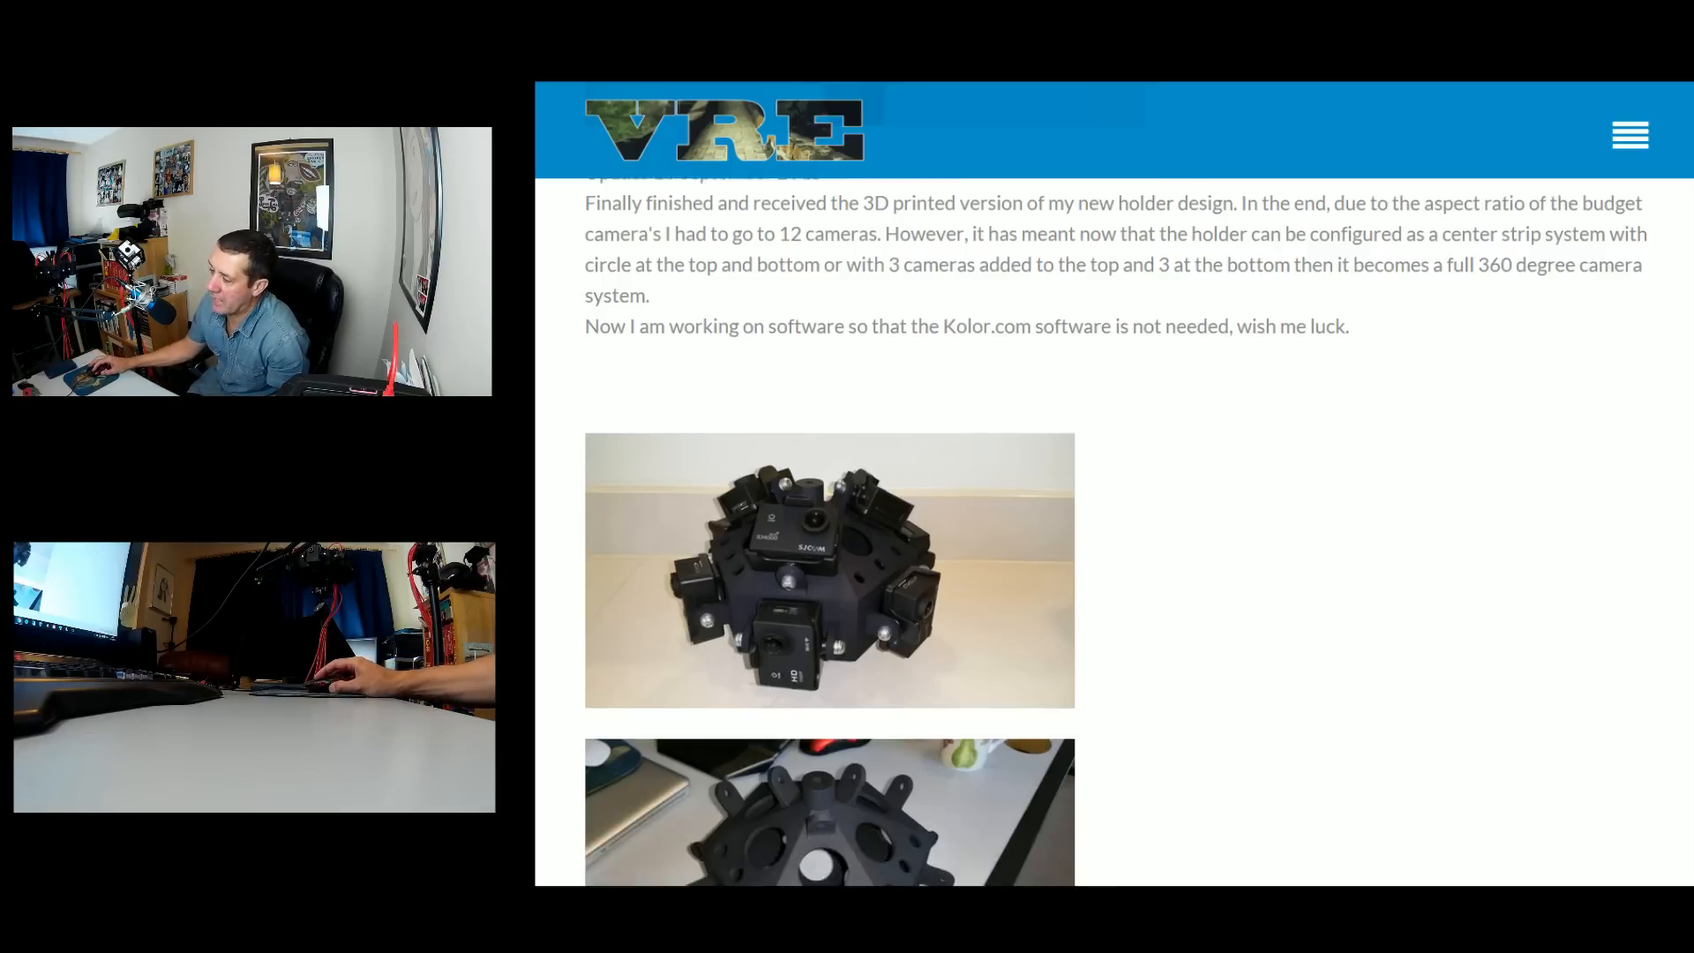
Scroll past the 'Video of the new mount' embed to the Live Horizontal Viewer software video
scroll("down", 3)
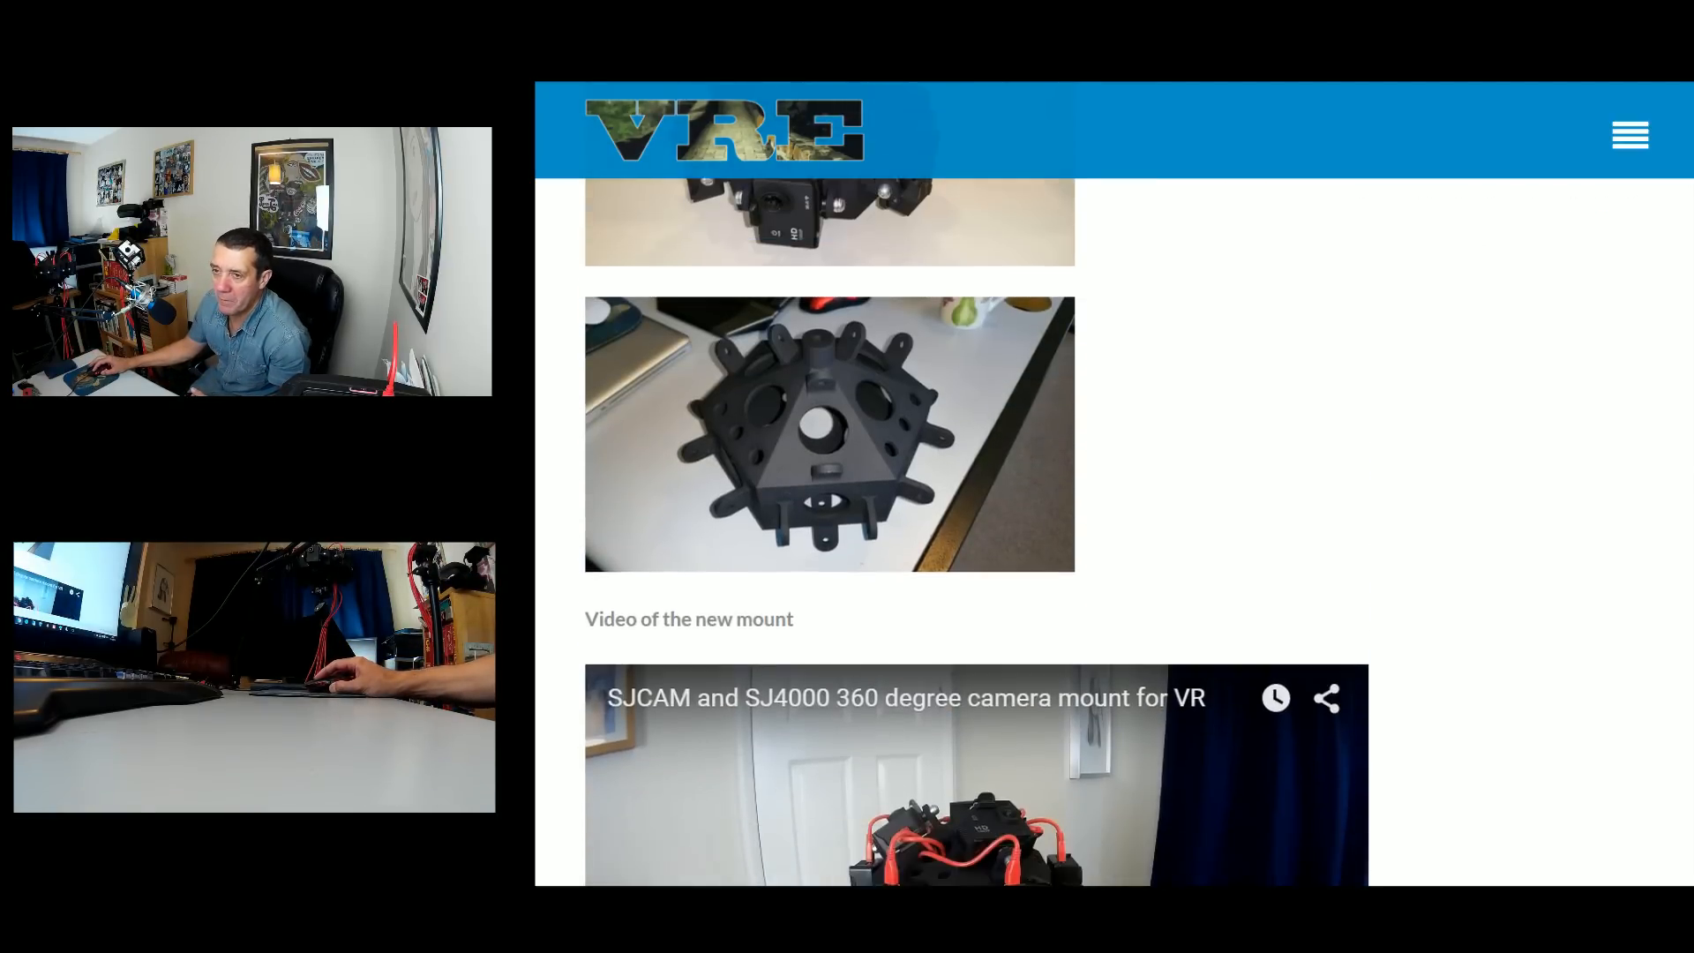
scroll("down", 3)
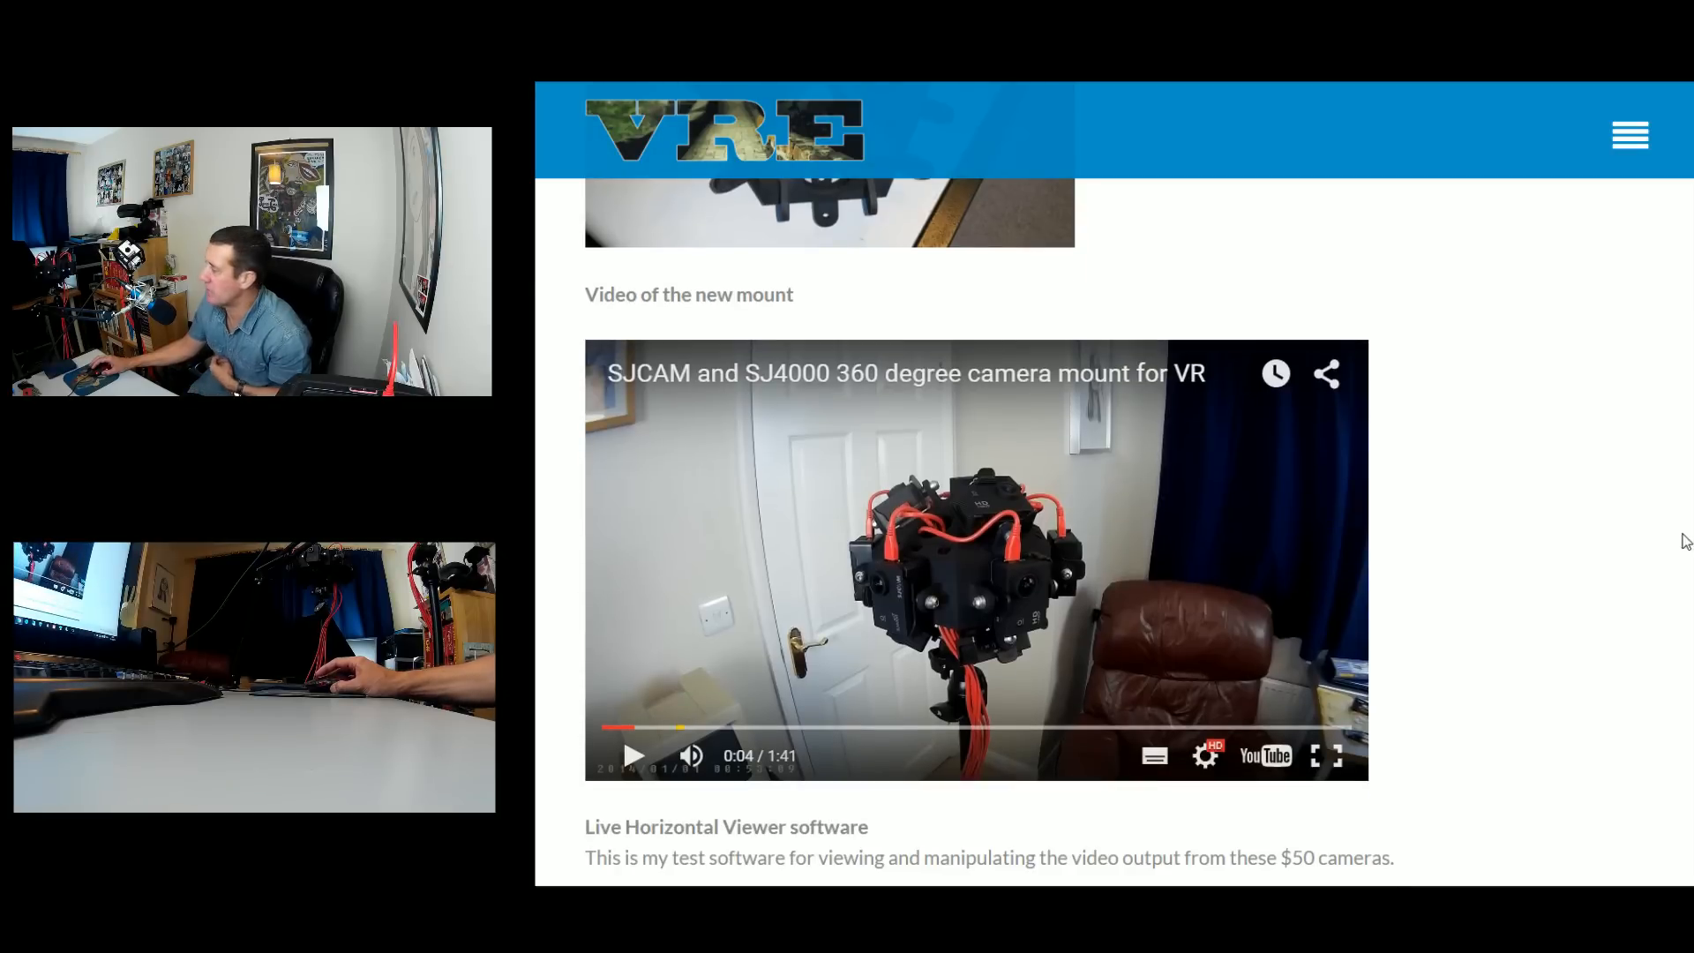
mouse_move(1672, 529)
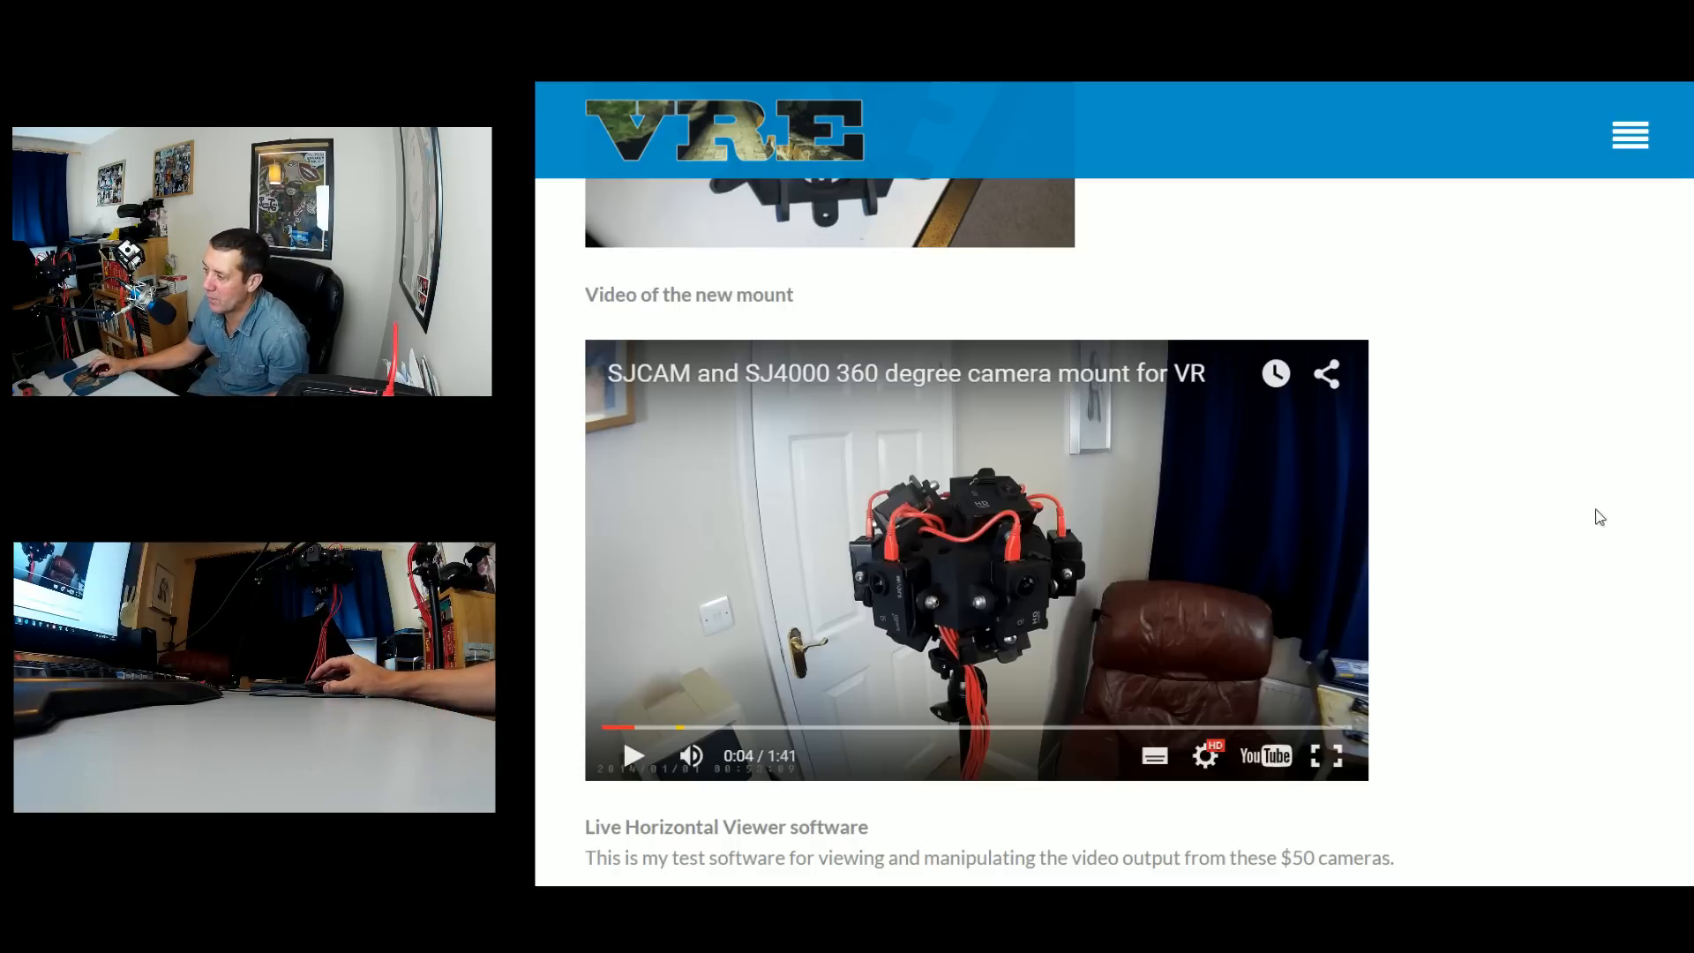
mouse_move(1604, 453)
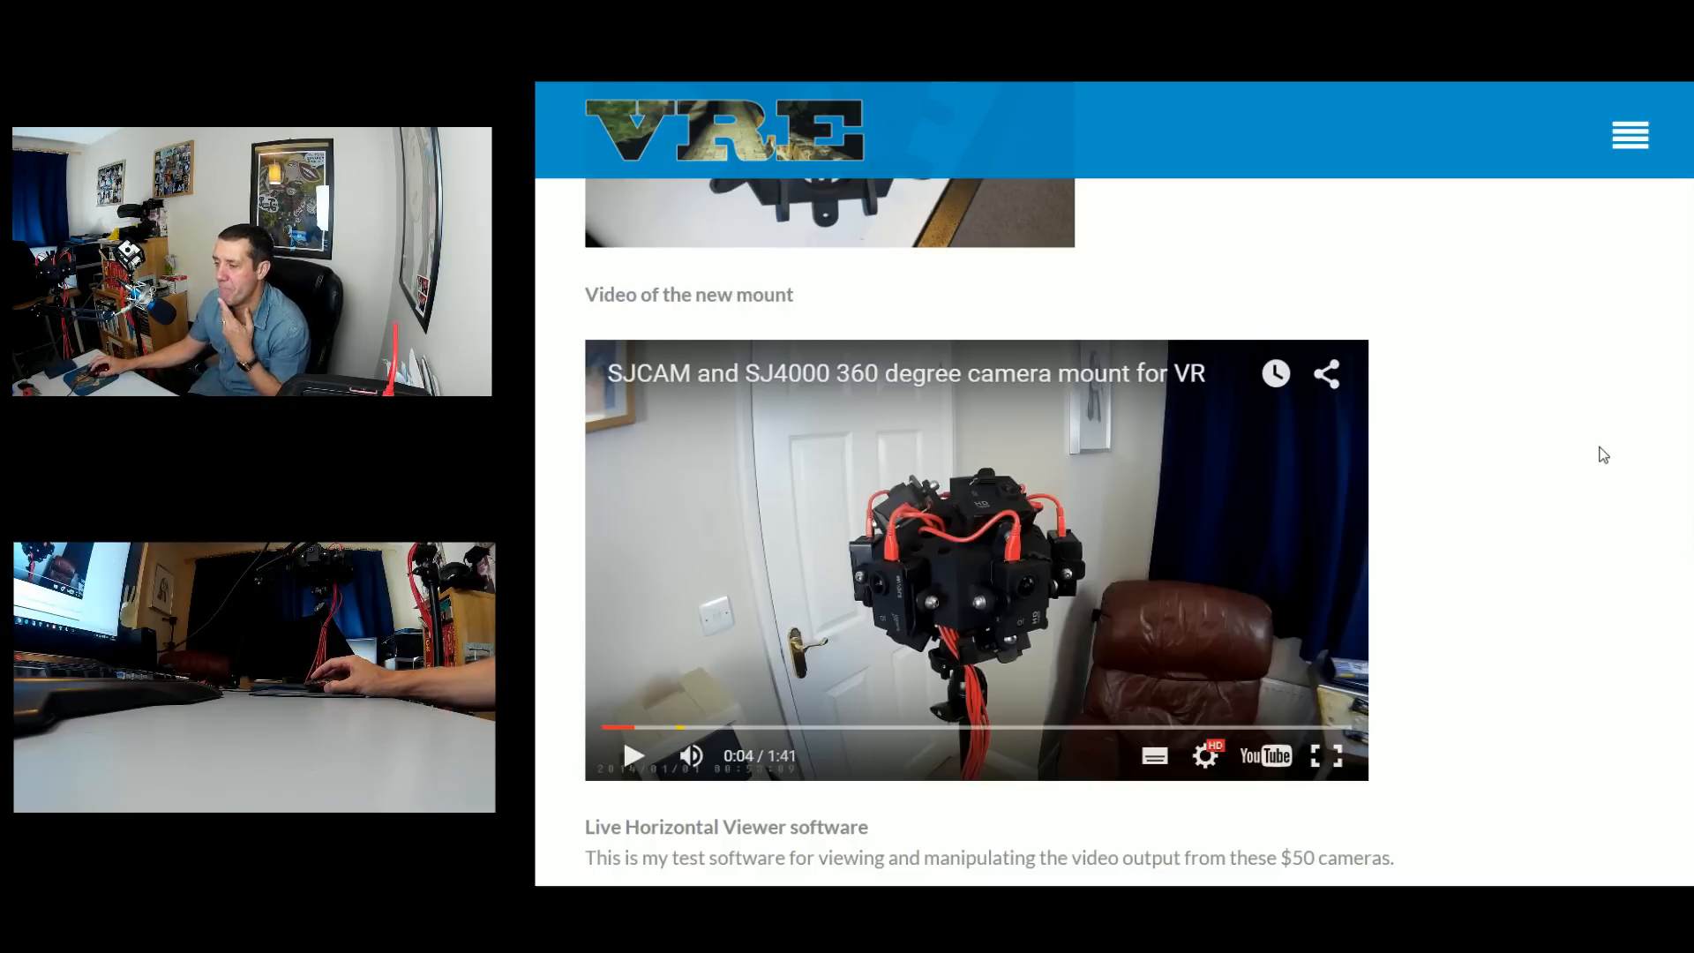
mouse_move(1591, 453)
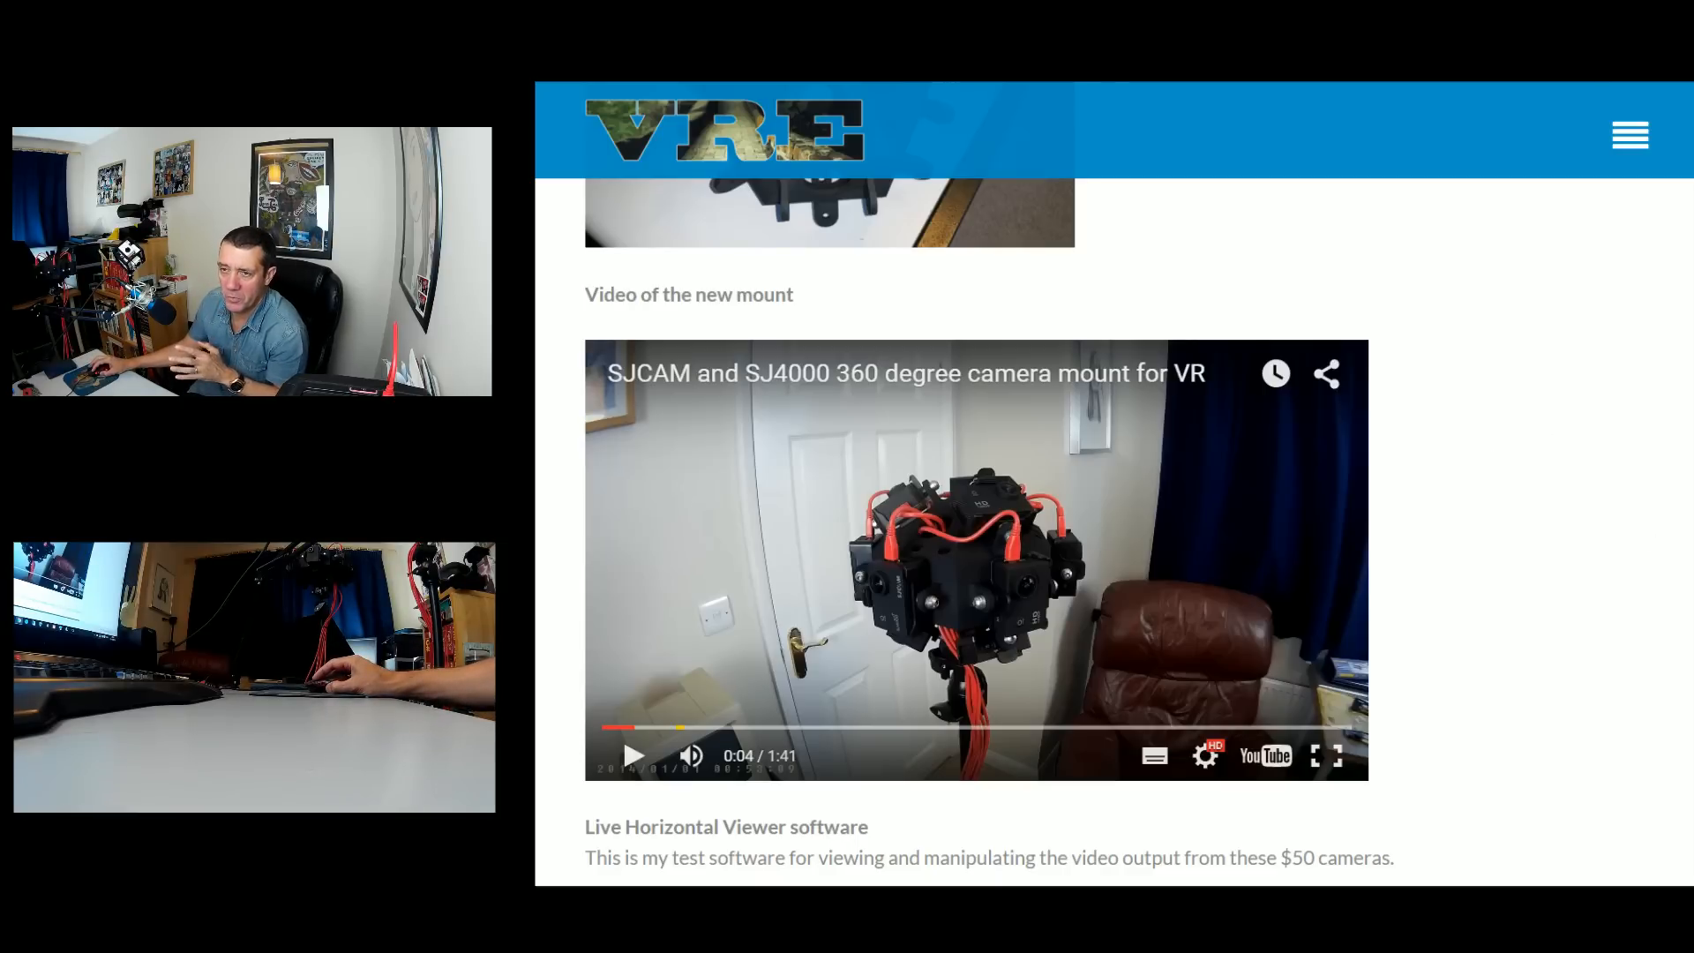
scroll("down", 3)
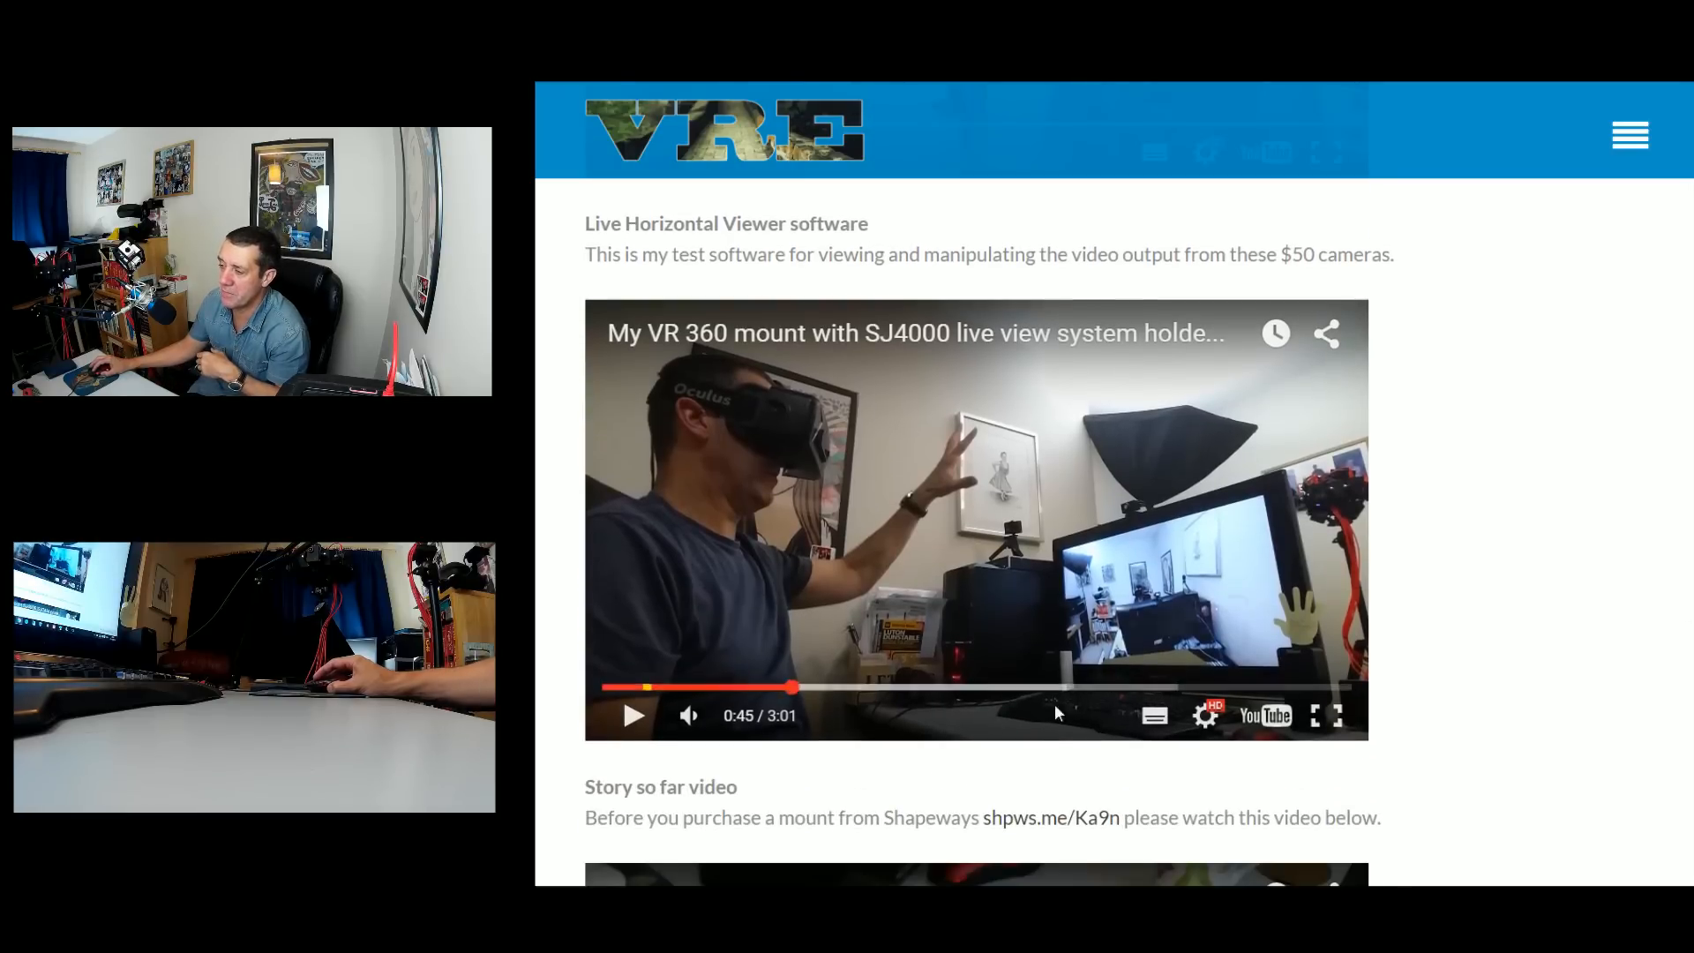
Play the embedded SJ4000 live view video and pause it at about 1:31
left_click(634, 714)
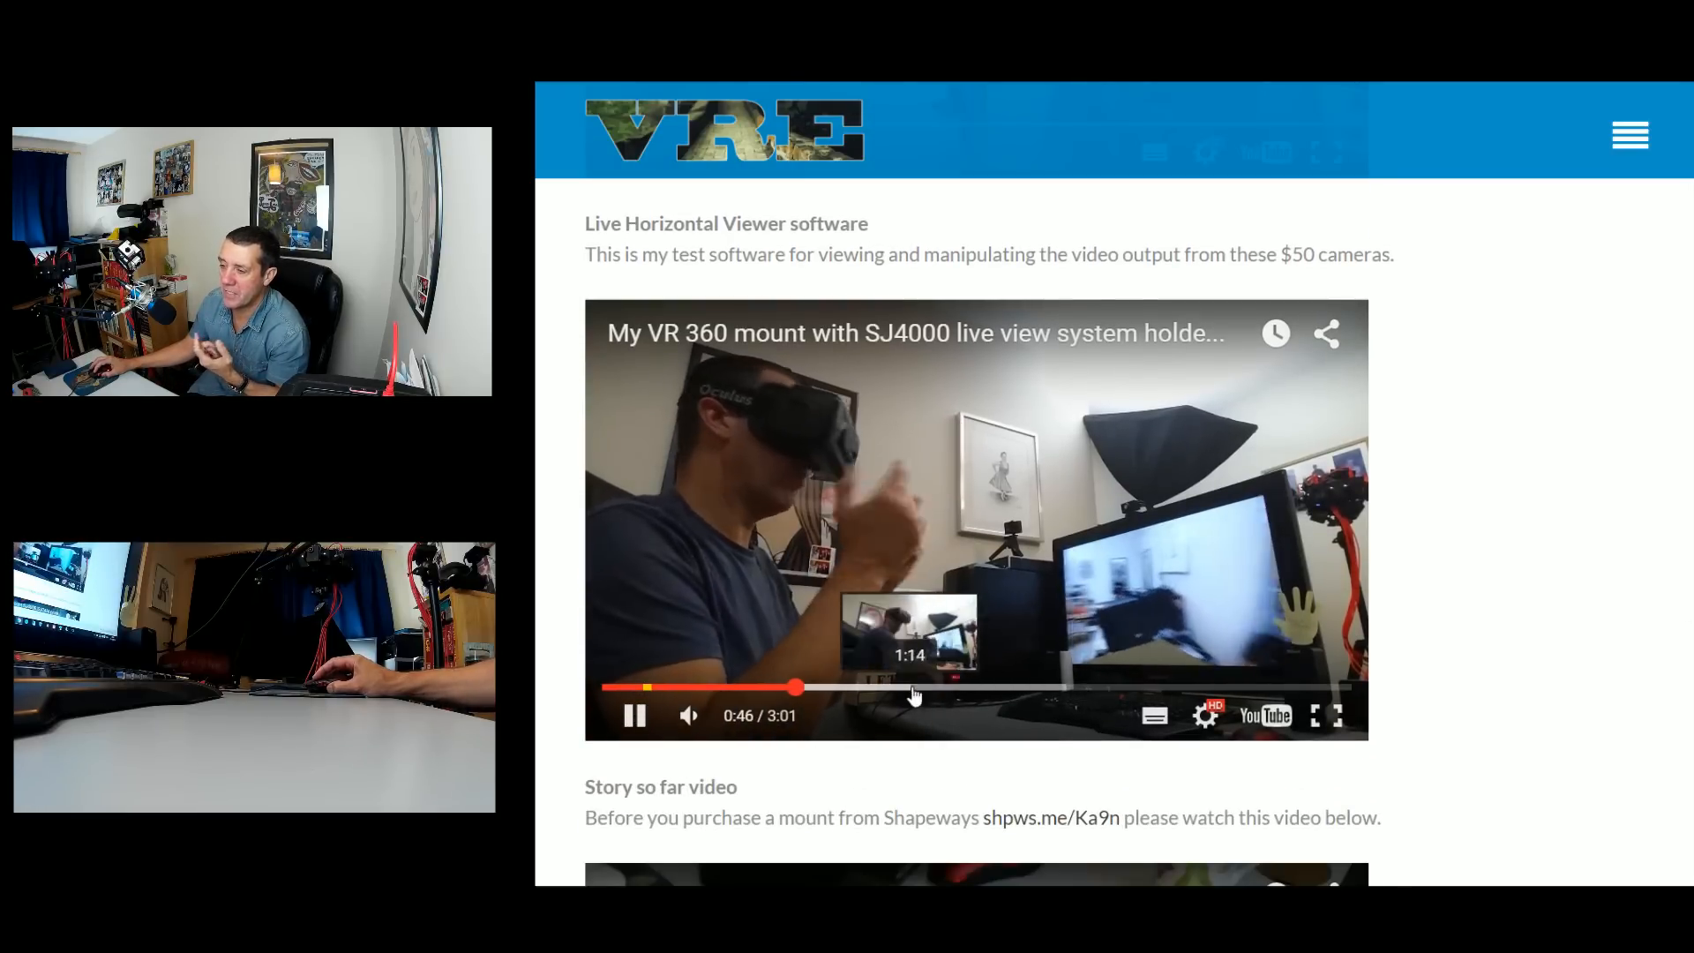
mouse_move(1558, 690)
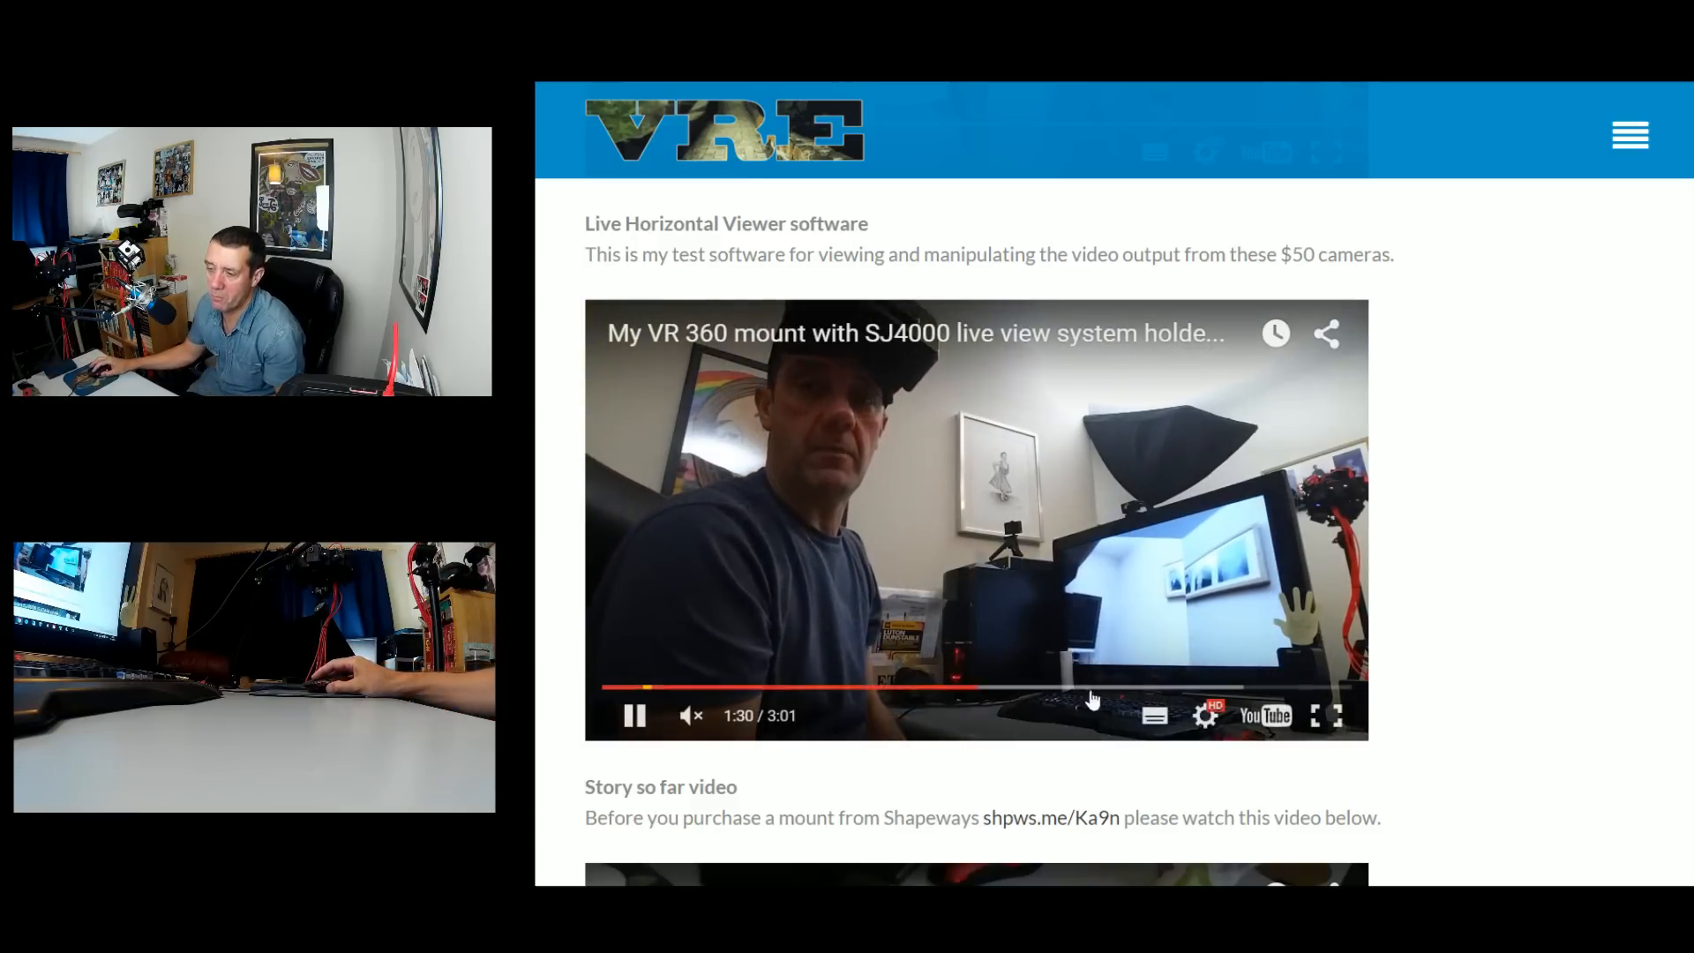
left_click(633, 714)
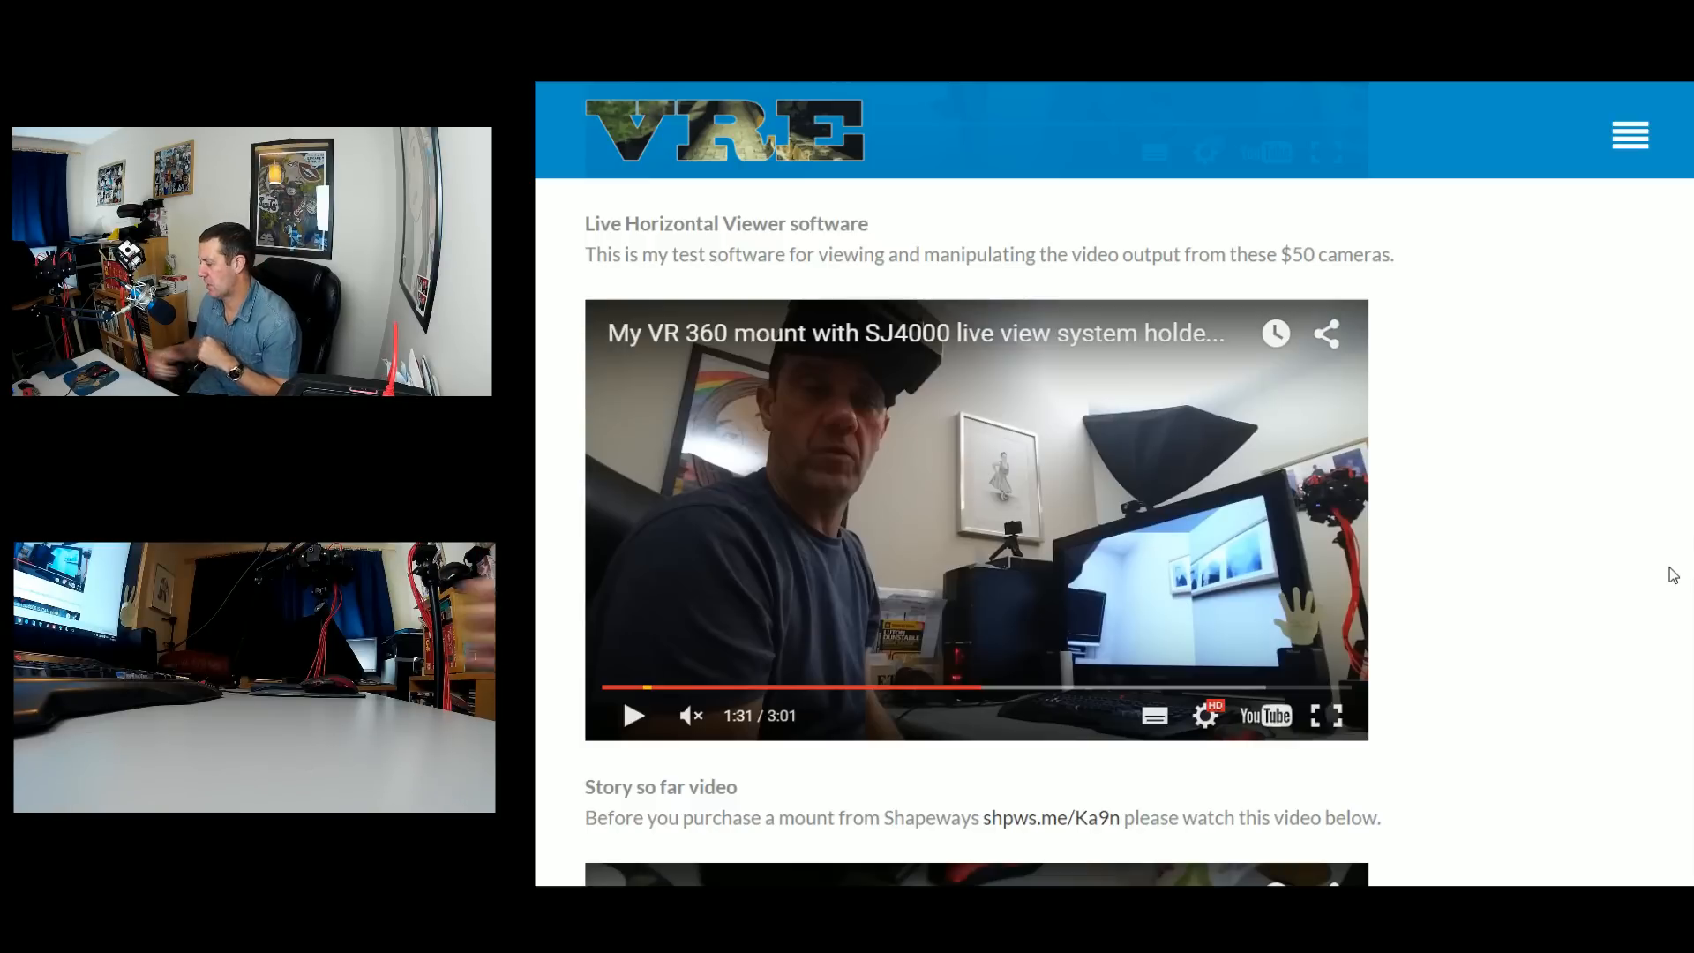
Scroll down to the 'Story so far video' section and its embedded 12 camera mount video
scroll("down", 3)
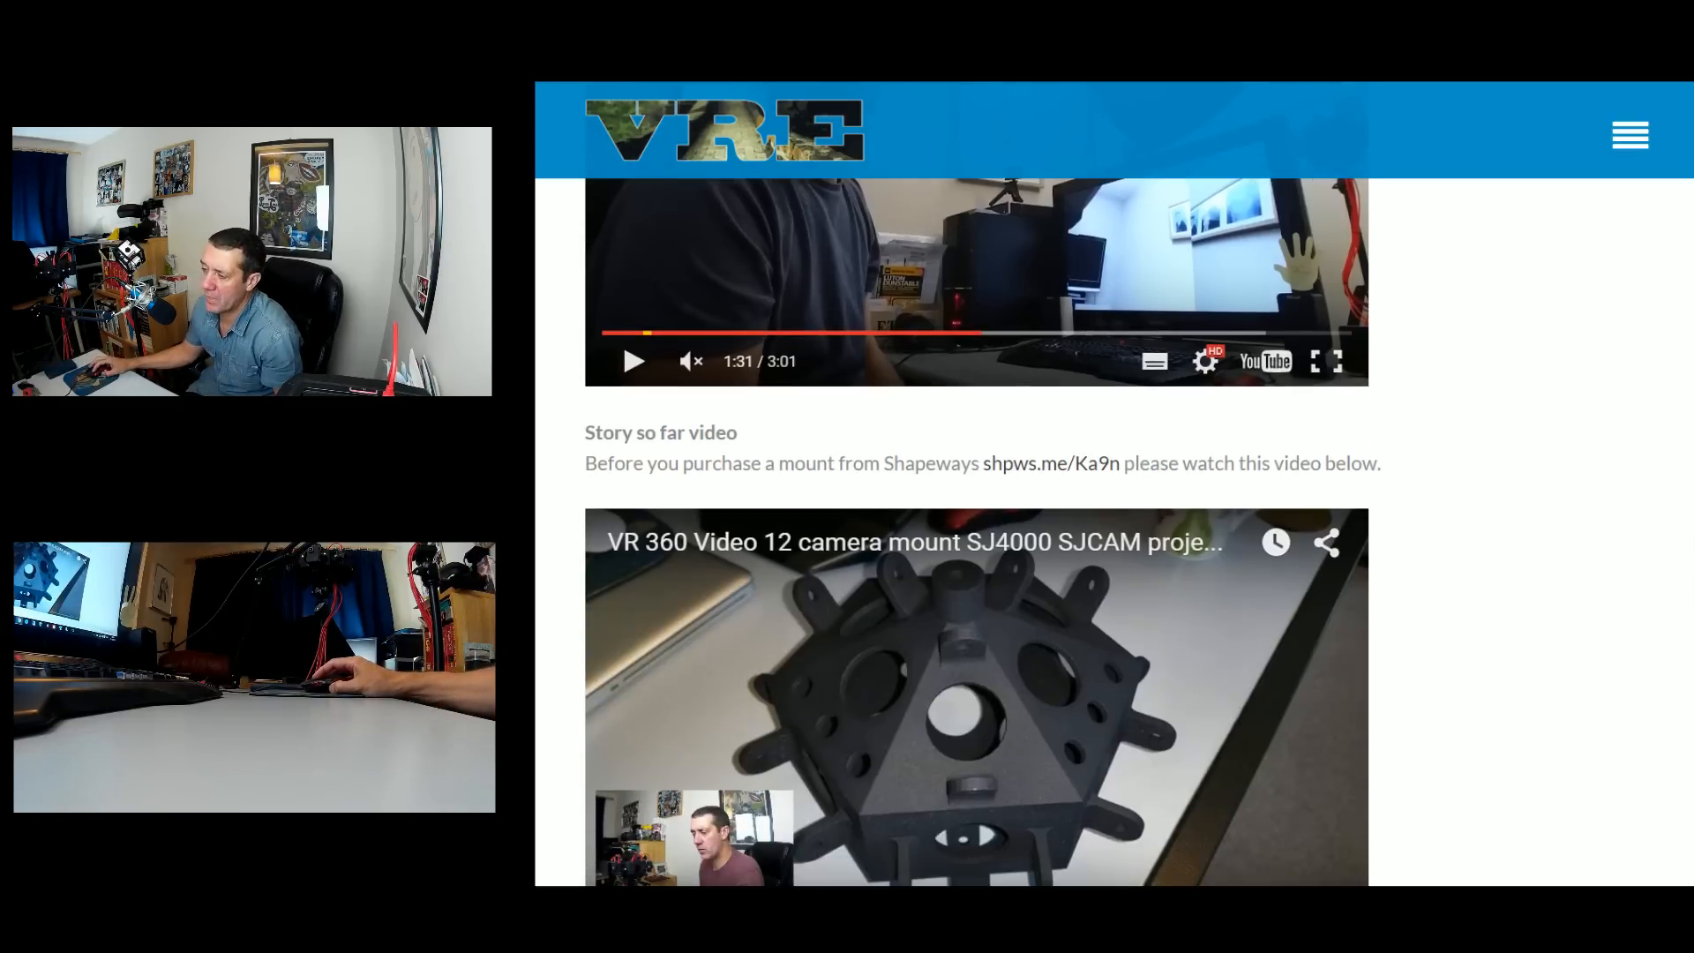
scroll("down", 3)
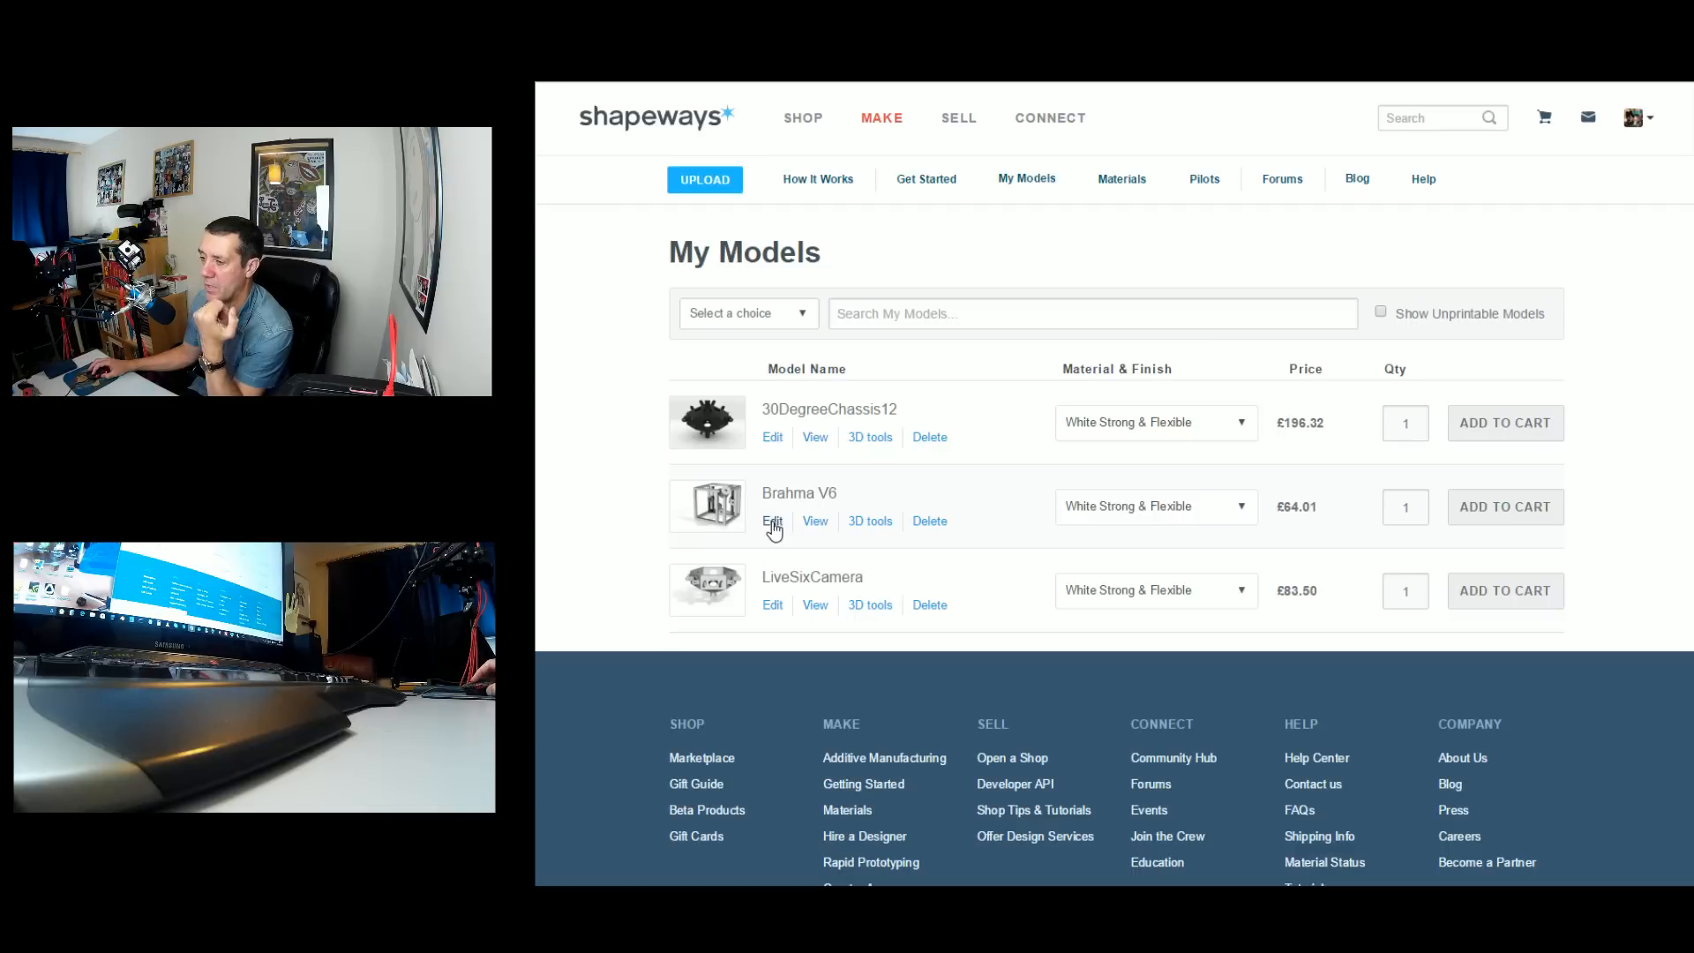
mouse_move(801, 513)
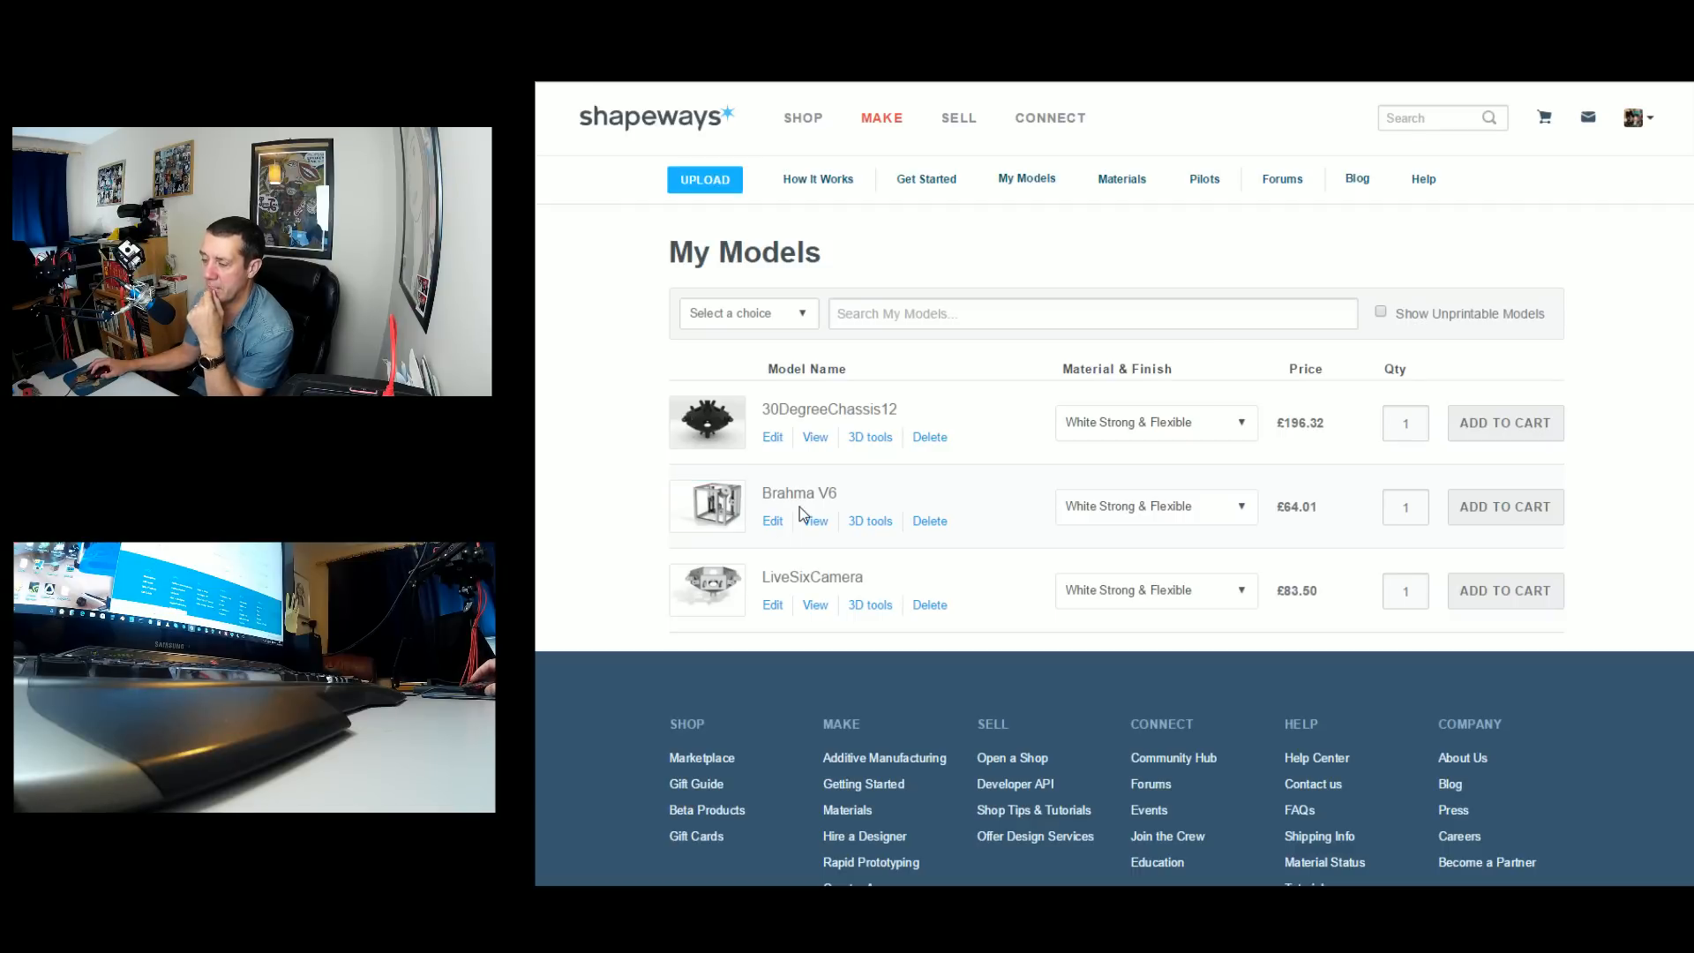
View the 3D tools print checks for Brahma V6 in Black Strong & Flexible, then start a new tab
left_click(771, 520)
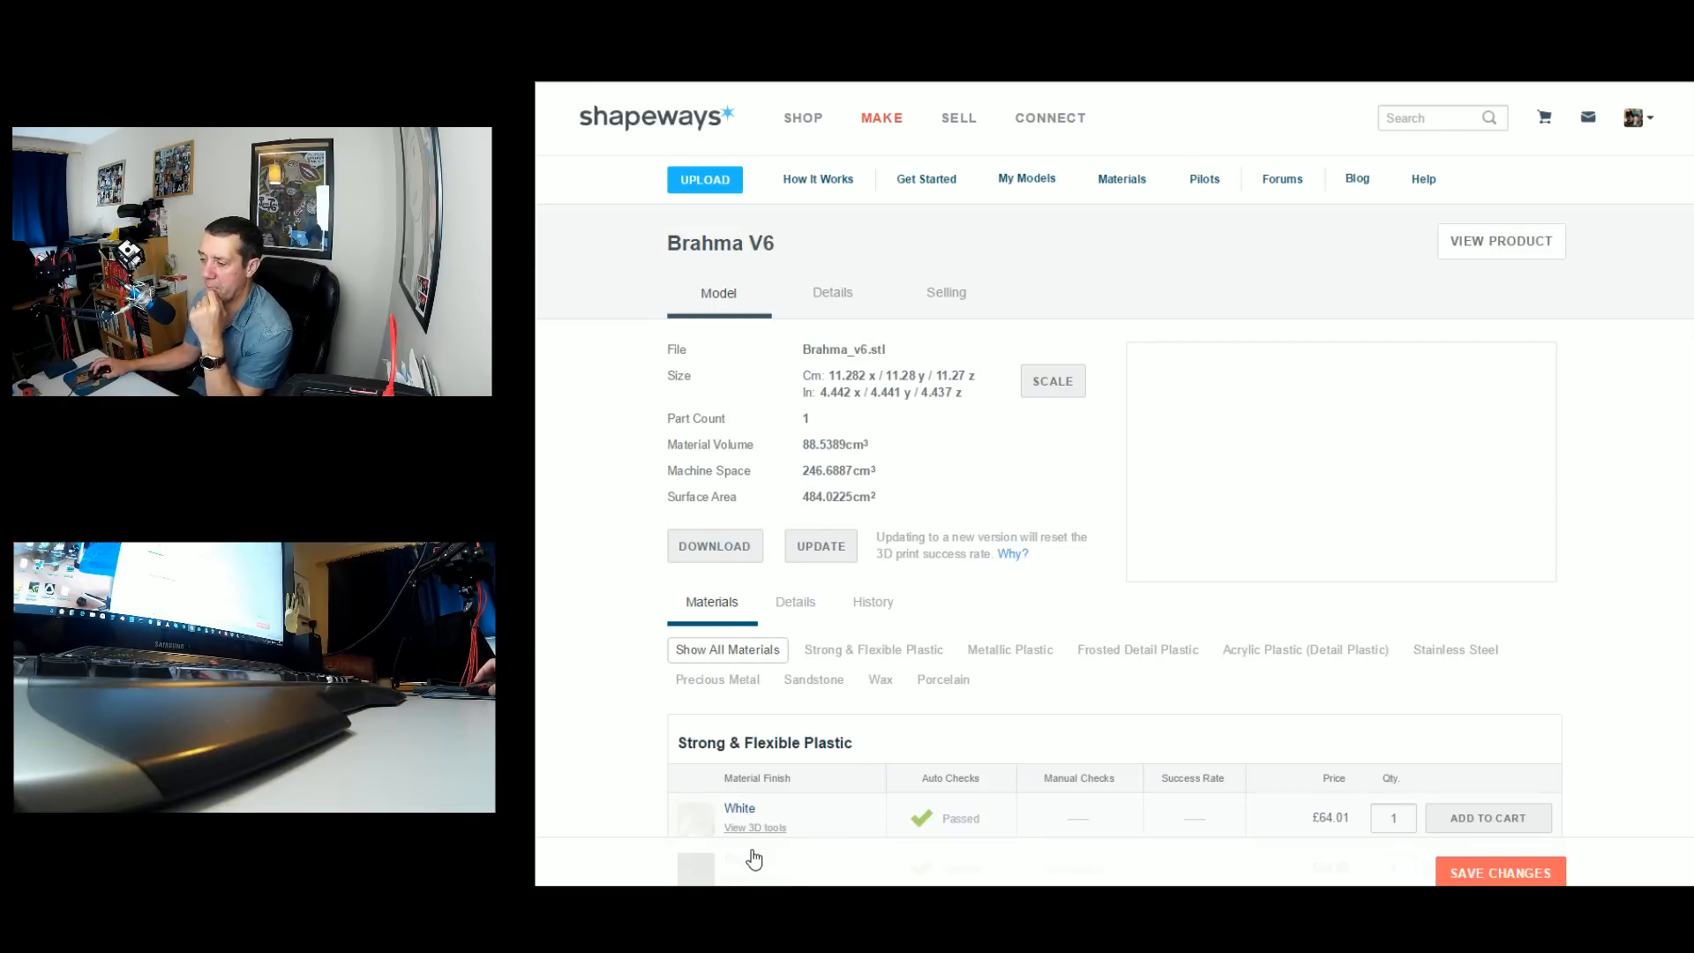
scroll("down", 3)
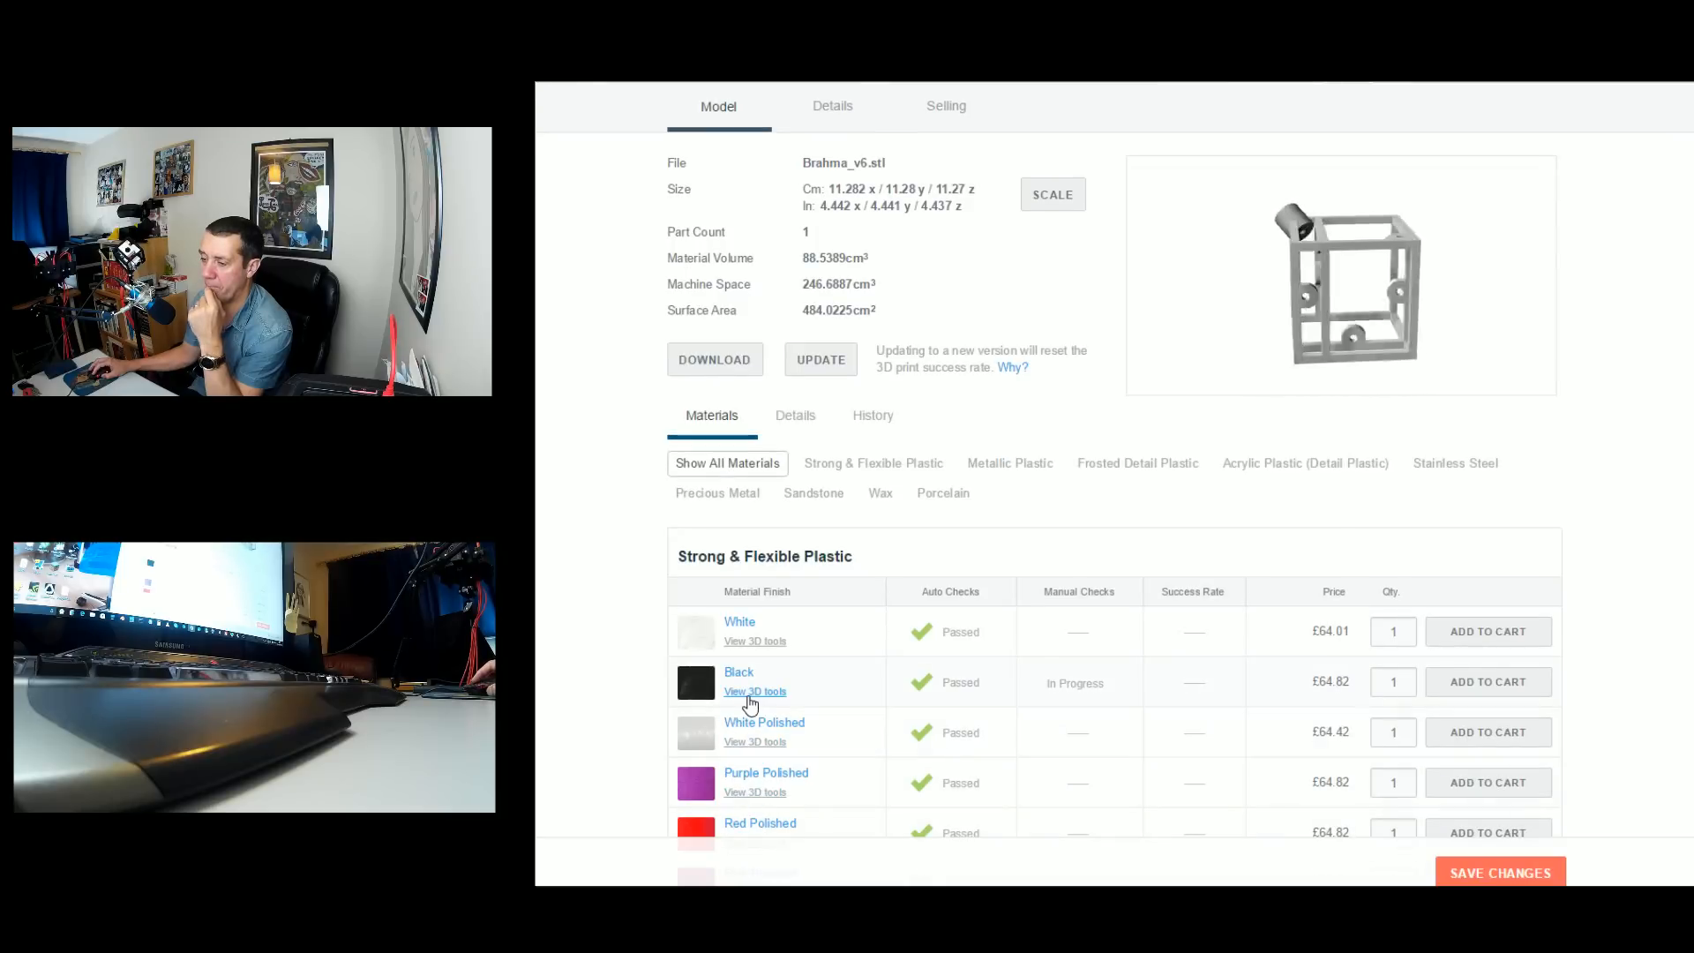
left_click(754, 692)
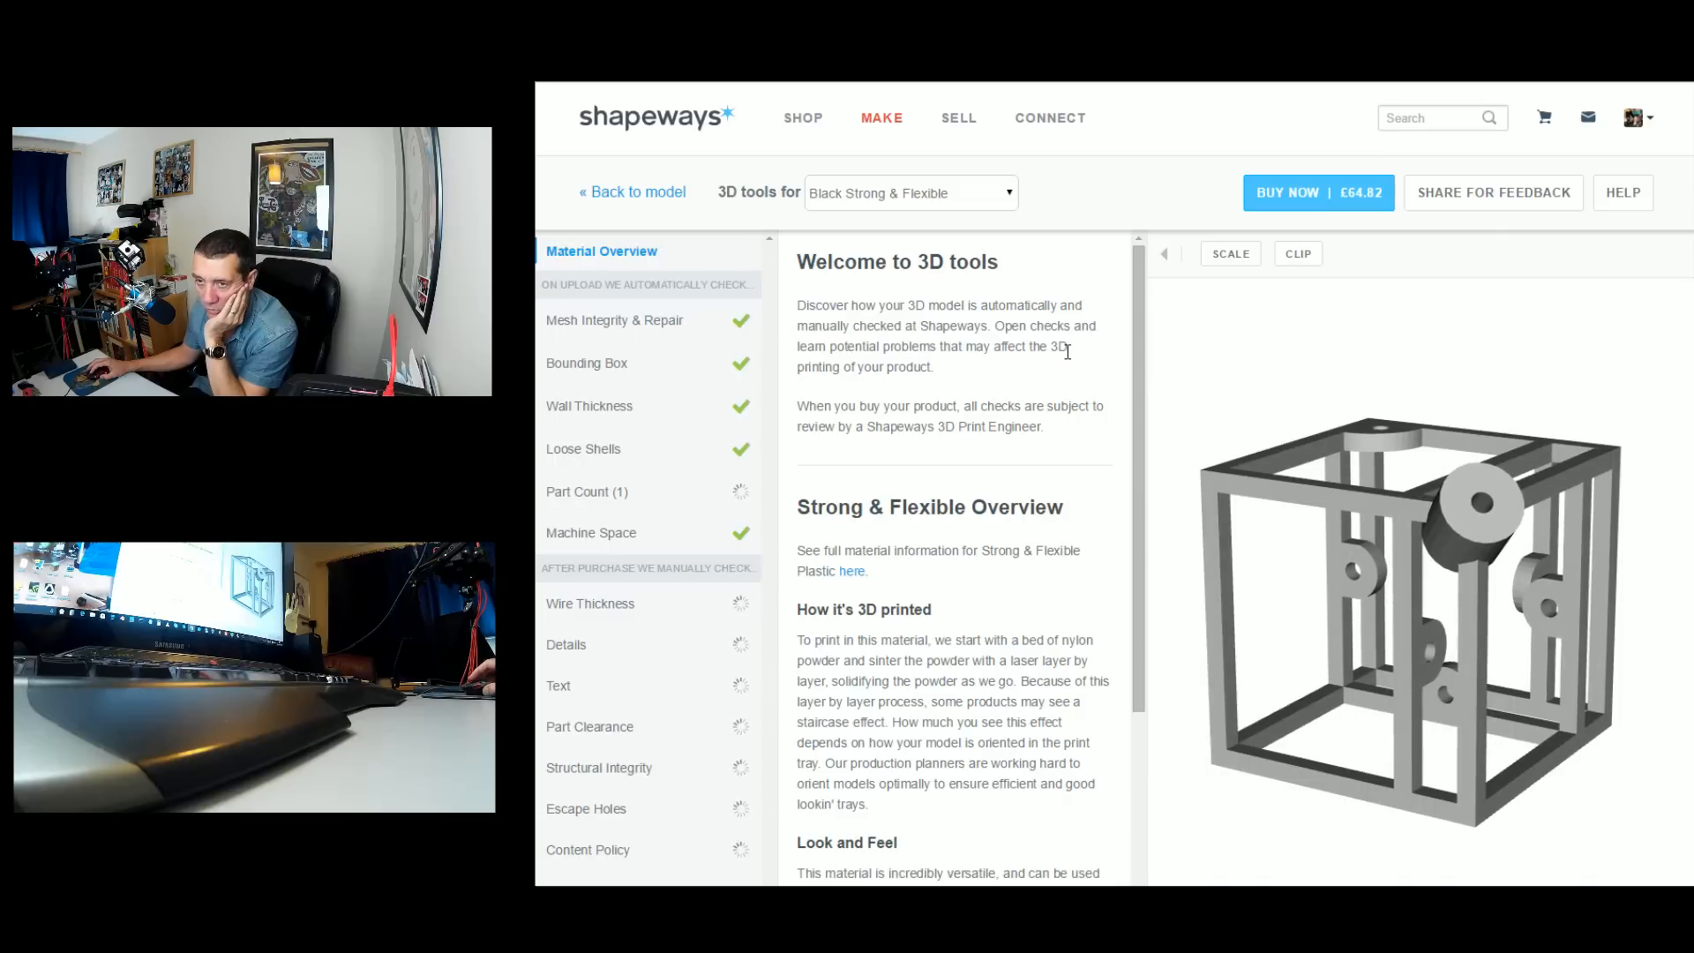
left_click(1634, 118)
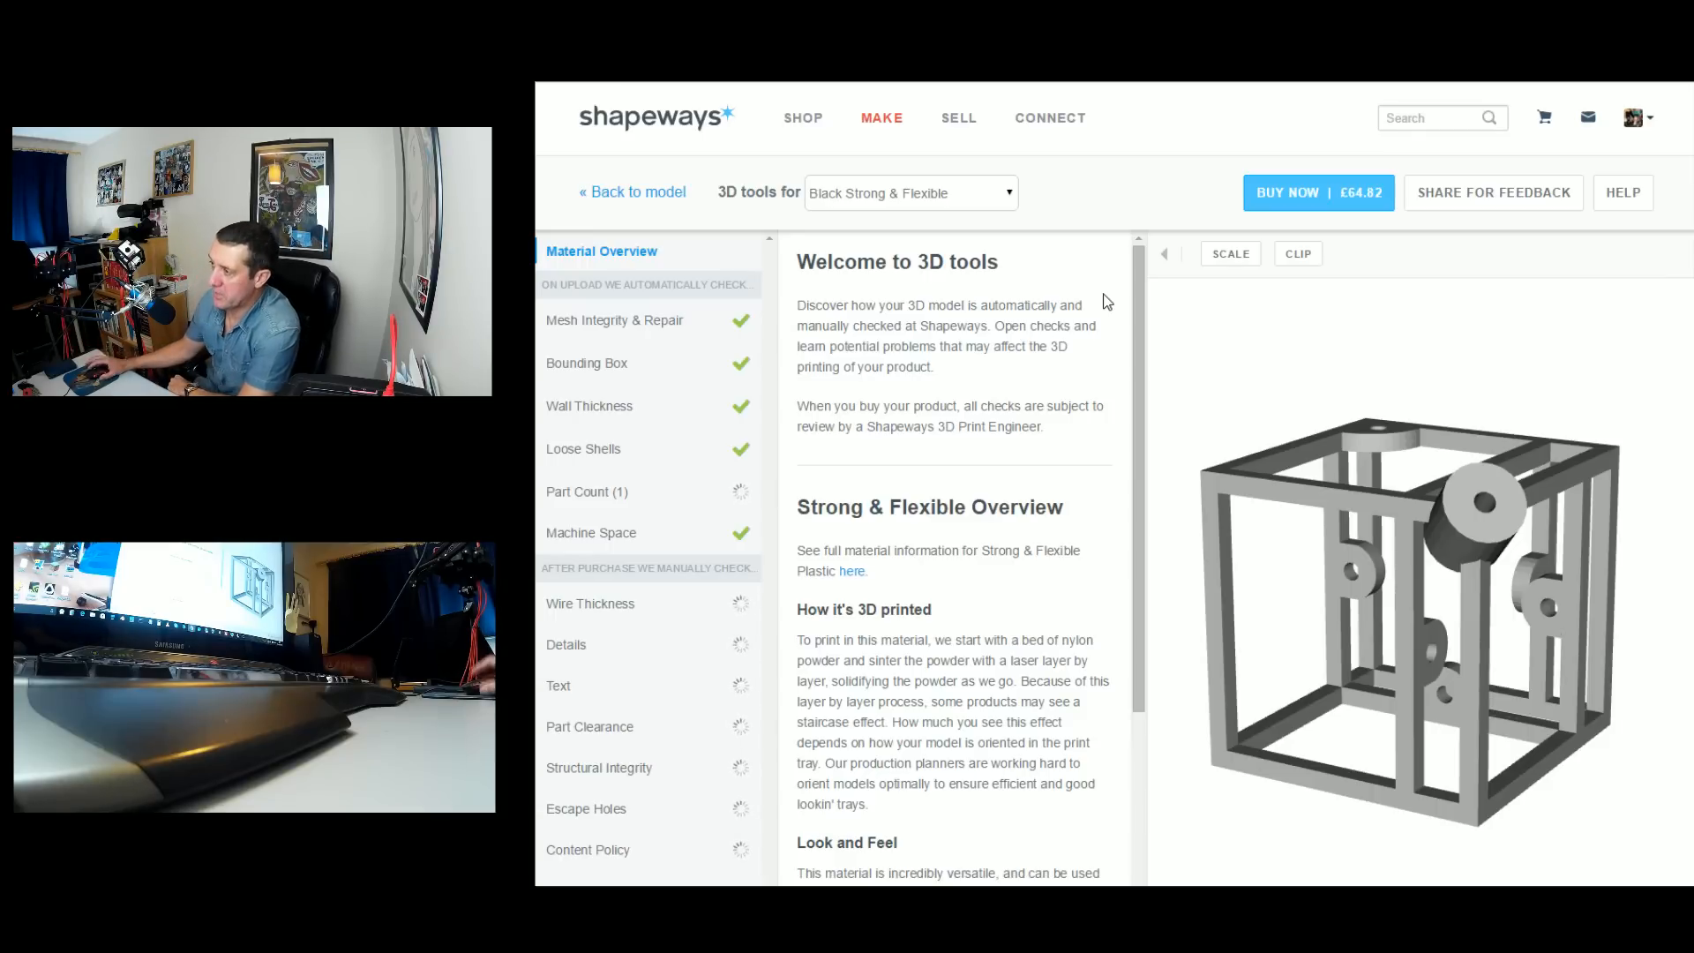
mouse_move(1033, 401)
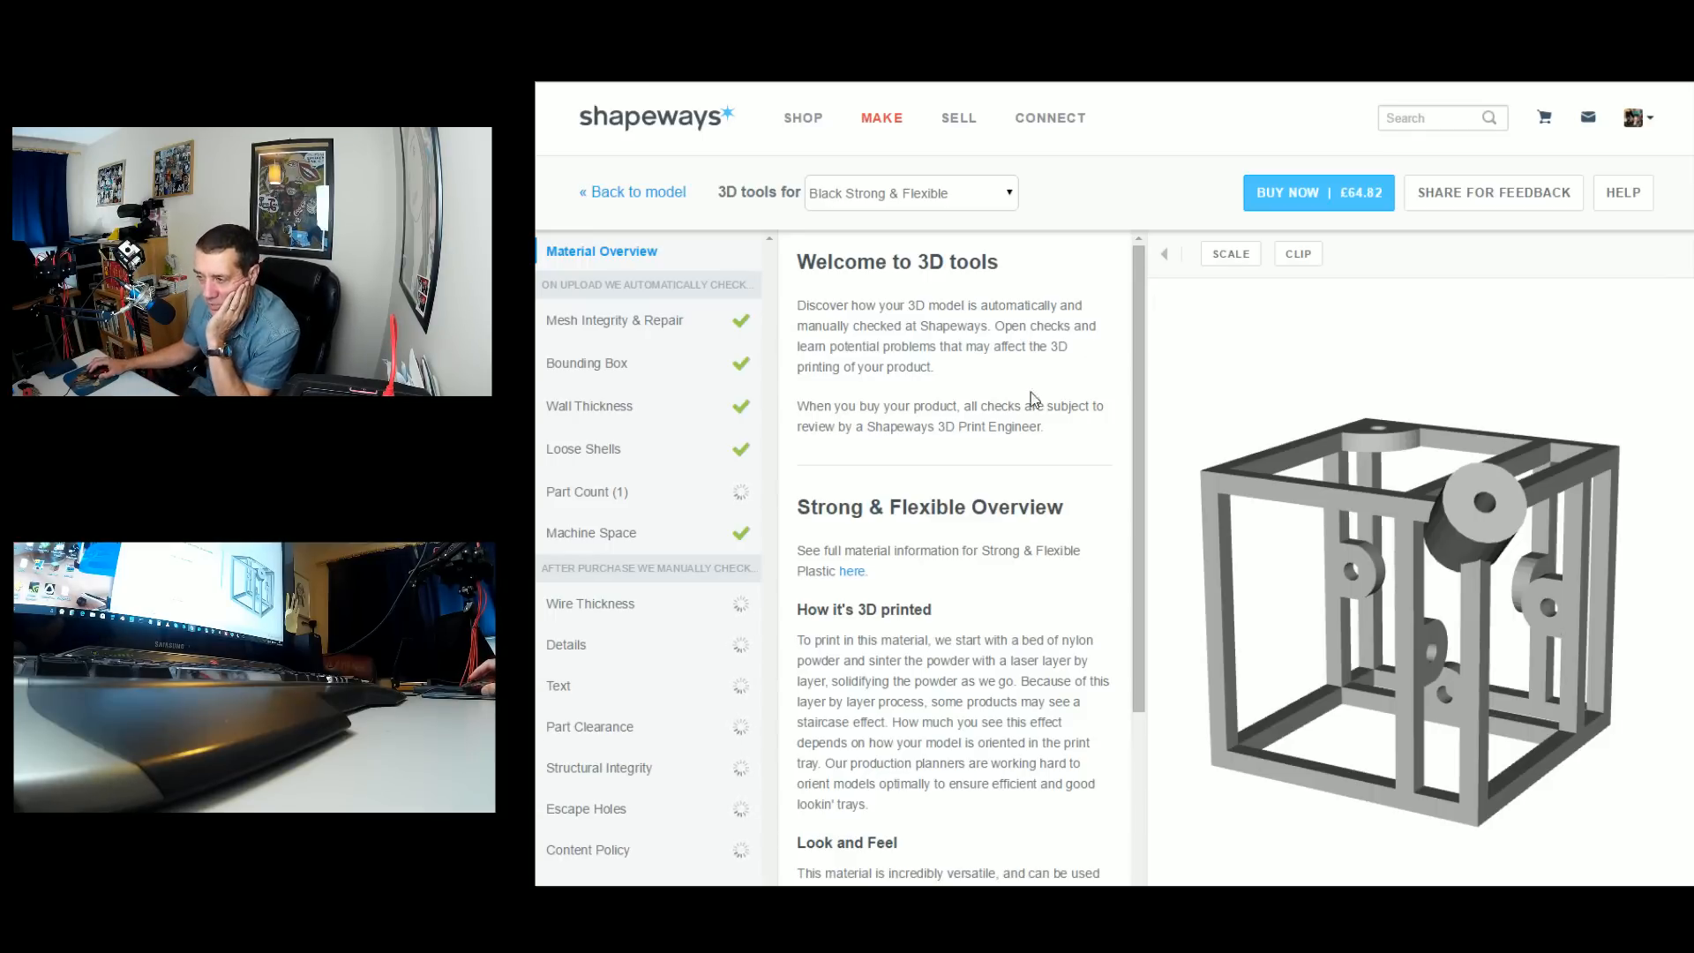
mouse_move(955, 346)
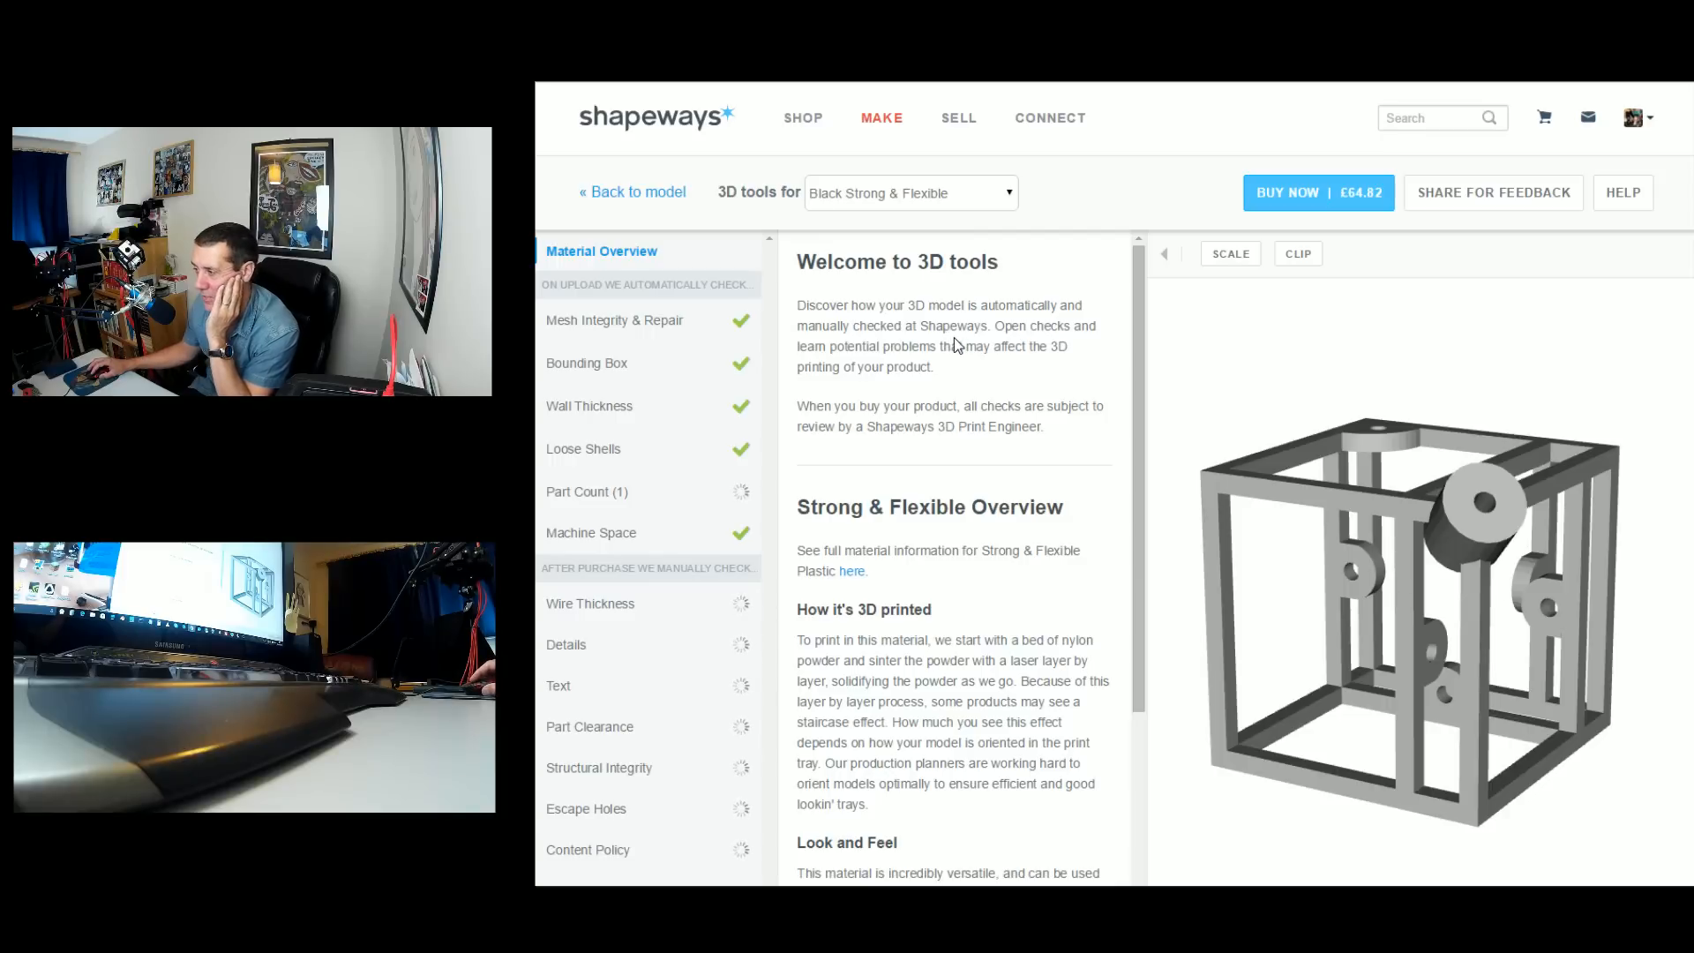
mouse_move(974, 374)
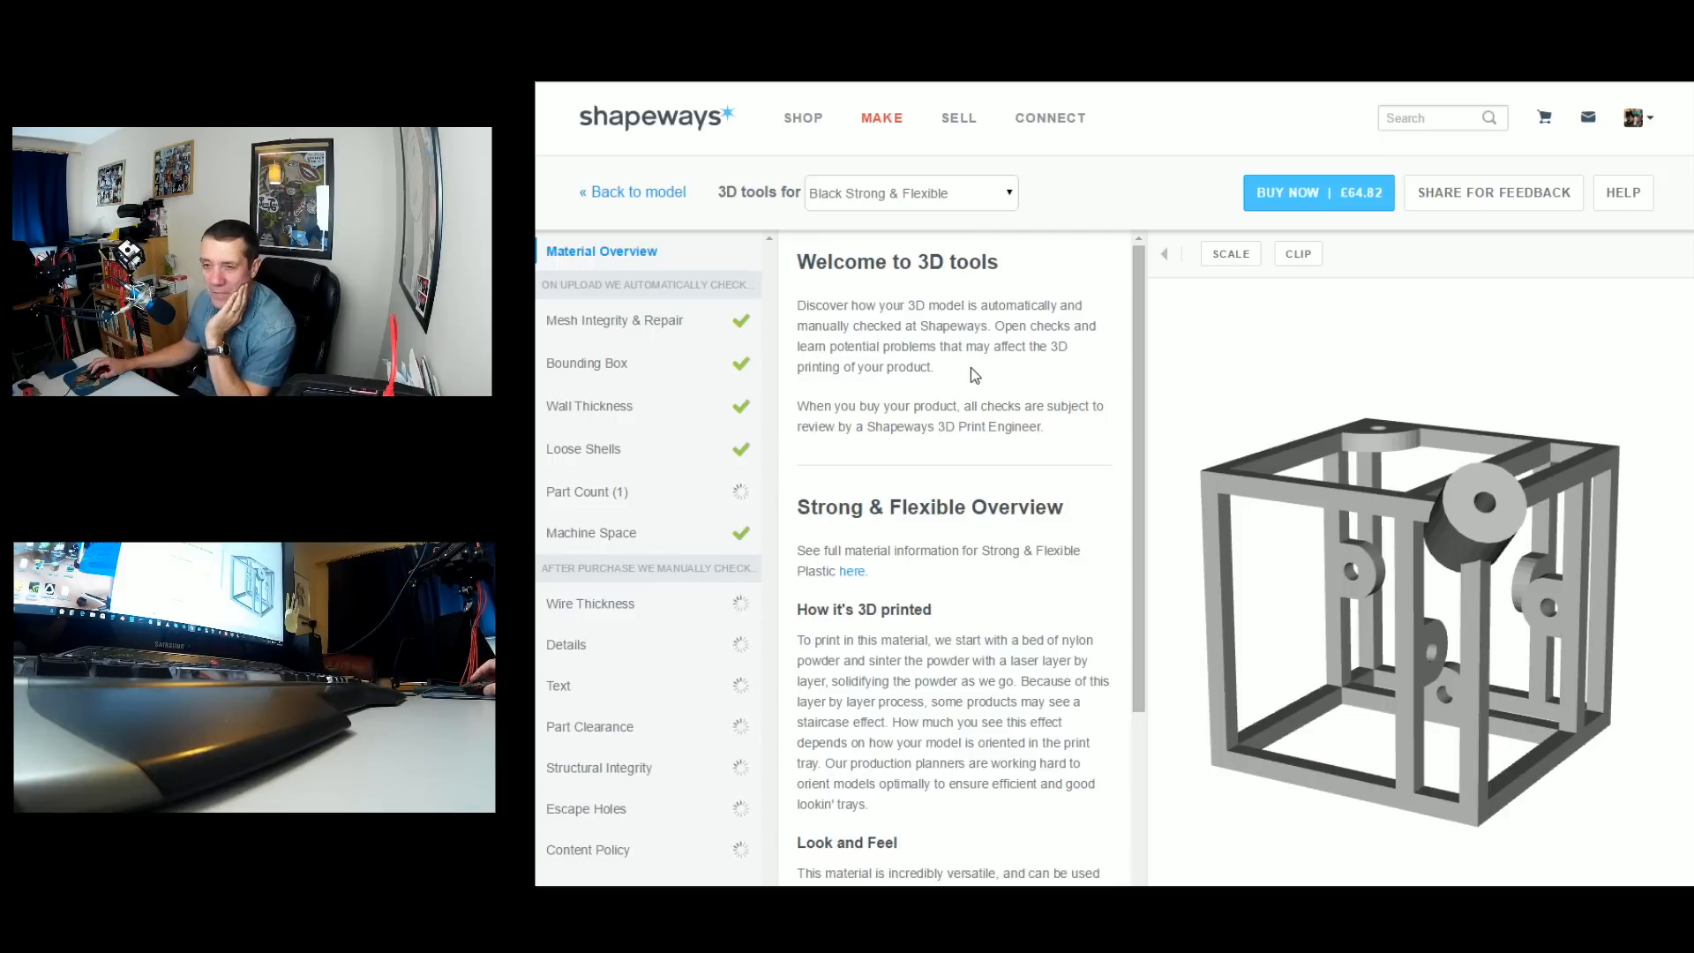
mouse_move(1048, 447)
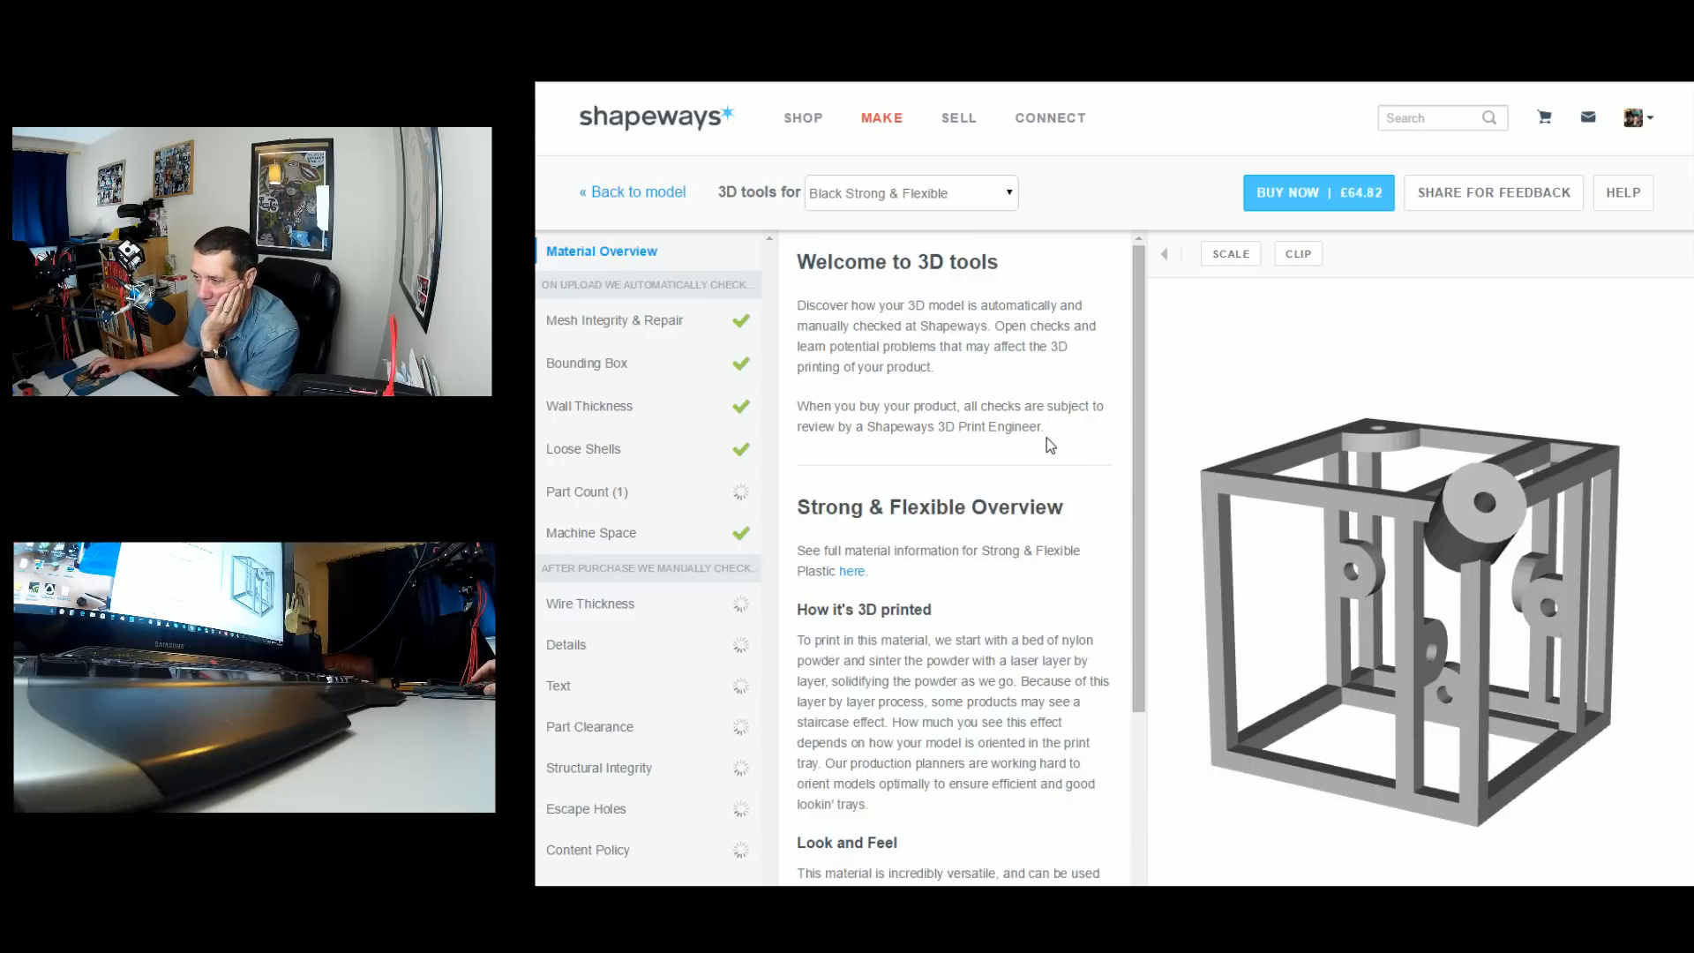
mouse_move(983, 392)
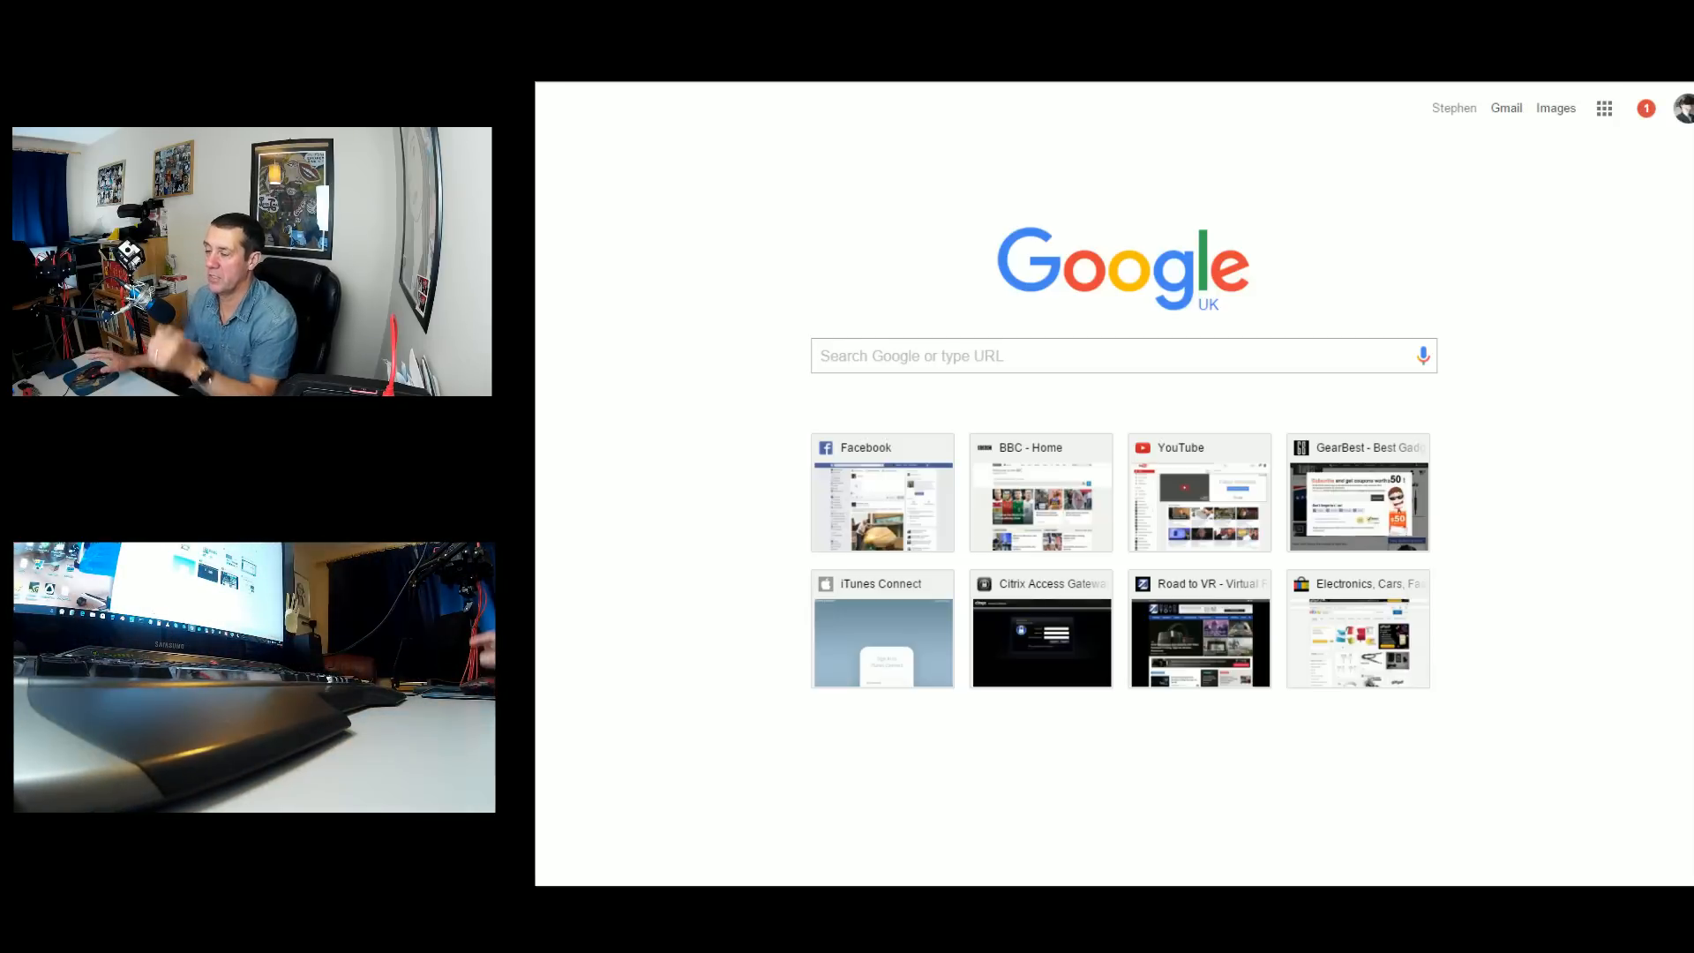
Search GearBest for 'xiaomi yi' and go to the white Original XiaoMi Yi 1080P camera listing
left_click(1357, 493)
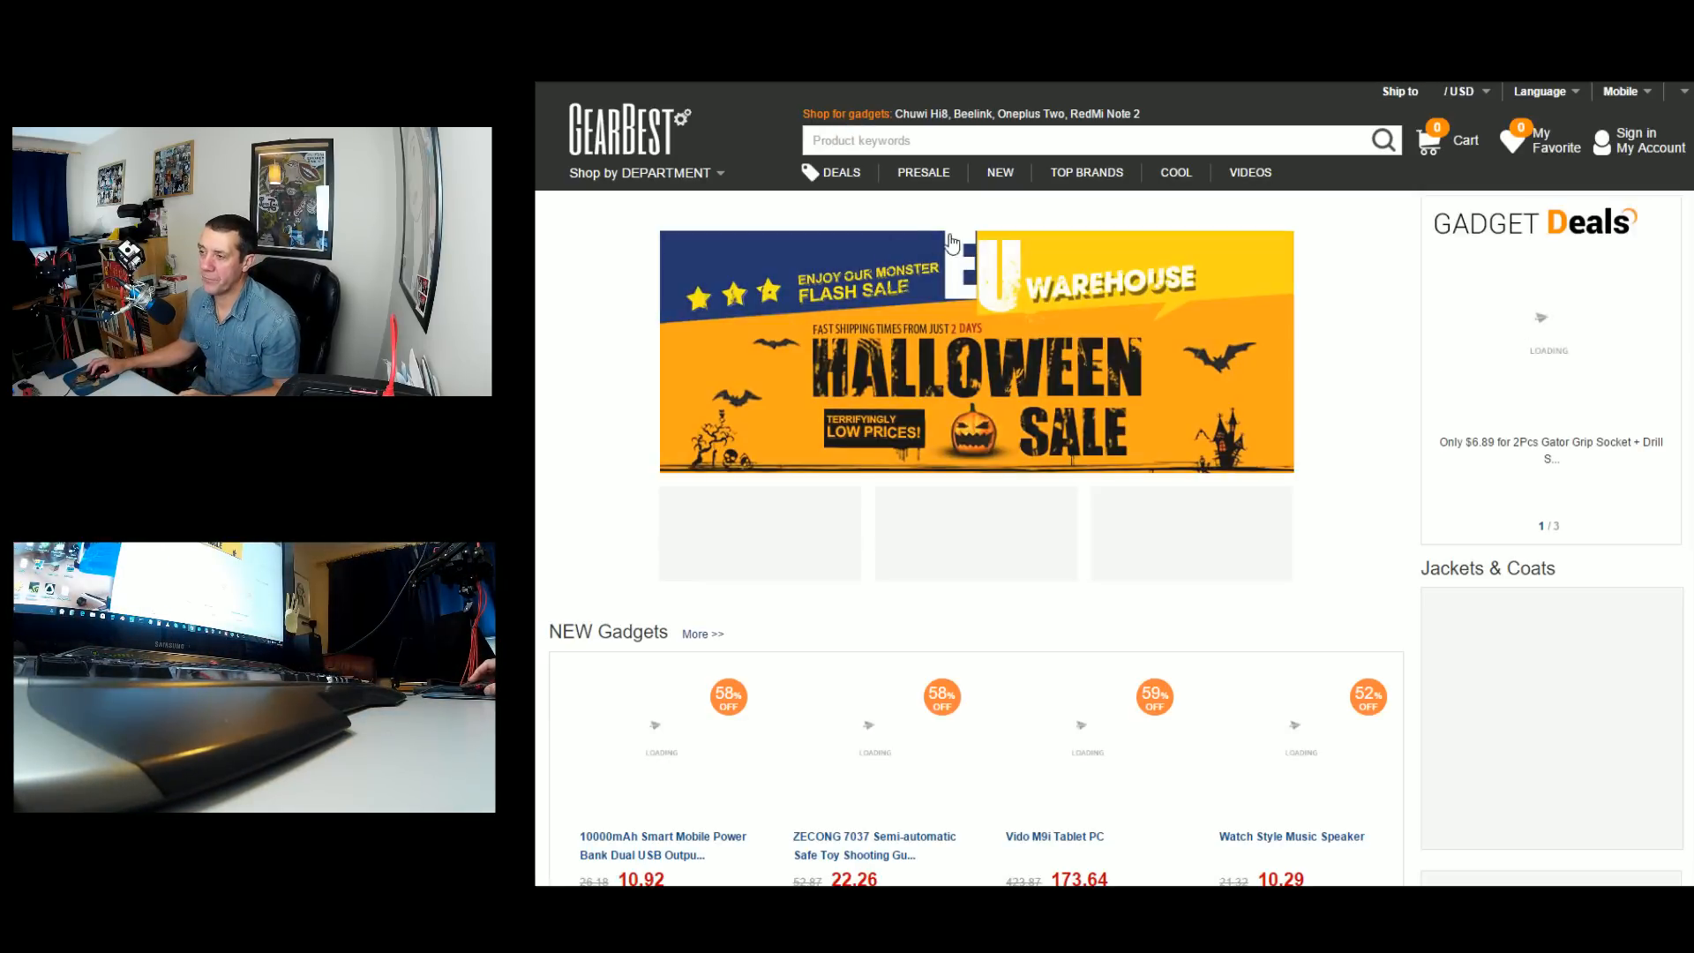
type("xiaomi")
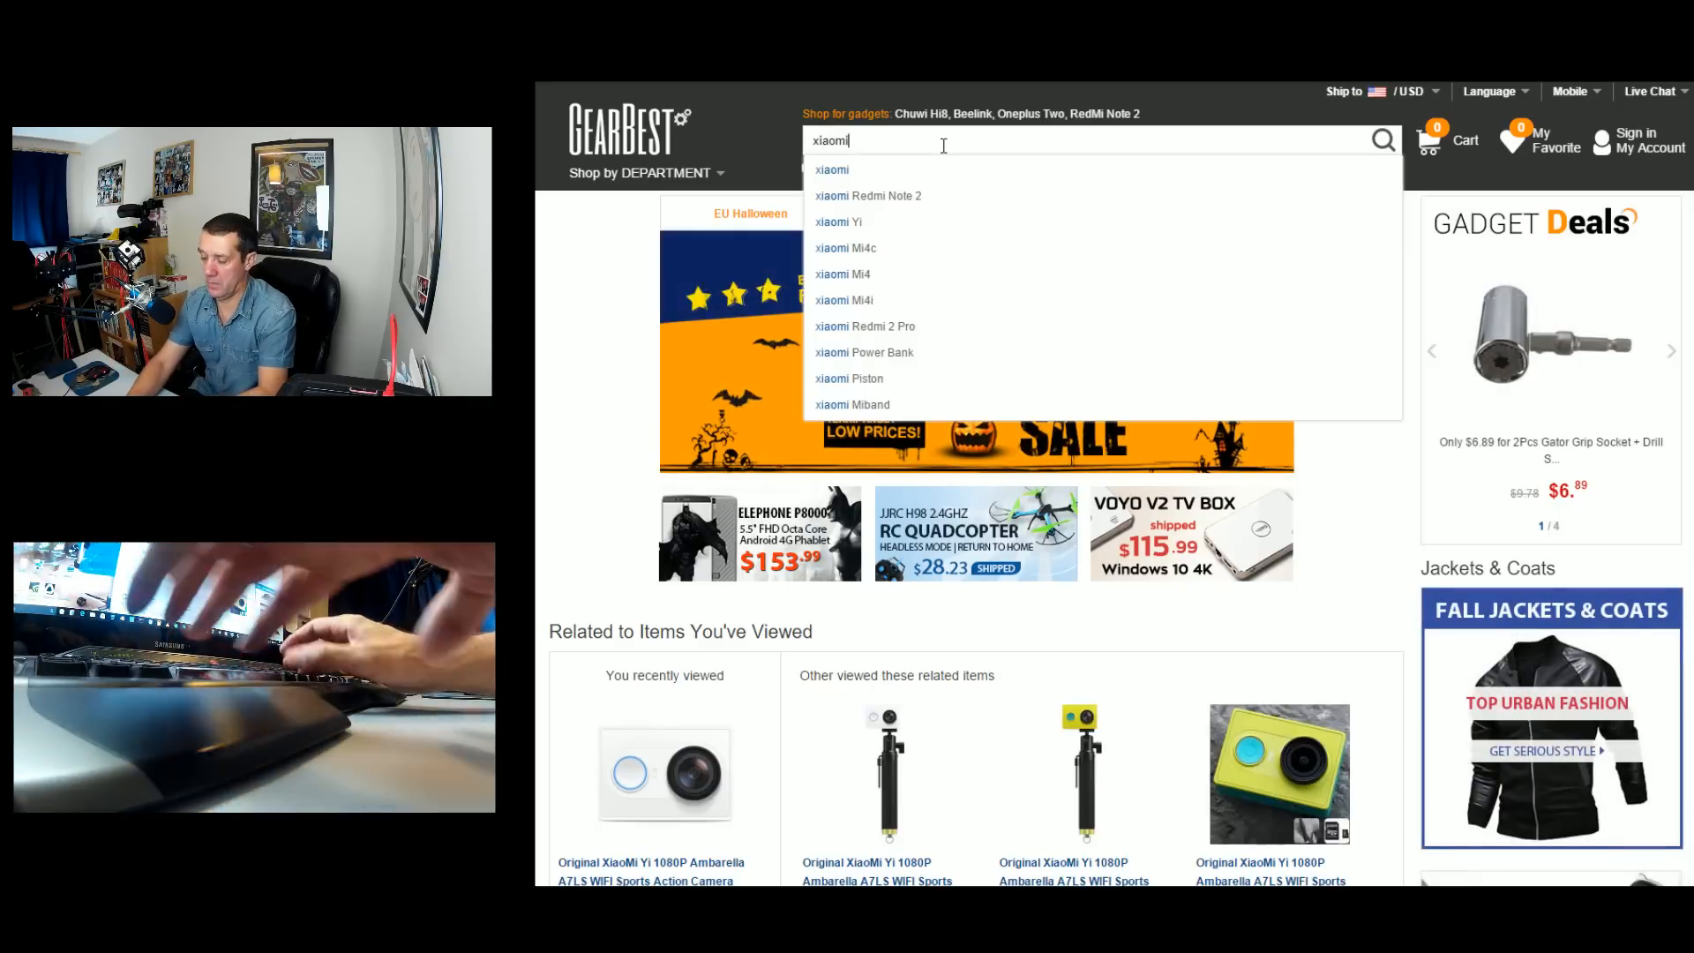
type("yi")
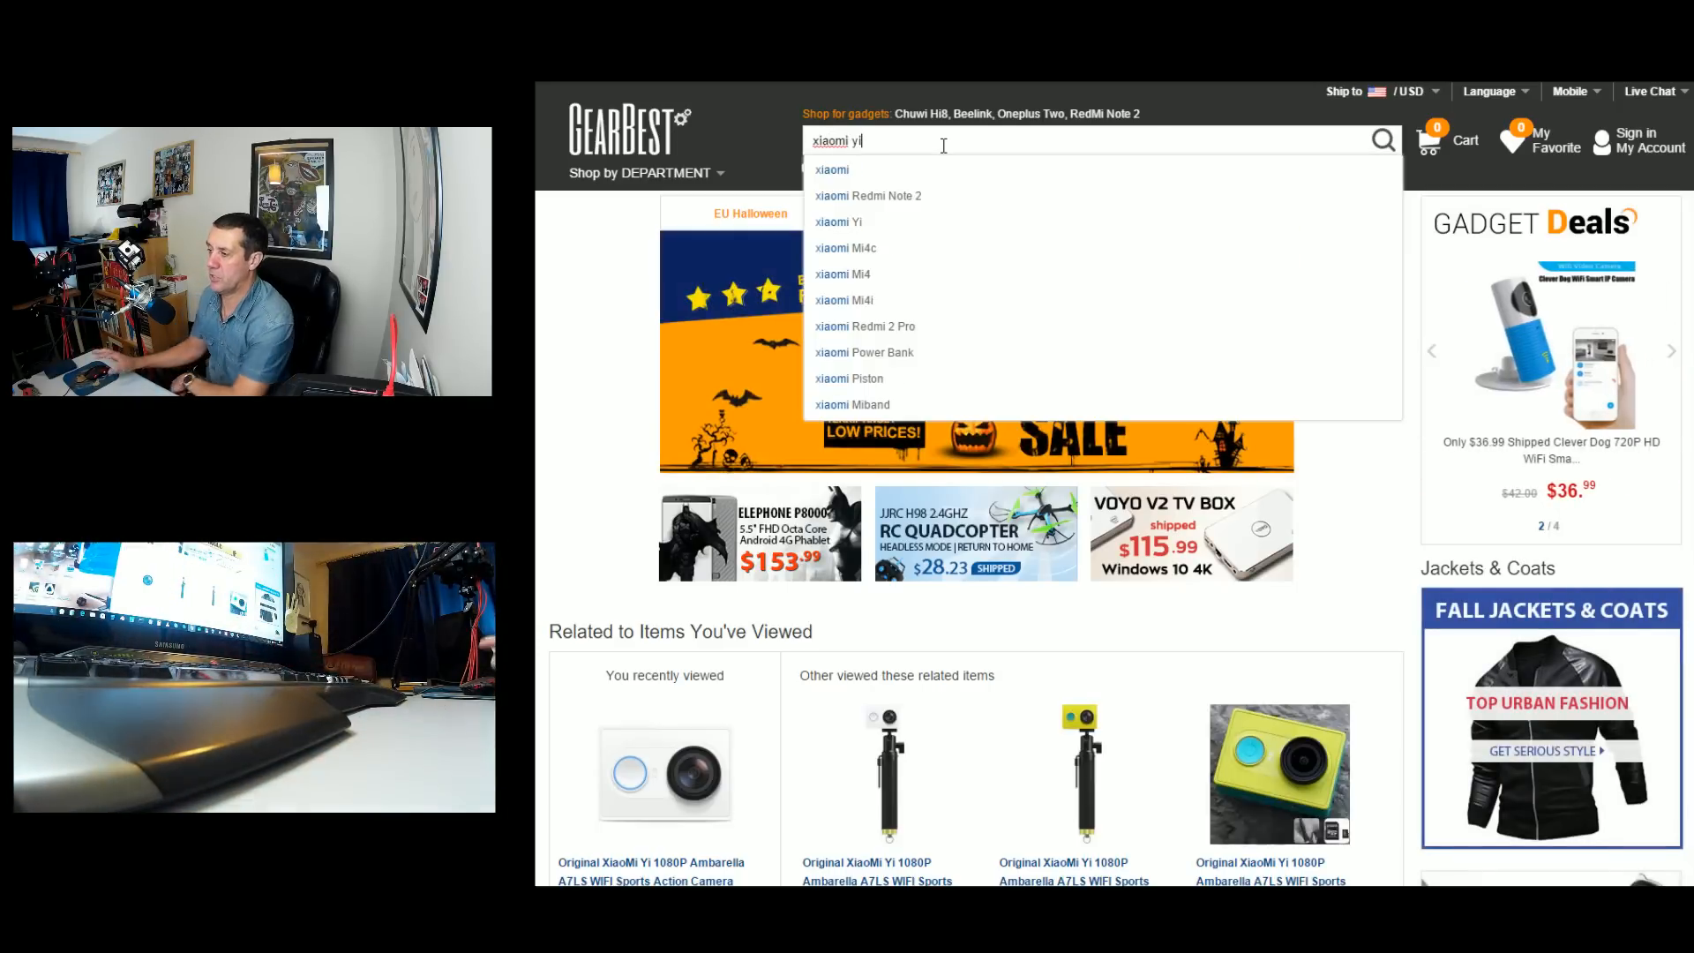
left_click(840, 222)
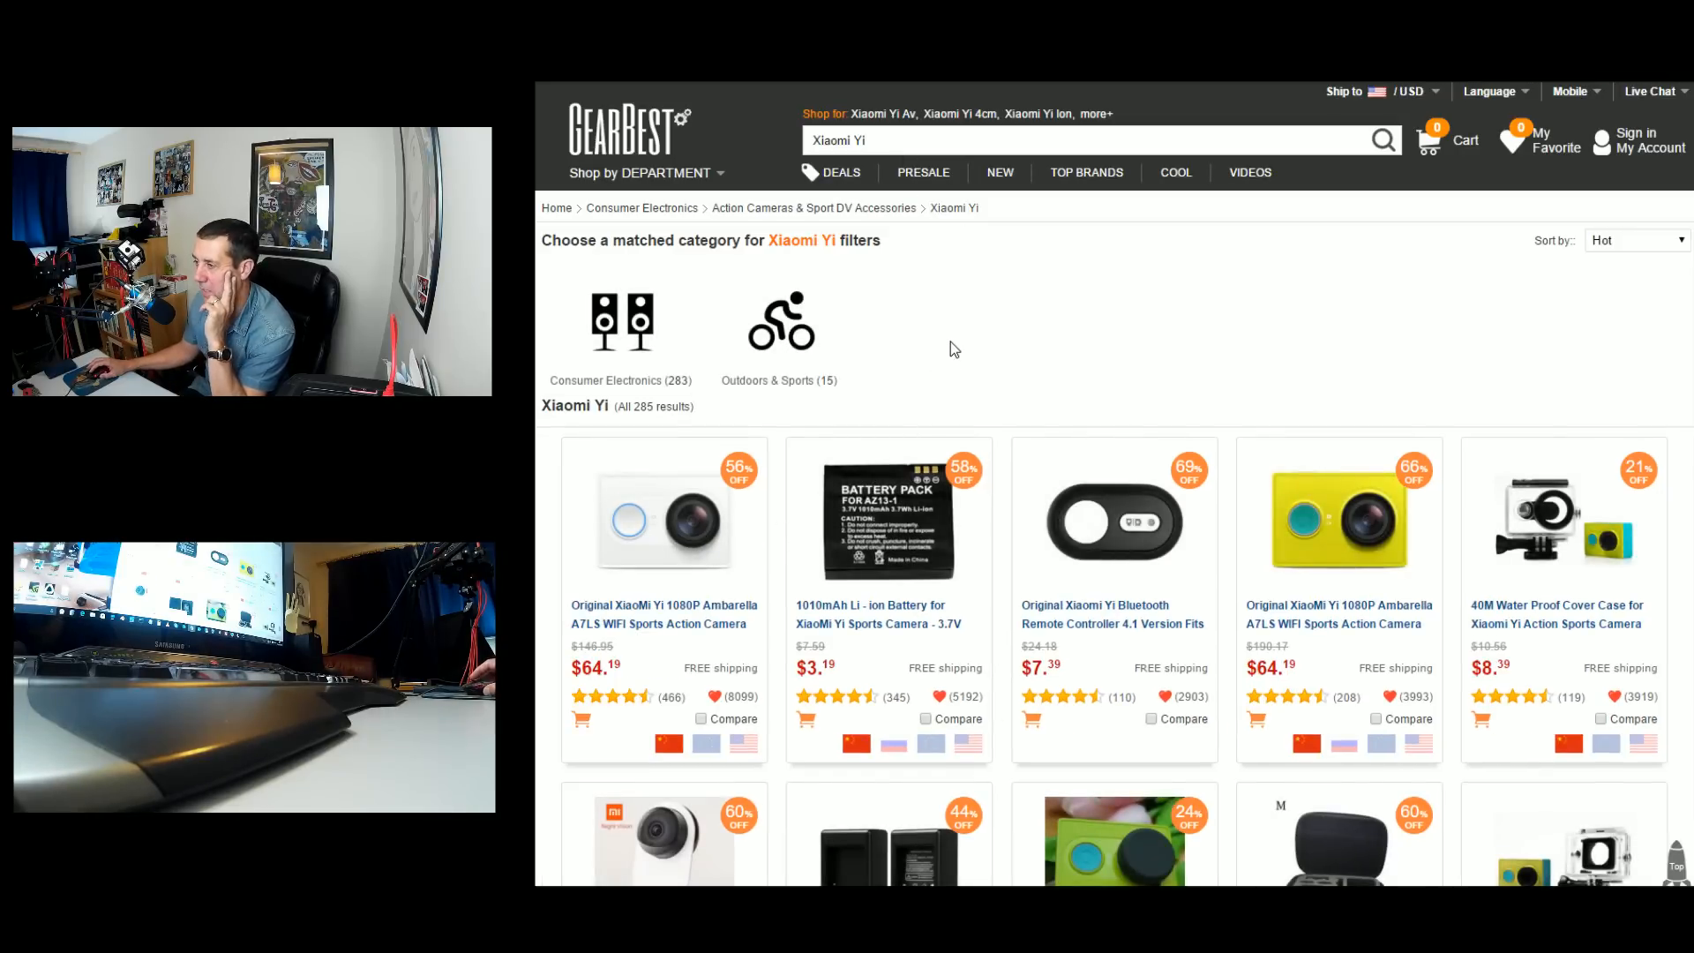
left_click(663, 521)
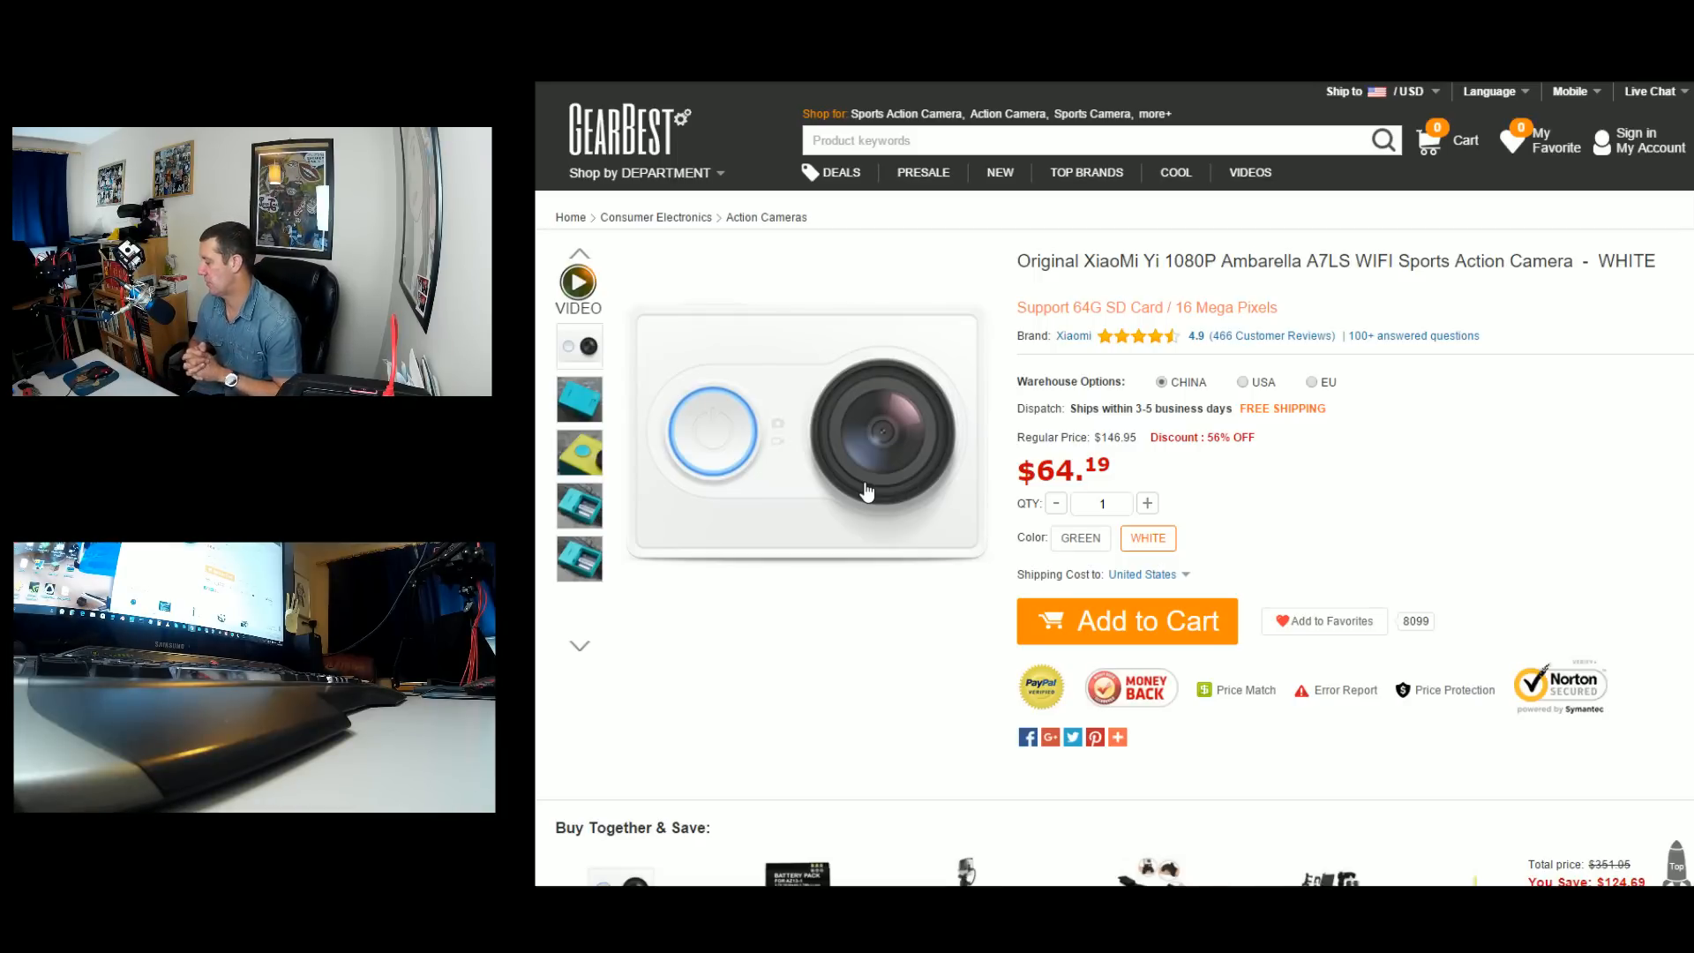
mouse_move(854, 492)
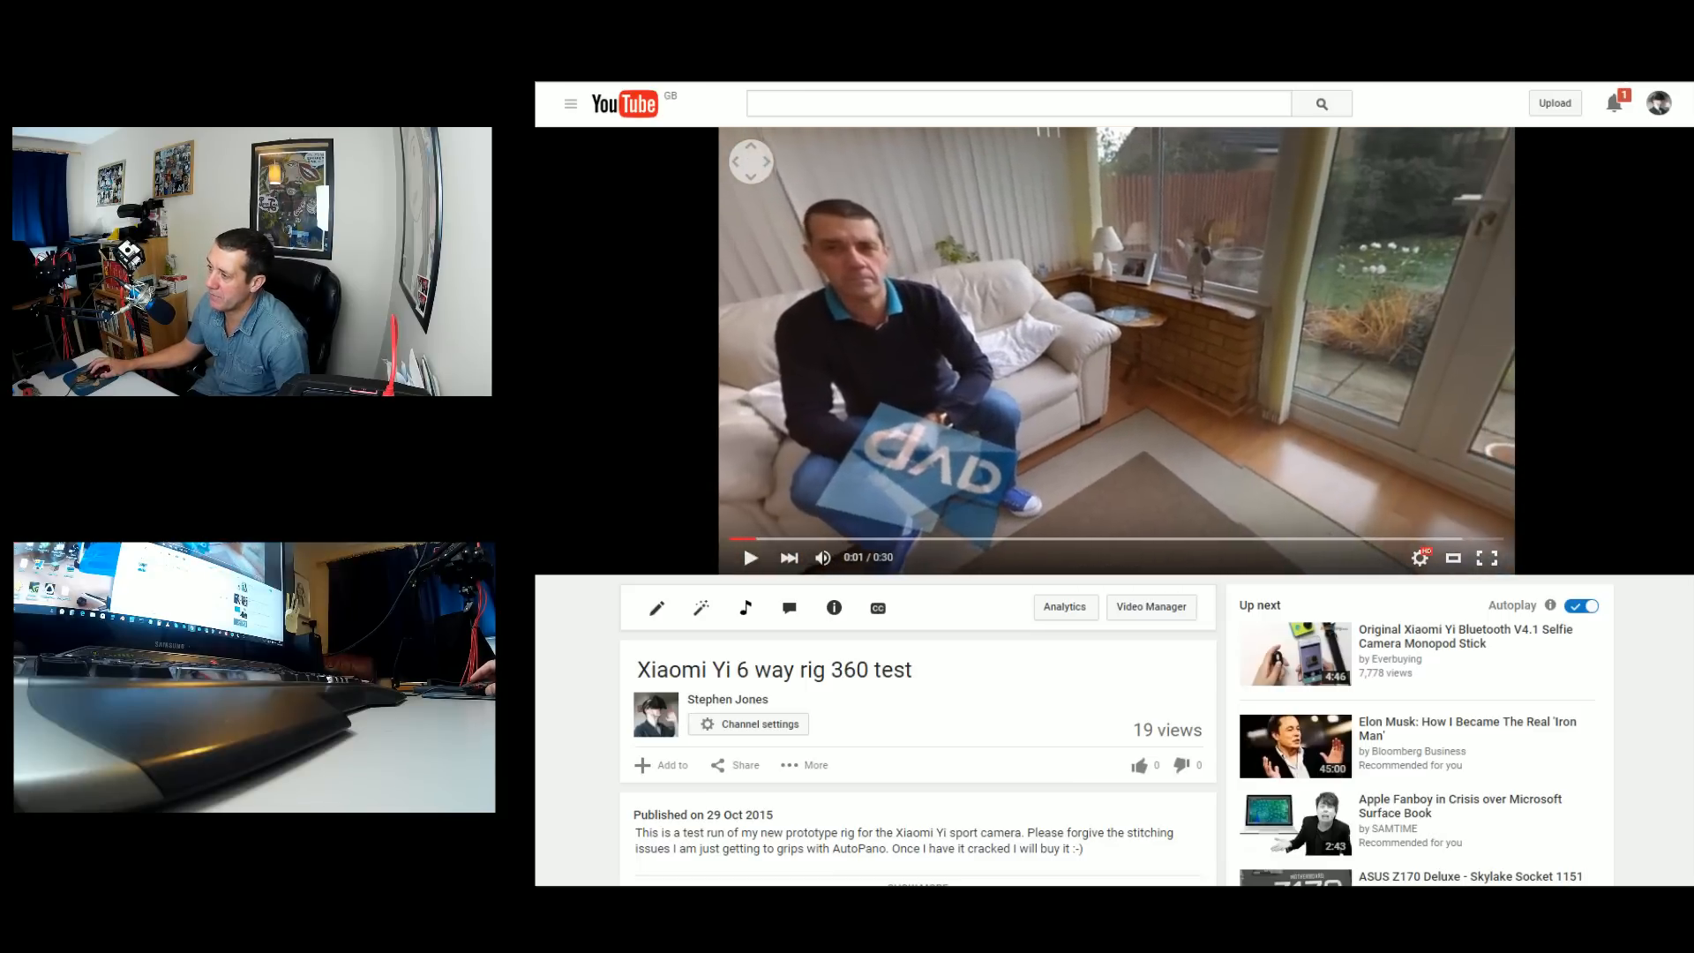
Play the 'Xiaomi Yi 6 way rig 360 test' video and pan down toward the tripod
left_click(750, 558)
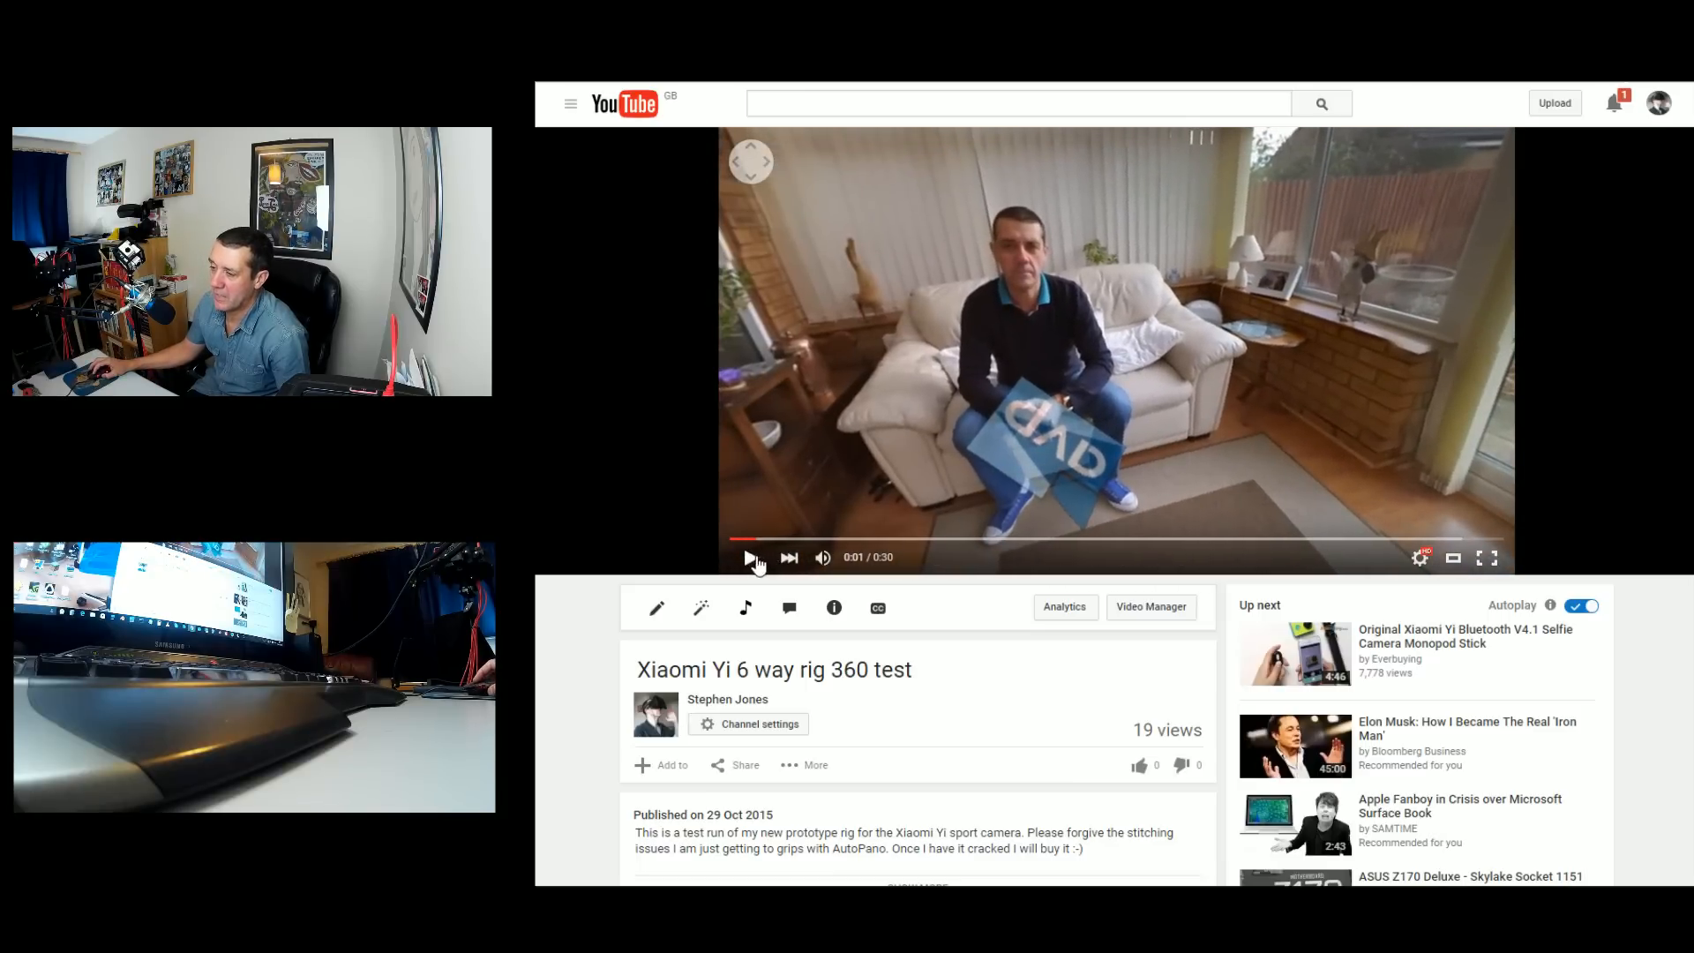
left_click(750, 558)
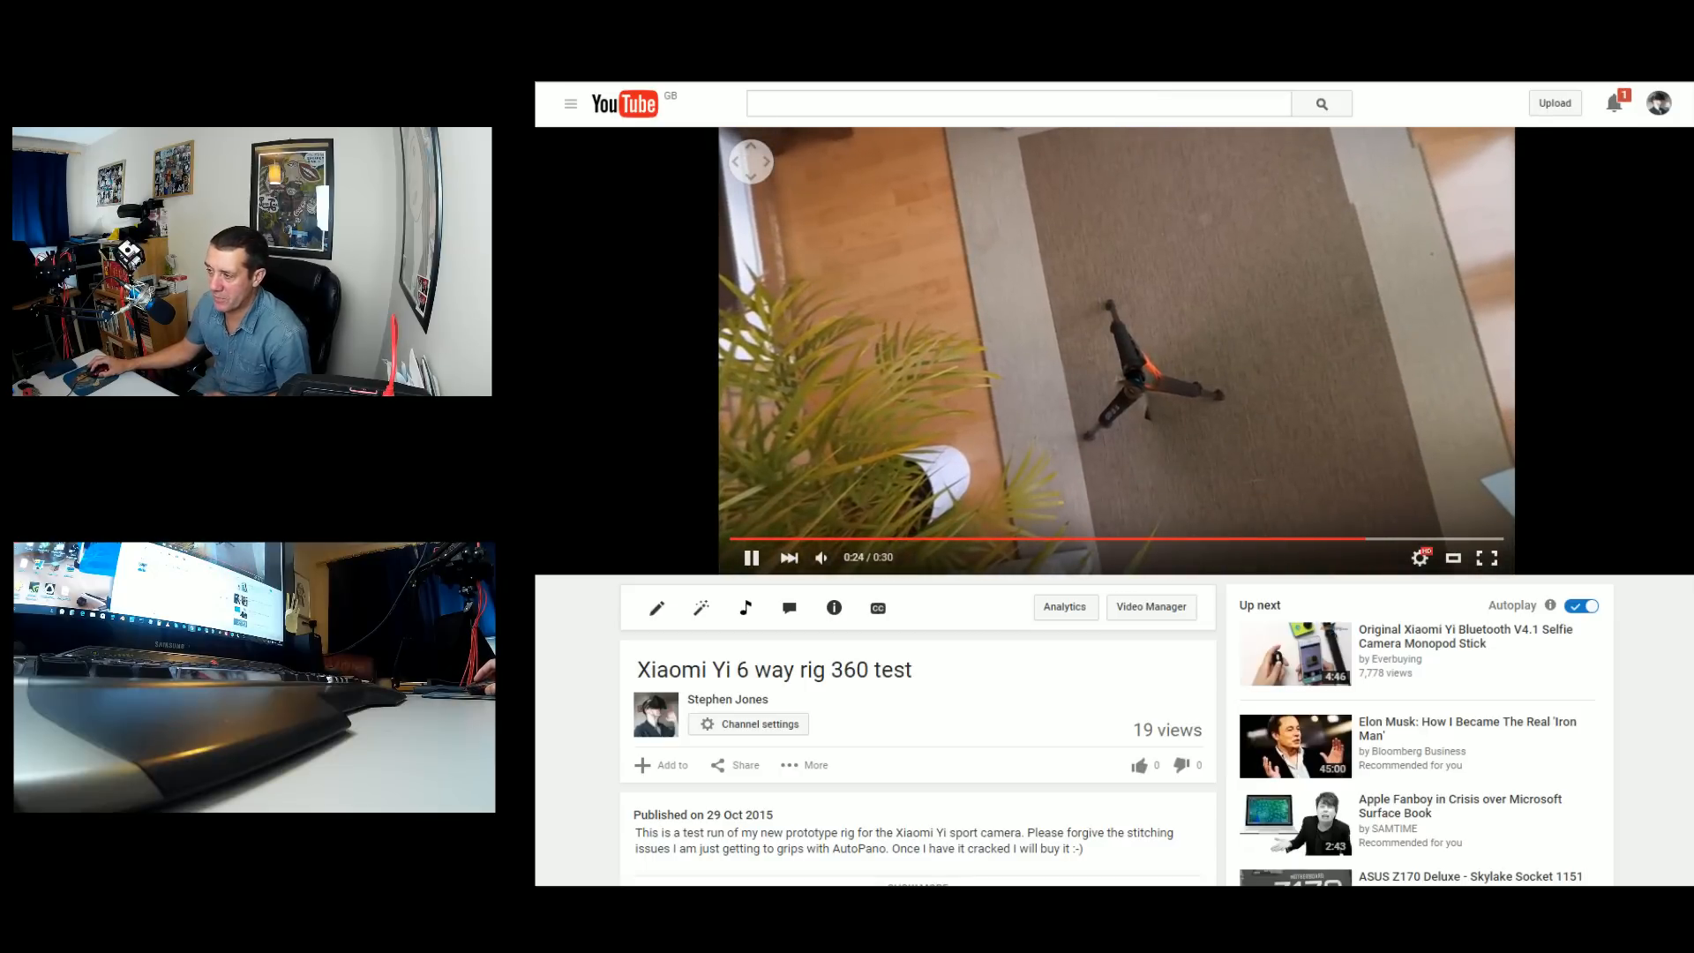
mouse_move(820, 558)
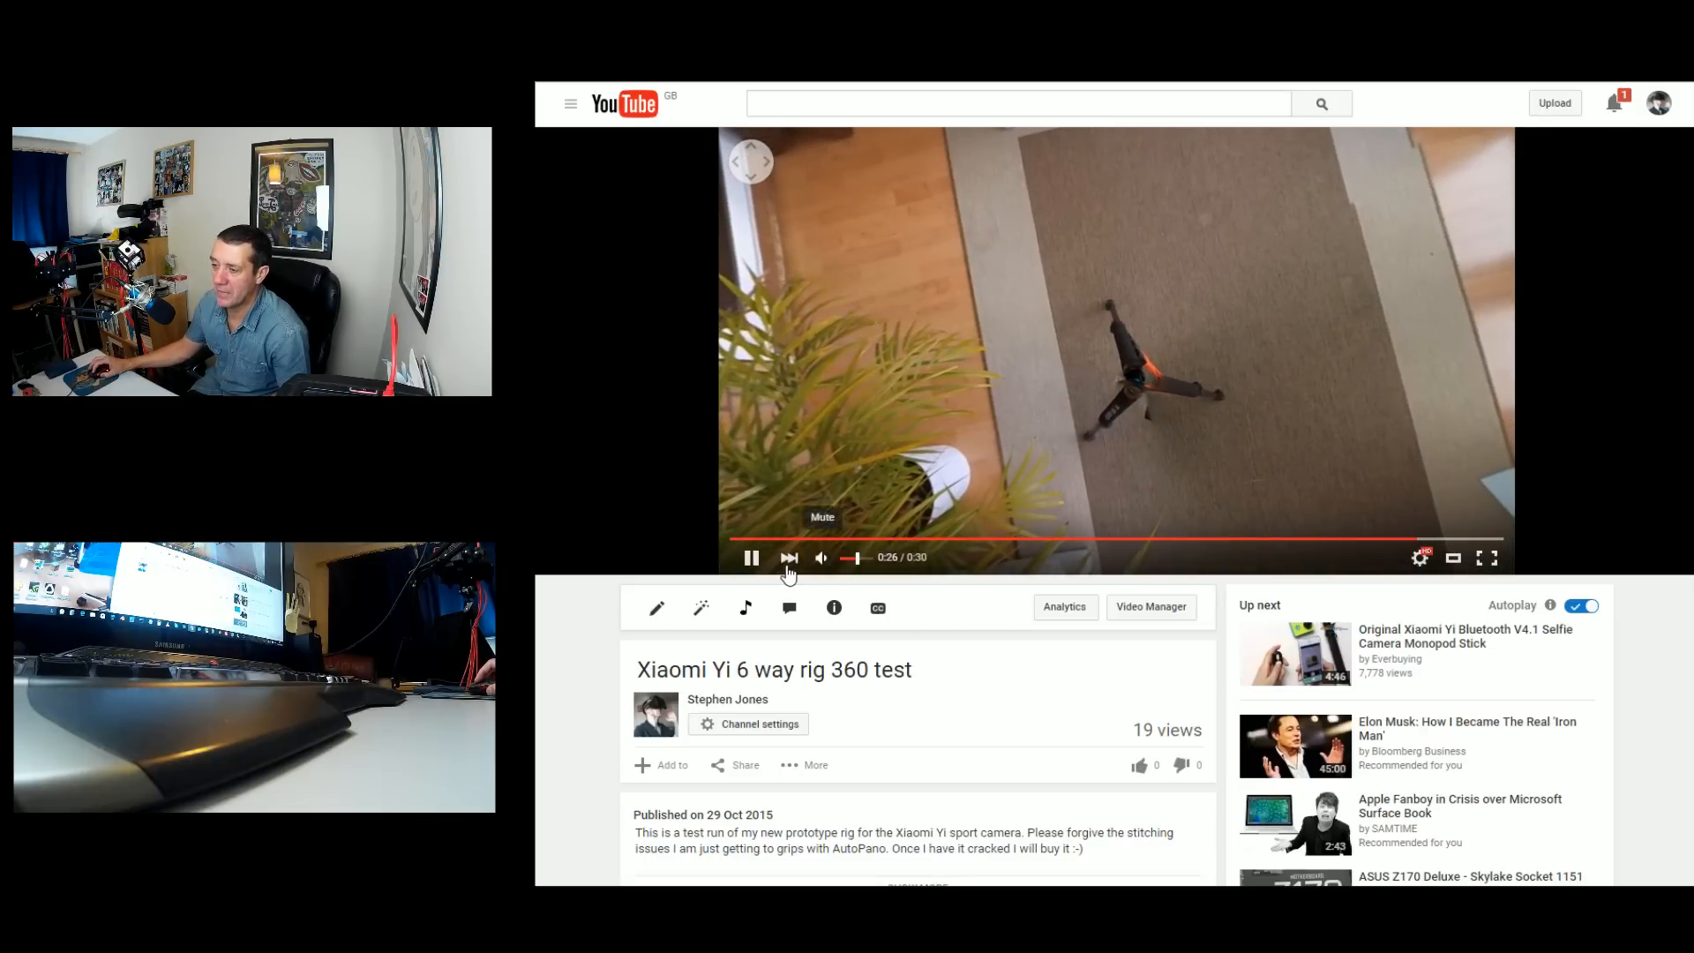
Let the 360 test video play through so it resets to 0:00, paused
left_click(752, 558)
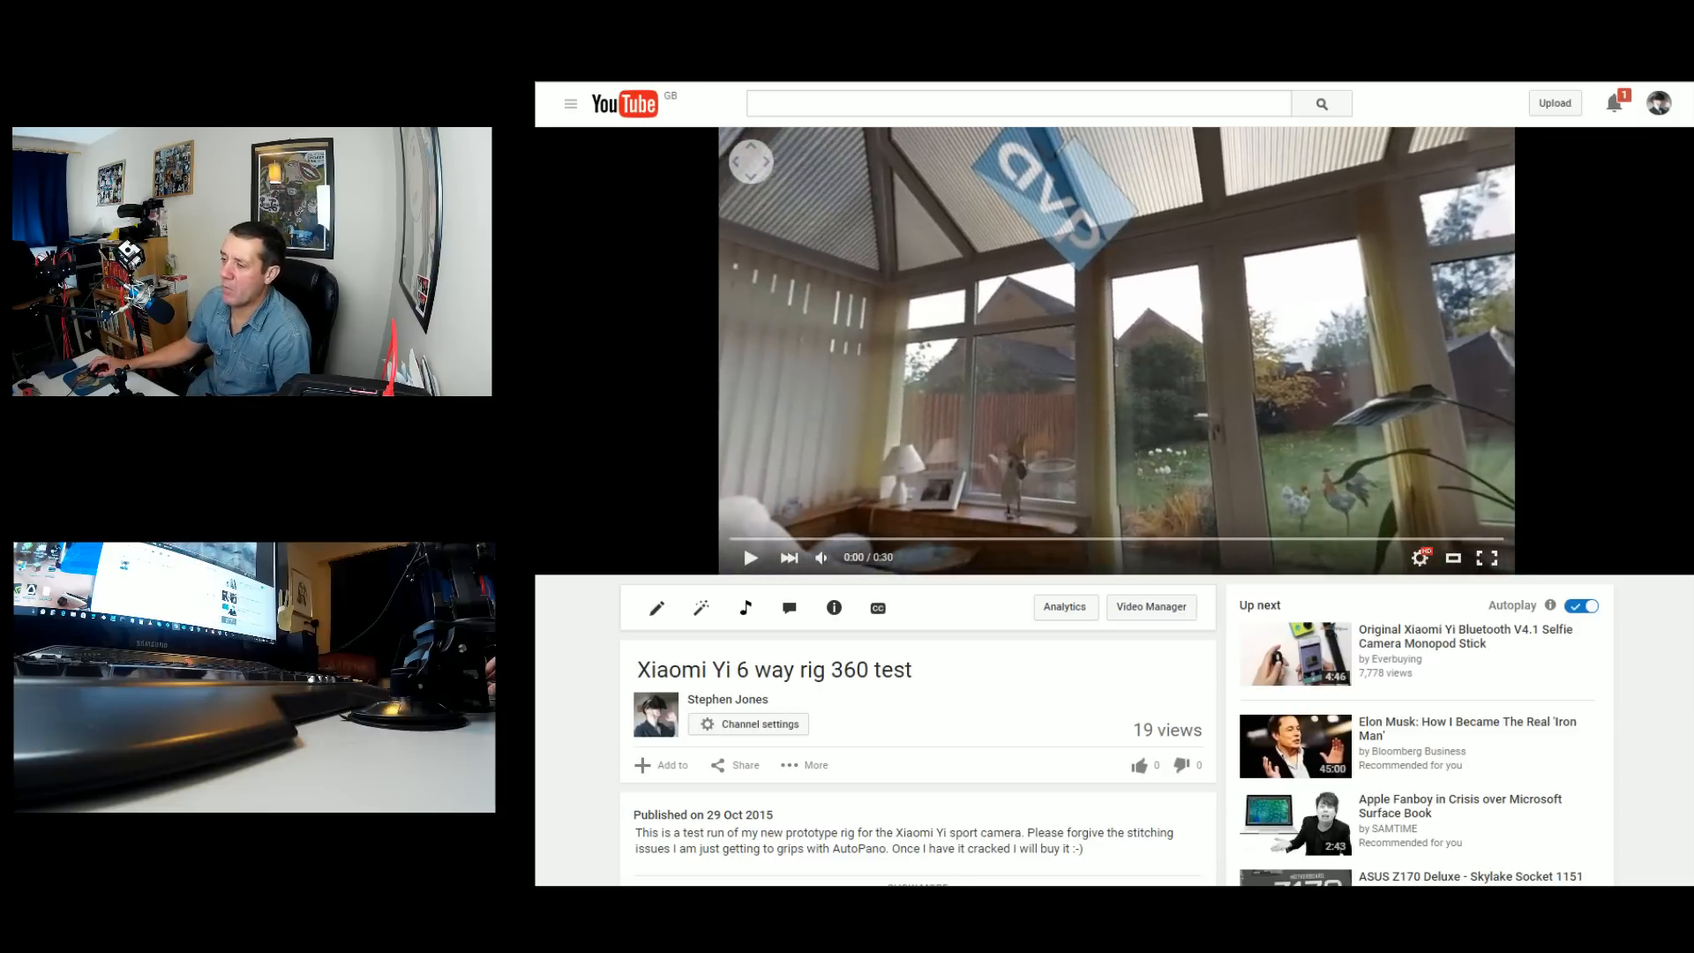
Replay the 360 test video from the start and pause it at 0:29 of 0:30
left_click(750, 558)
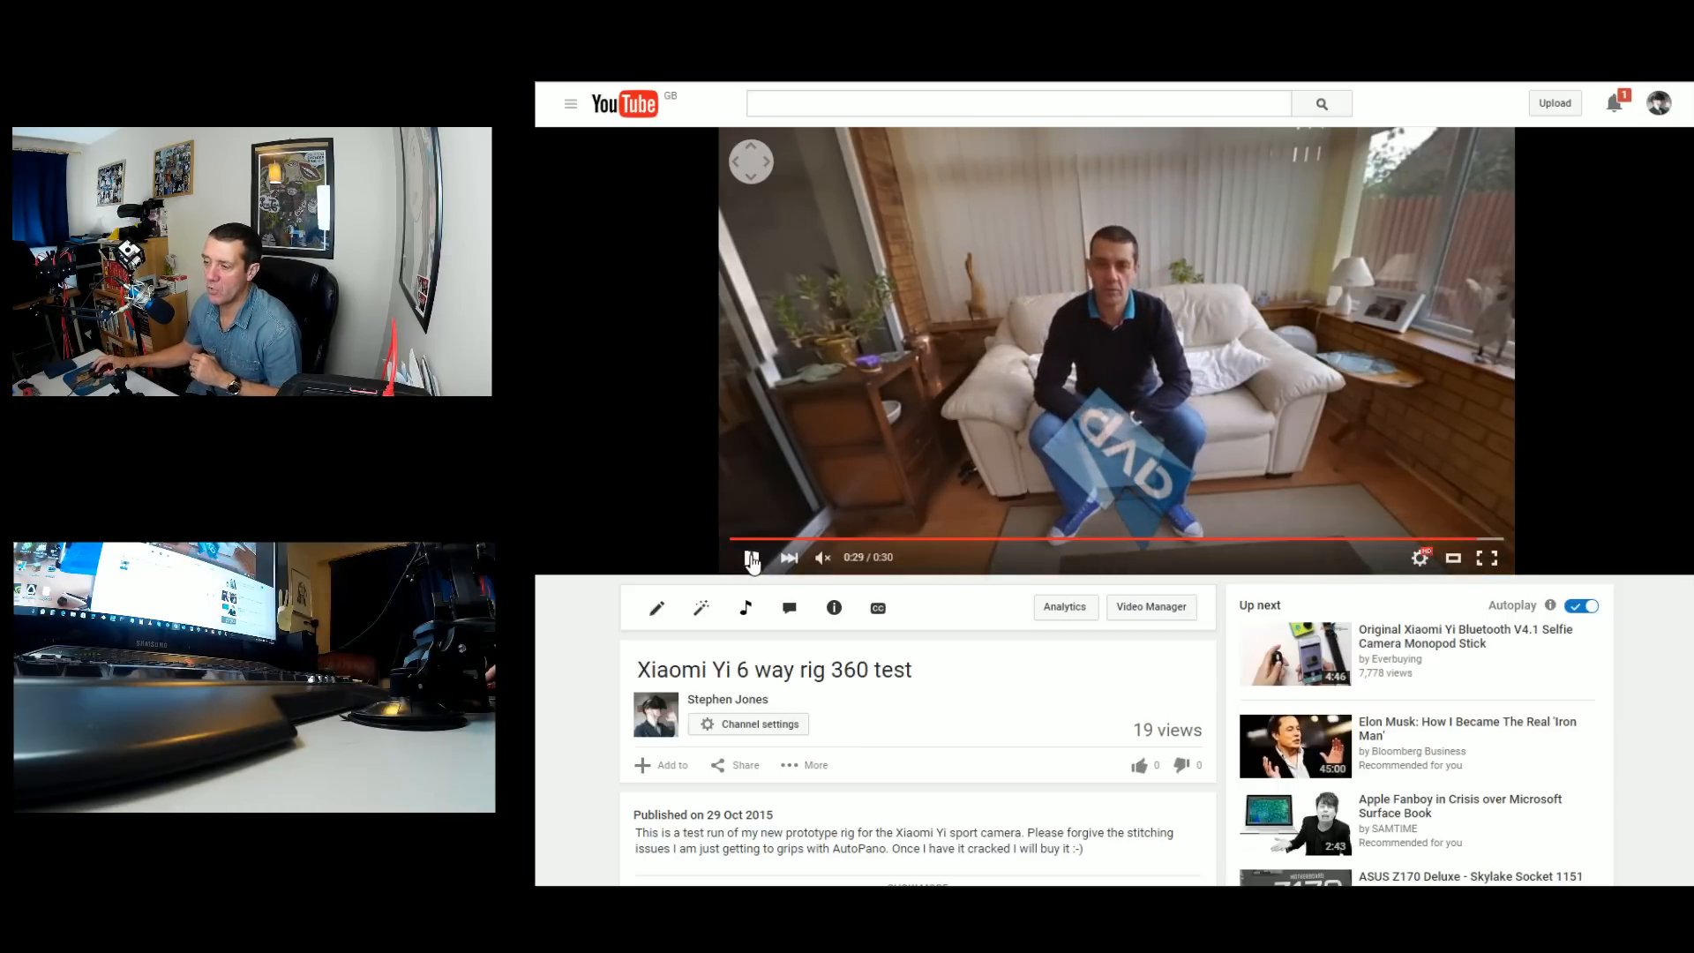
left_click(752, 558)
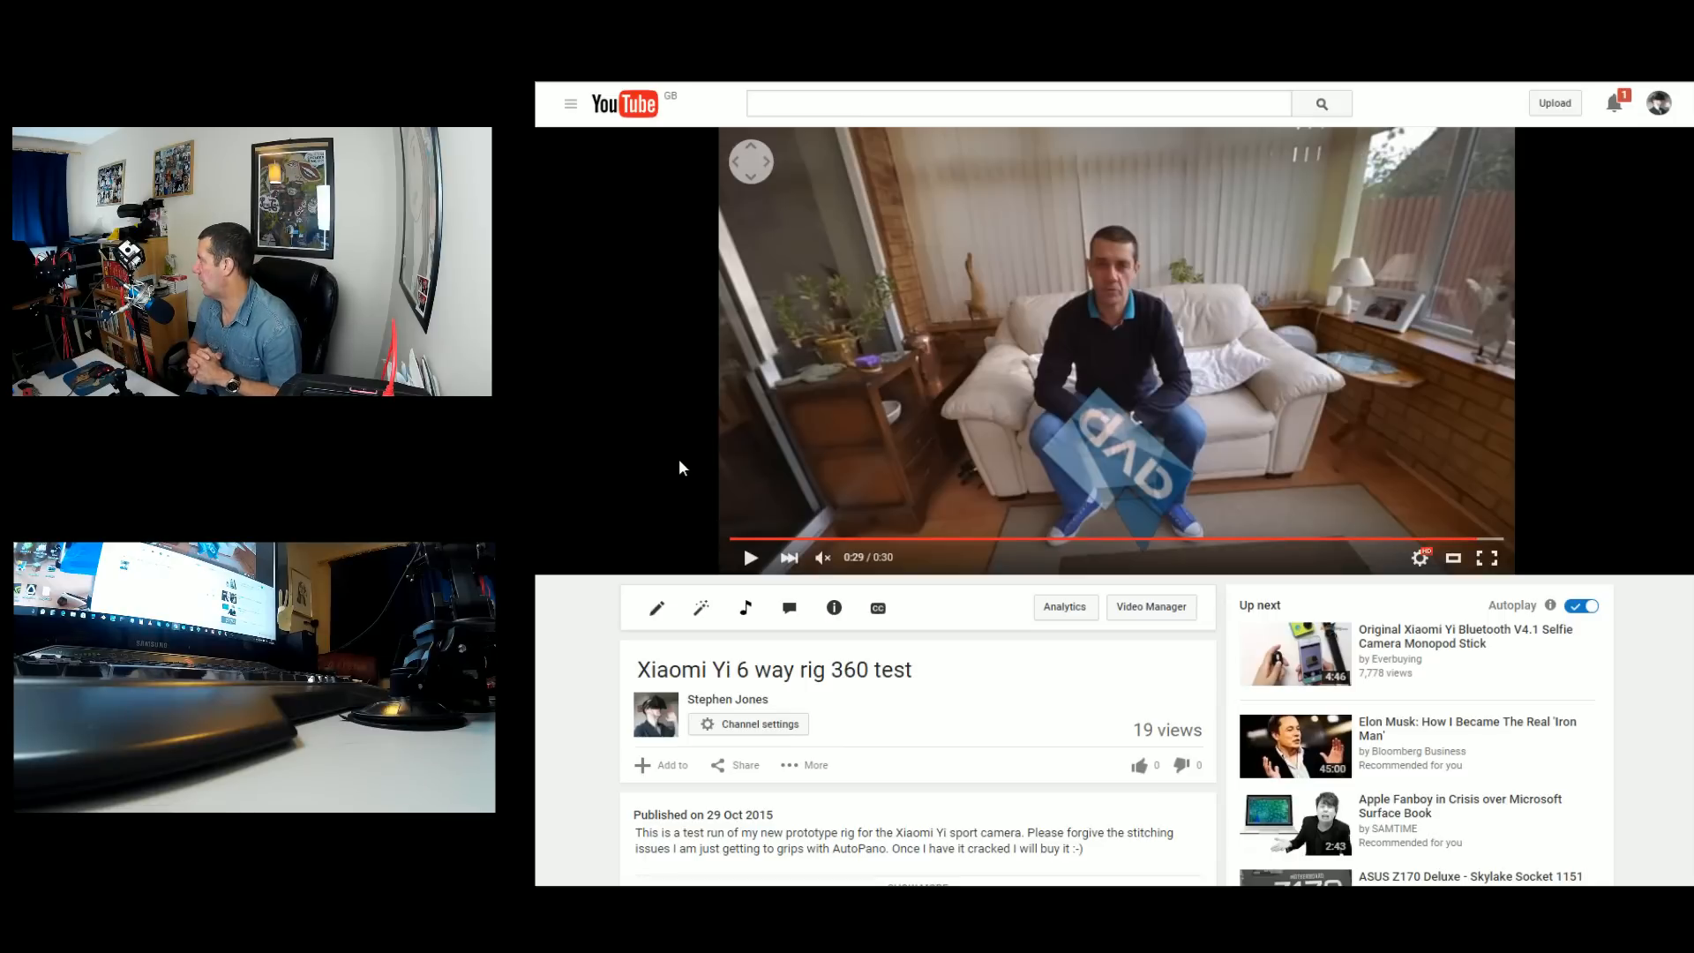